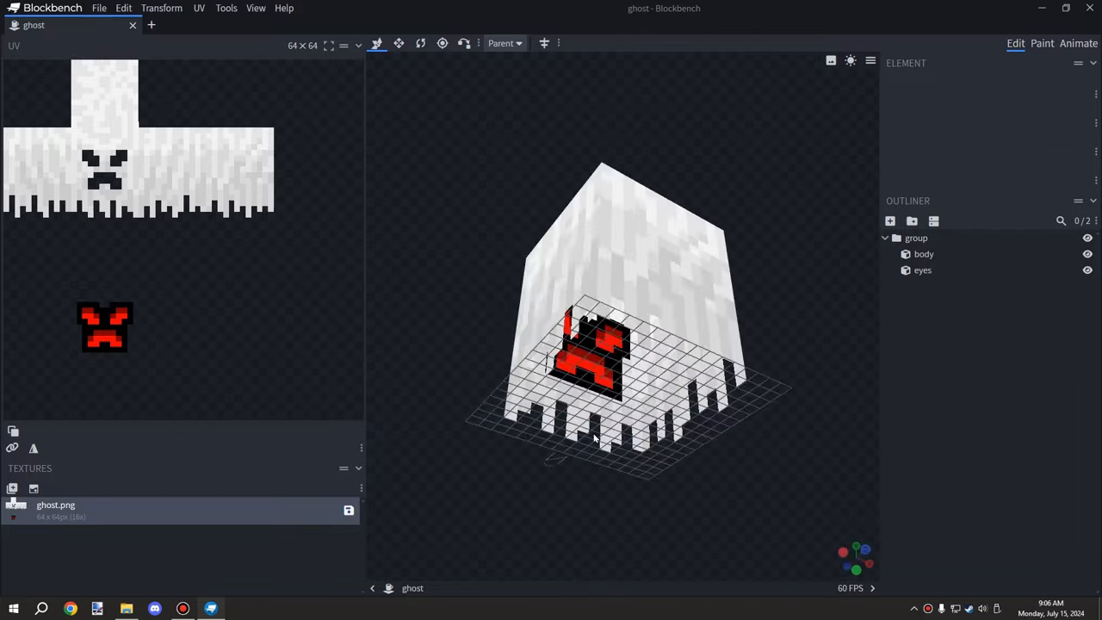
- Orbit the ghost model and select the whole ghost group, then only the eyes
{"action": "left_click_drag", "start_coordinate": [620, 327], "coordinate": [602, 388]}
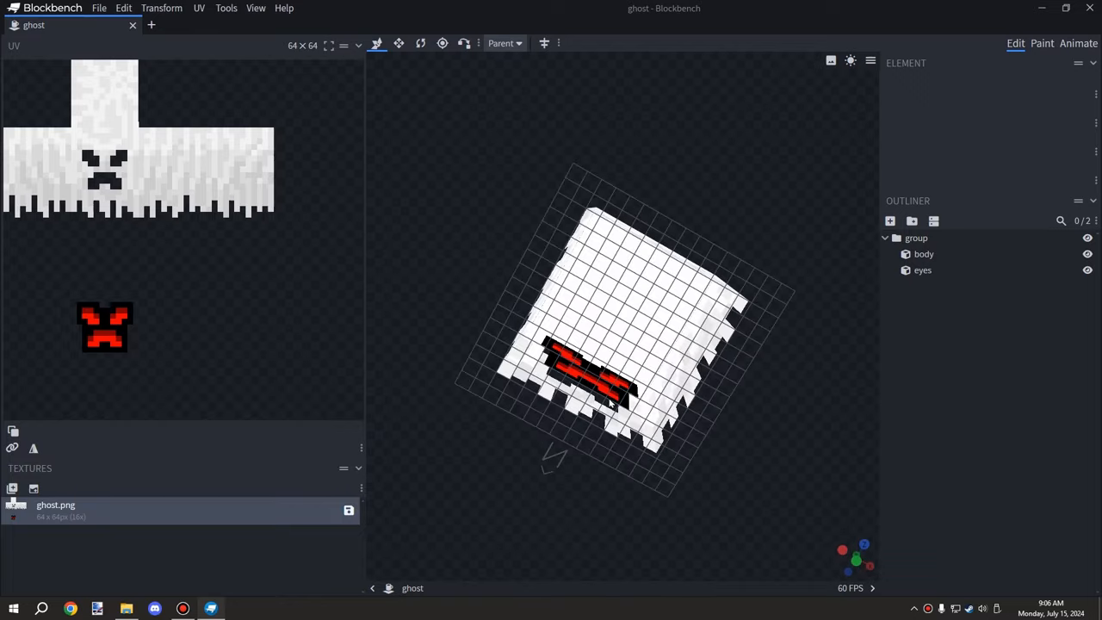
{"action": "left_click_drag", "start_coordinate": [612, 397], "coordinate": [710, 525]}
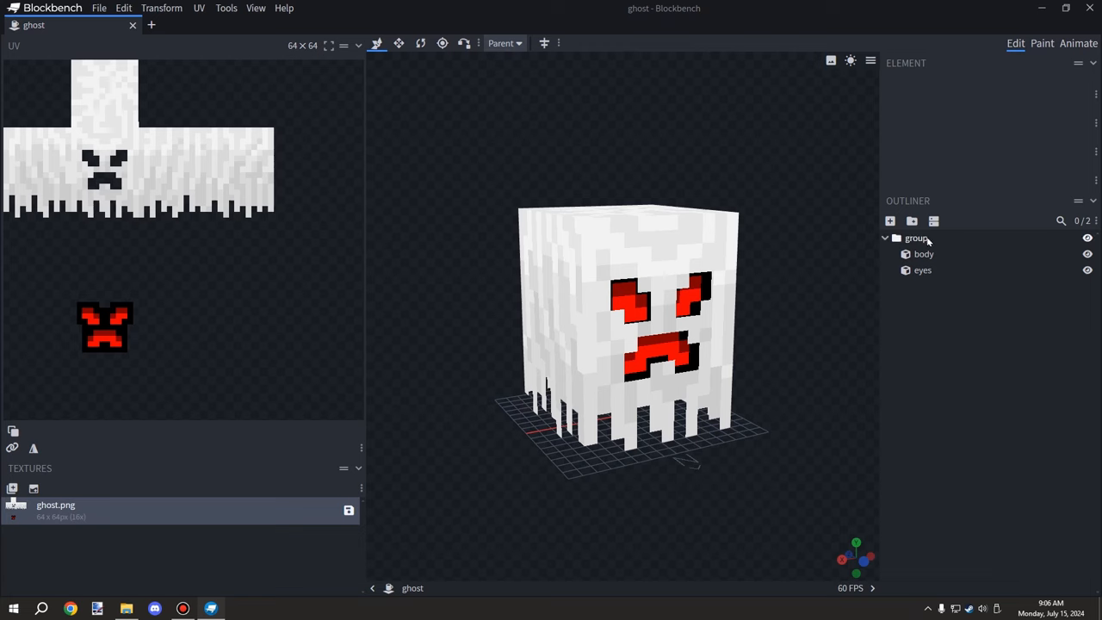
{"action": "left_click", "coordinate": [917, 238]}
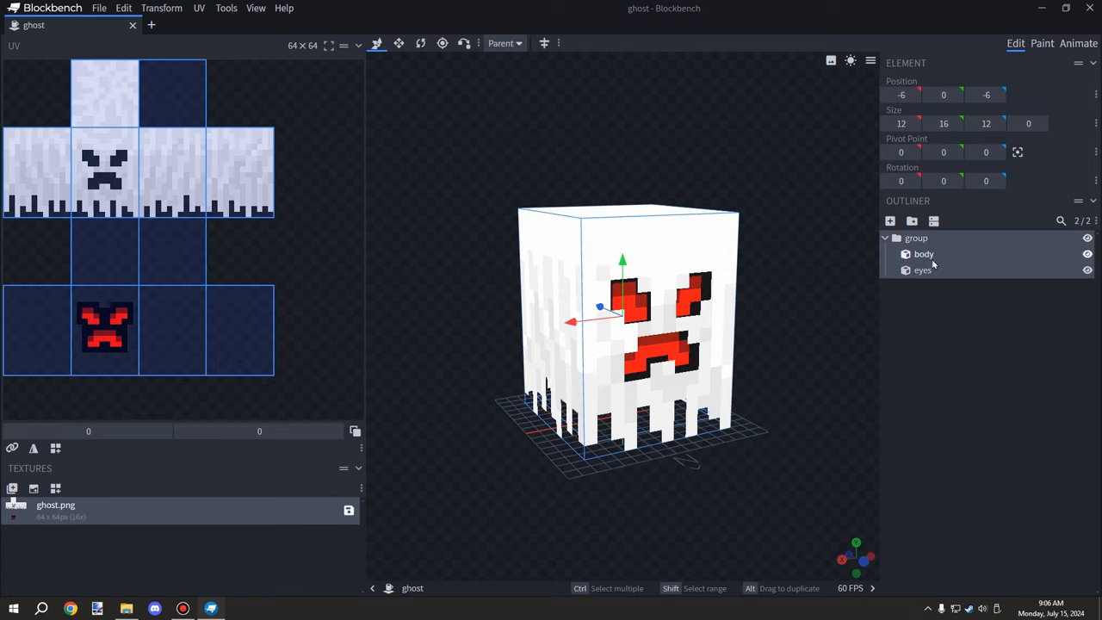
{"action": "left_click", "coordinate": [923, 253]}
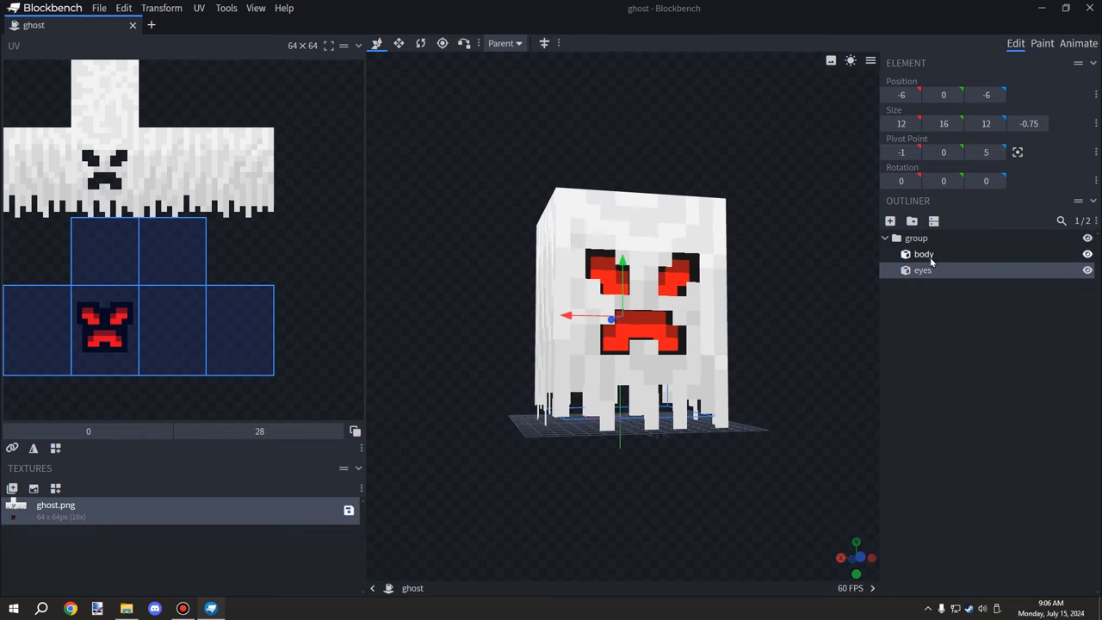
{"action": "left_click_drag", "start_coordinate": [620, 314], "coordinate": [723, 366]}
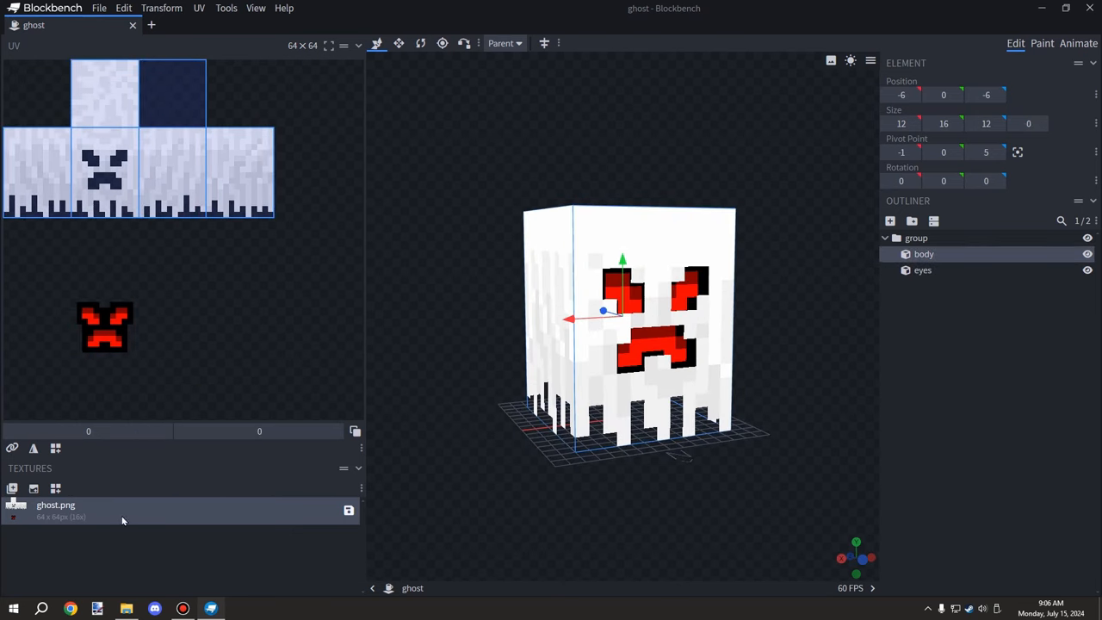
{"action": "mouse_move", "coordinate": [959, 77]}
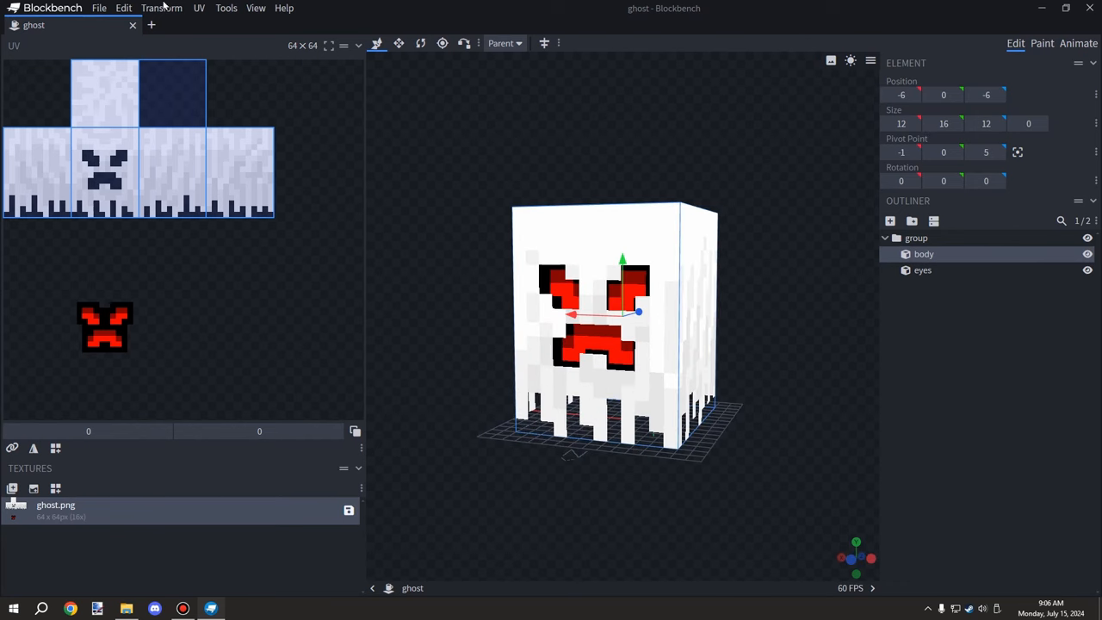
- View the ghost's project settings without changes and return to the File menu
{"action": "left_click", "coordinate": [99, 8]}
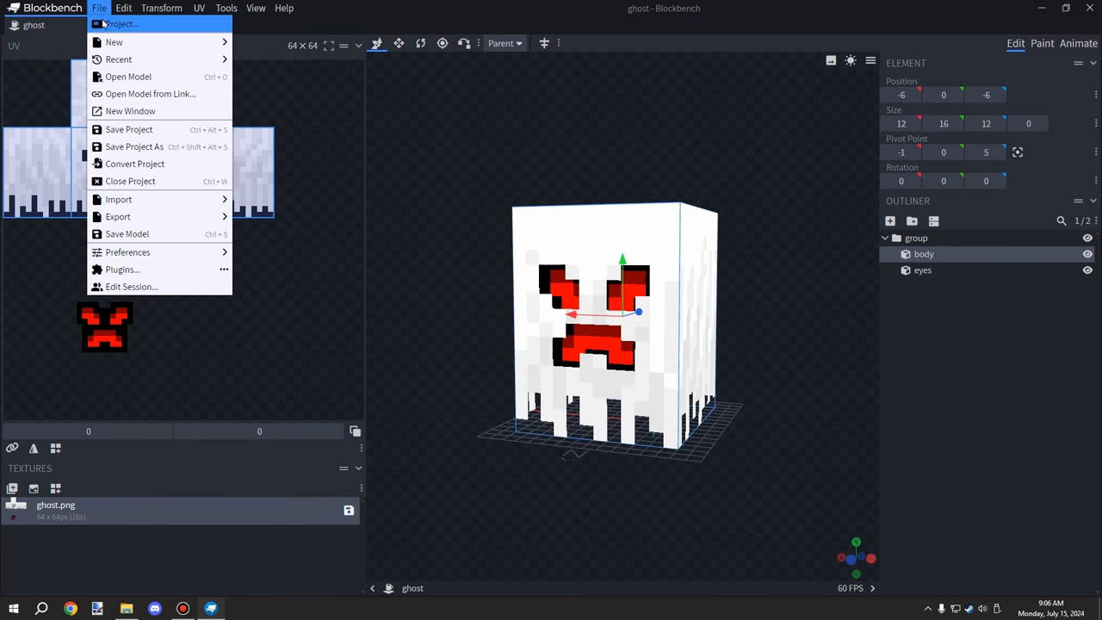
{"action": "left_click", "coordinate": [122, 23]}
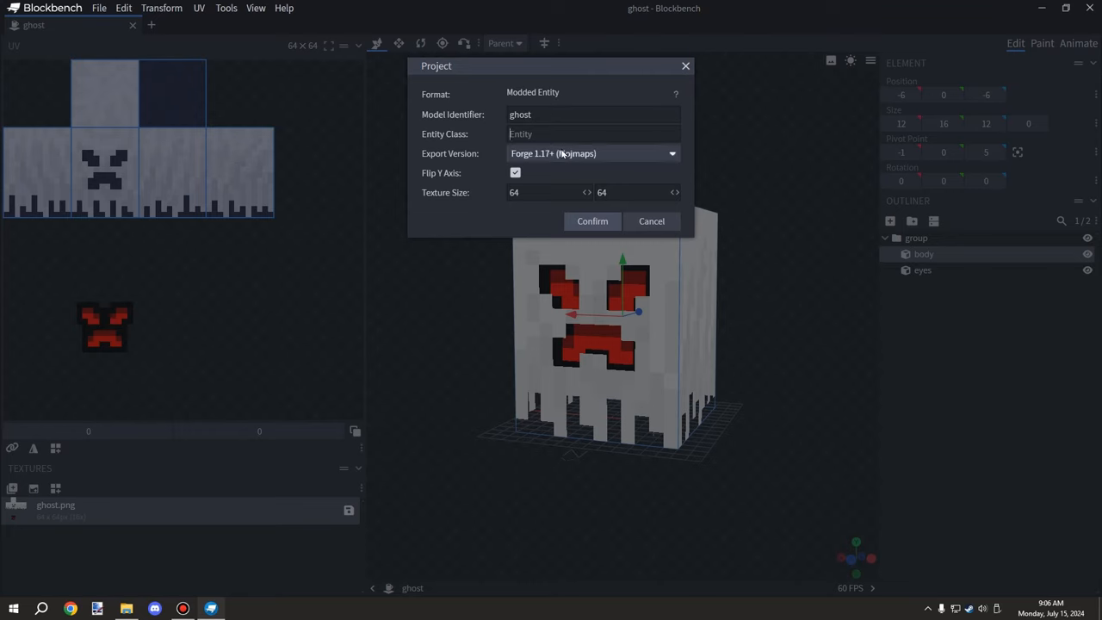
{"action": "mouse_move", "coordinate": [651, 222]}
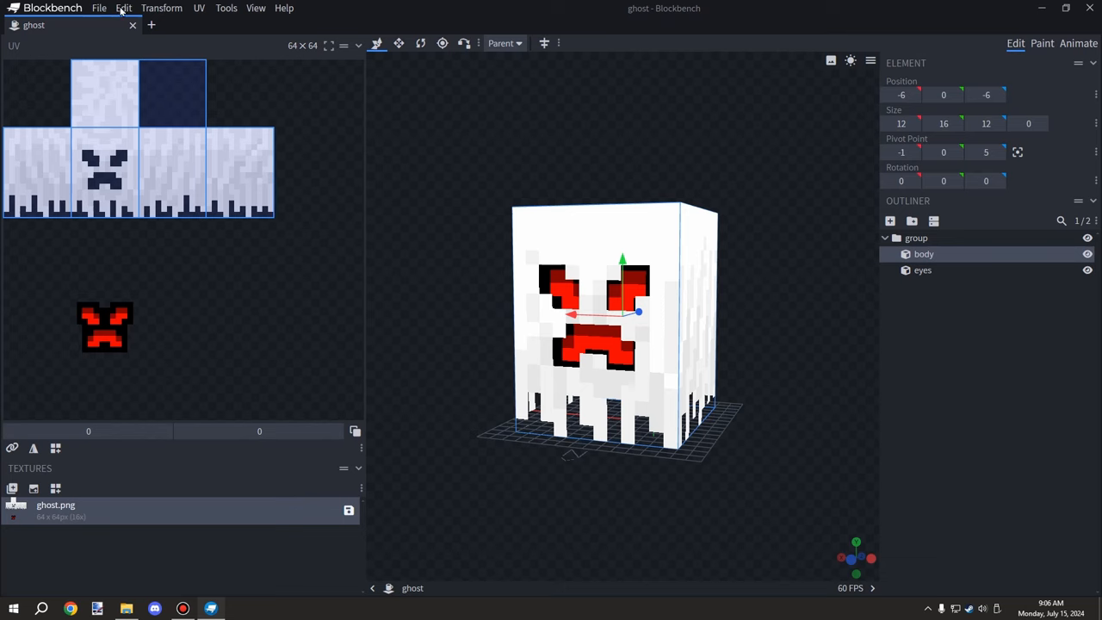
{"action": "left_click", "coordinate": [99, 8]}
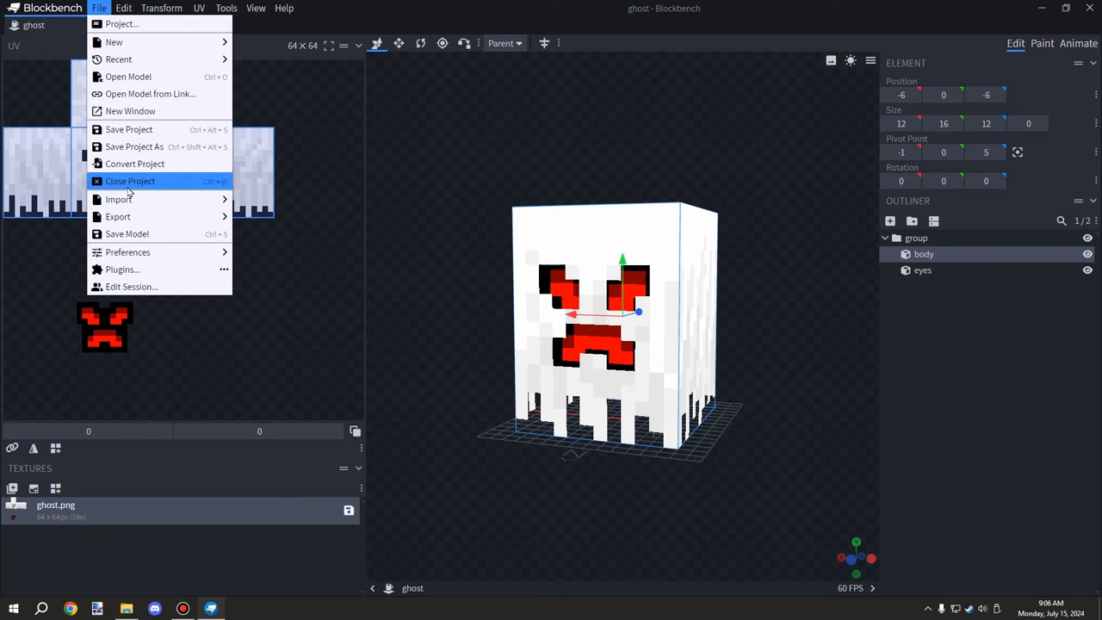
{"action": "mouse_move", "coordinate": [118, 199]}
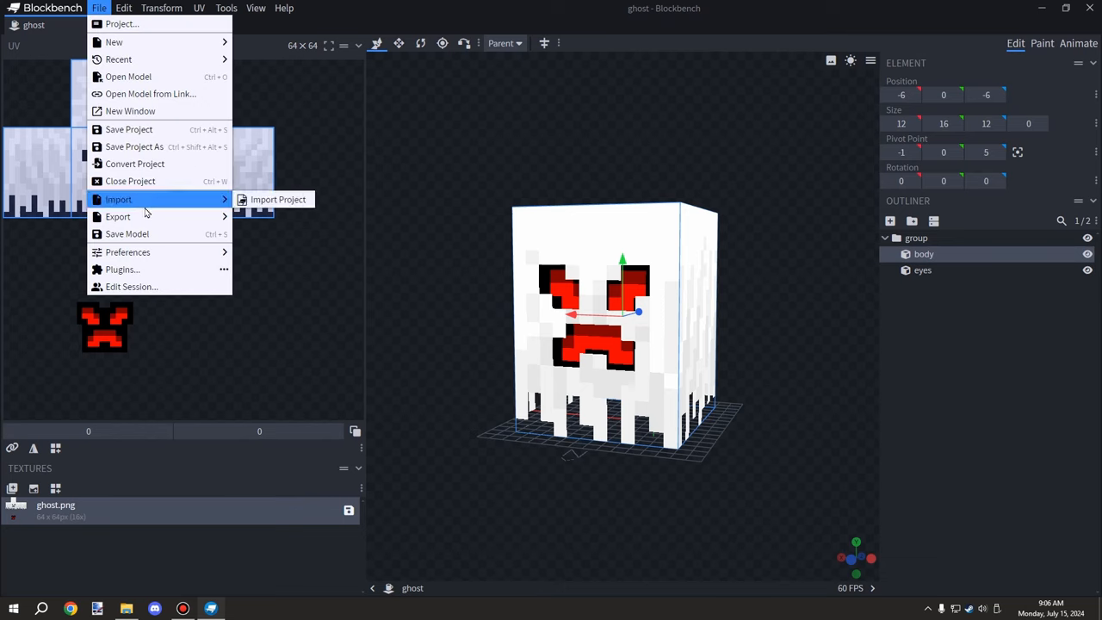
{"action": "mouse_move", "coordinate": [150, 199]}
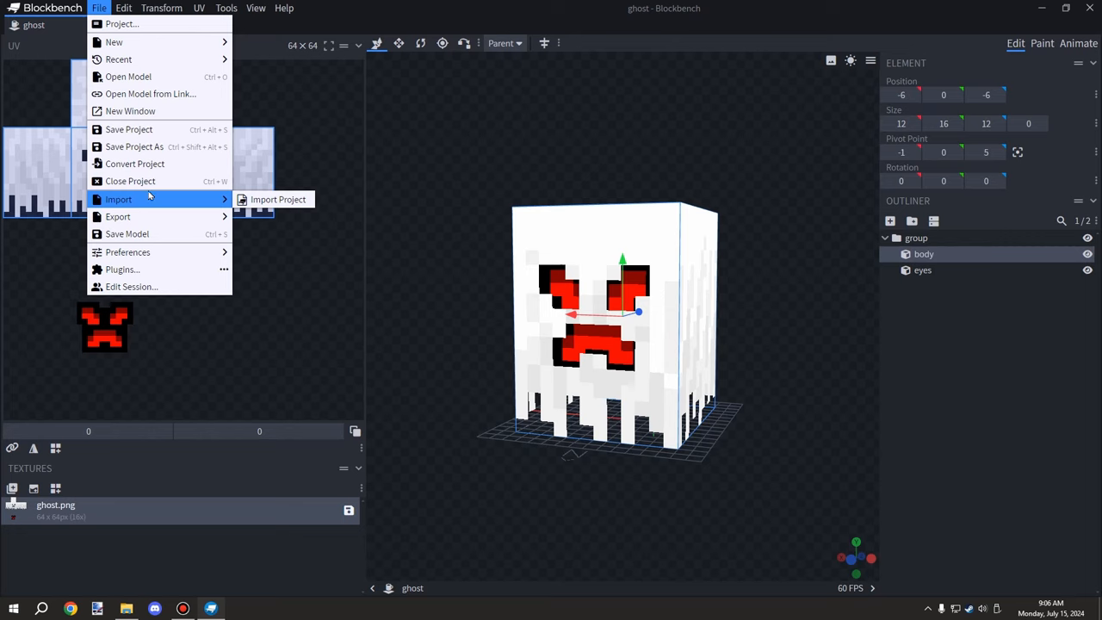
{"action": "mouse_move", "coordinate": [130, 181]}
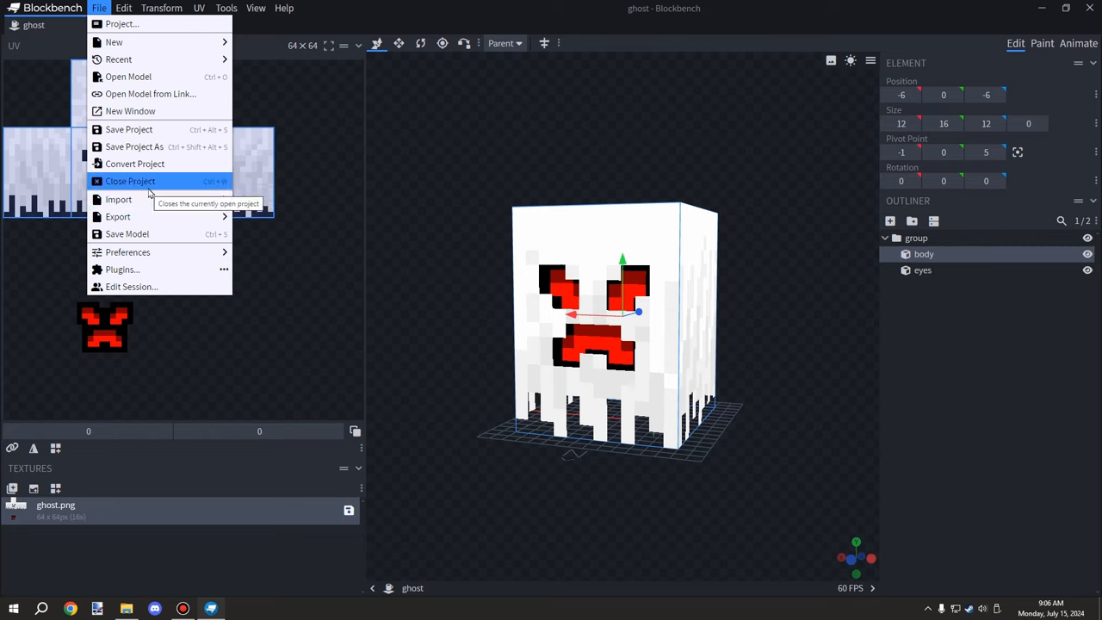
{"action": "mouse_move", "coordinate": [135, 164]}
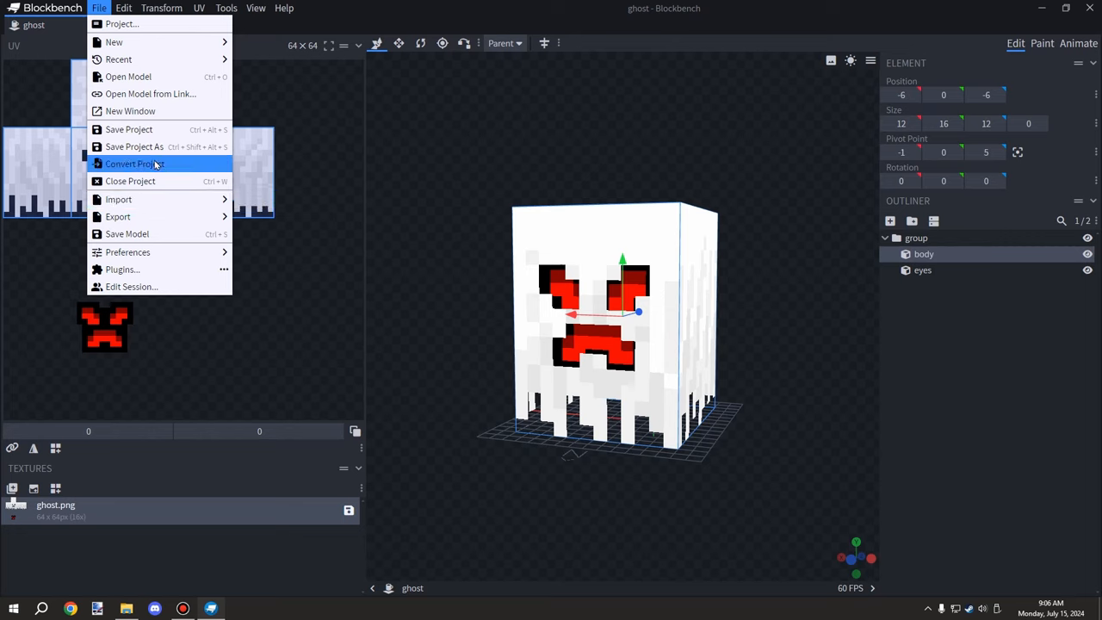
{"action": "mouse_move", "coordinate": [118, 216]}
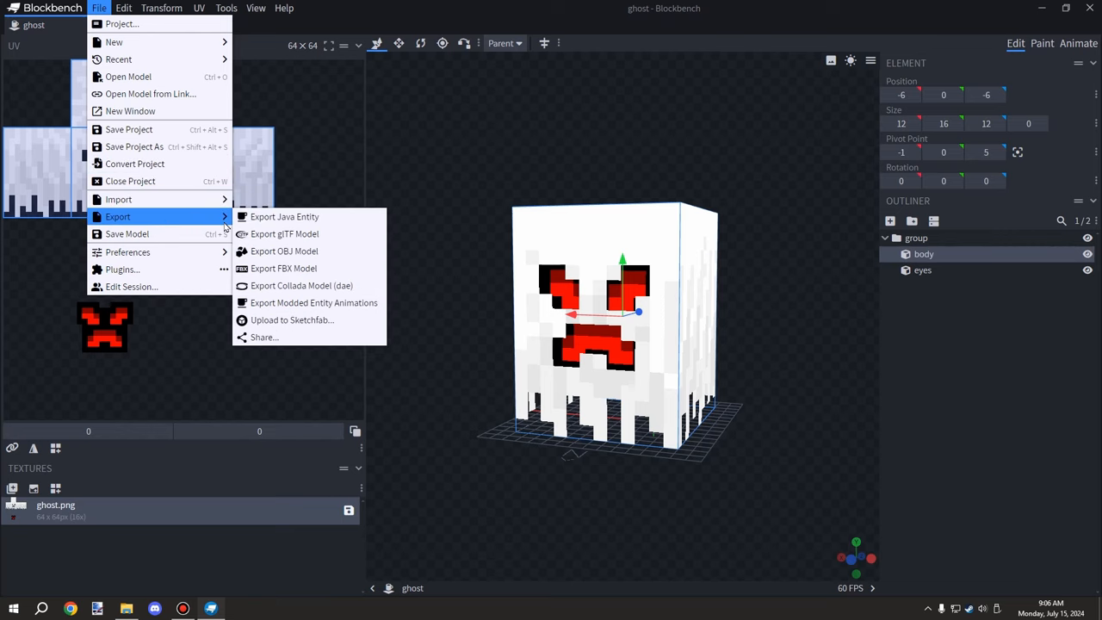
{"action": "mouse_move", "coordinate": [284, 216]}
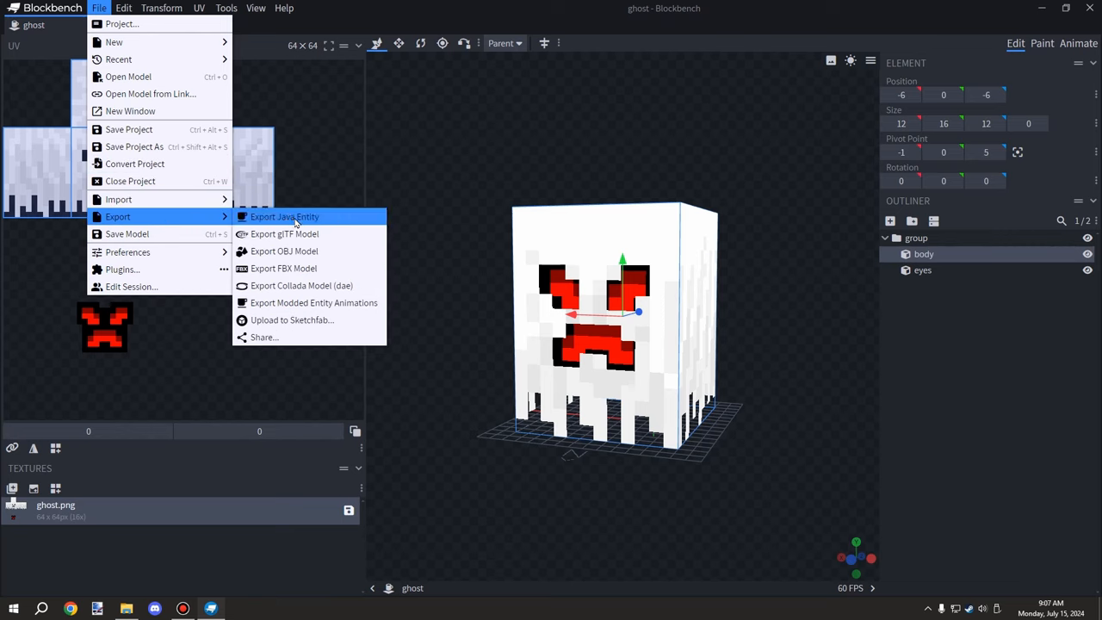
{"action": "mouse_move", "coordinate": [326, 217]}
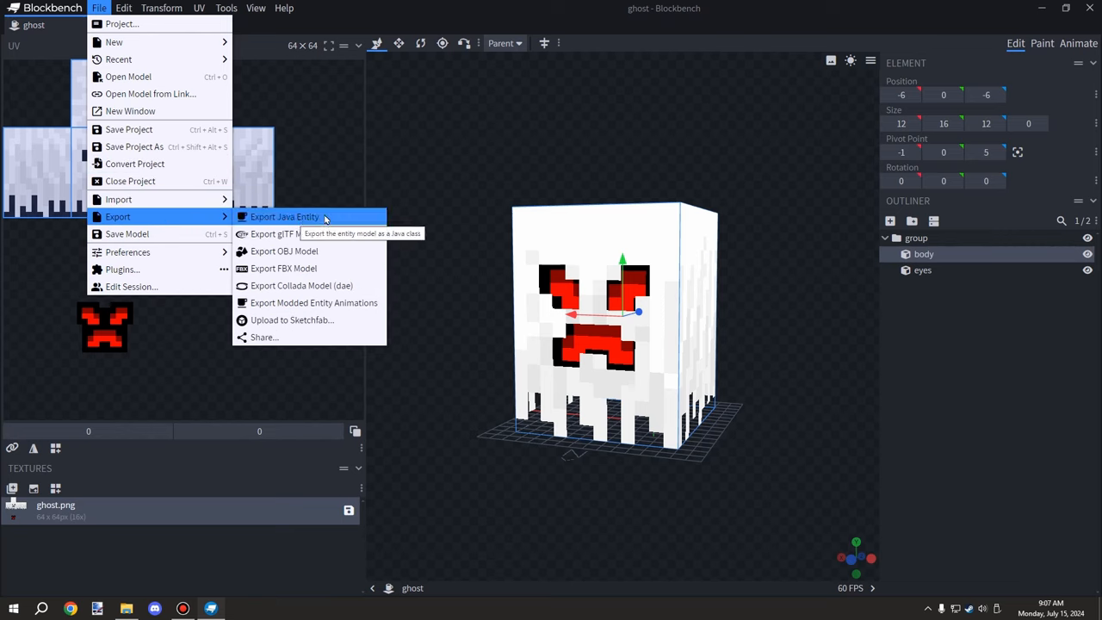
{"action": "mouse_move", "coordinate": [302, 285]}
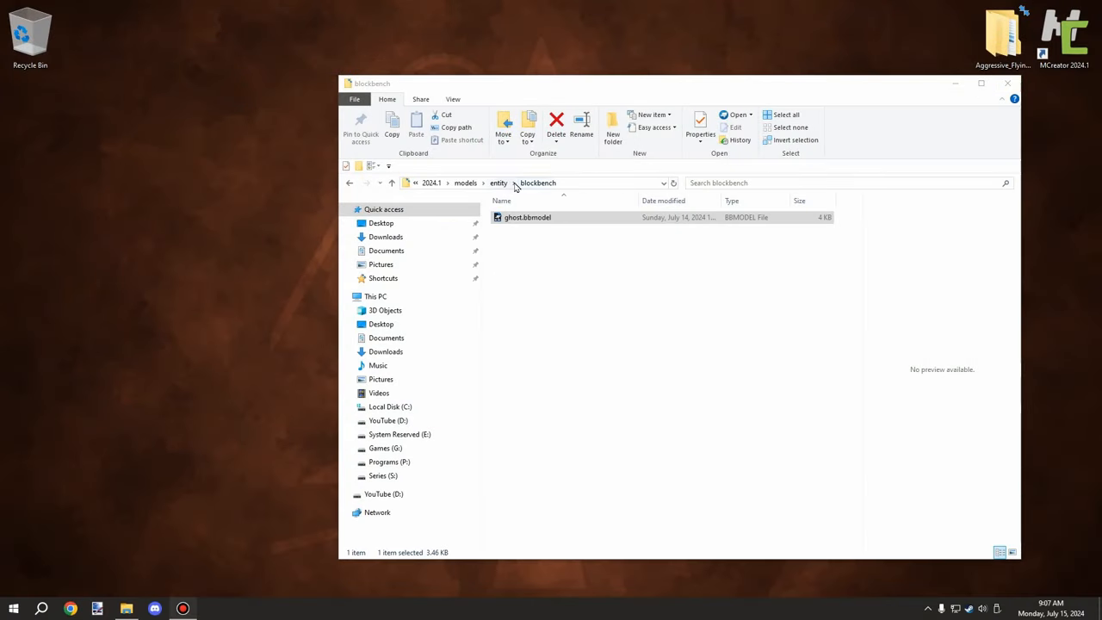
- Open the exported ghost.java class, then go back up to the 2024.1 folder
{"action": "left_click", "coordinate": [499, 183]}
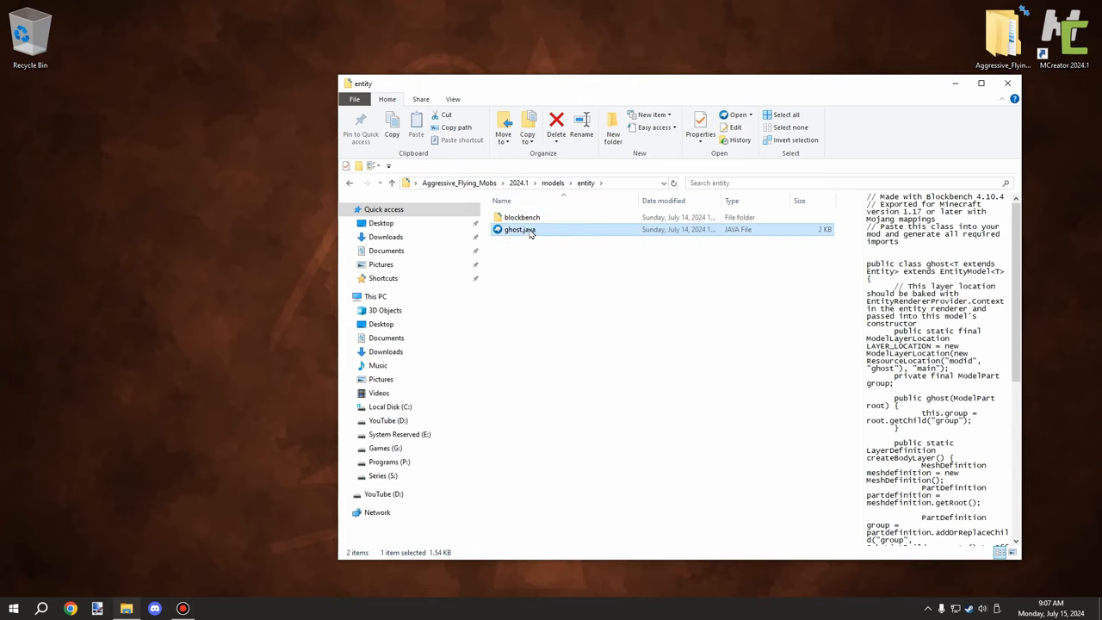
{"action": "double_click", "coordinate": [522, 217]}
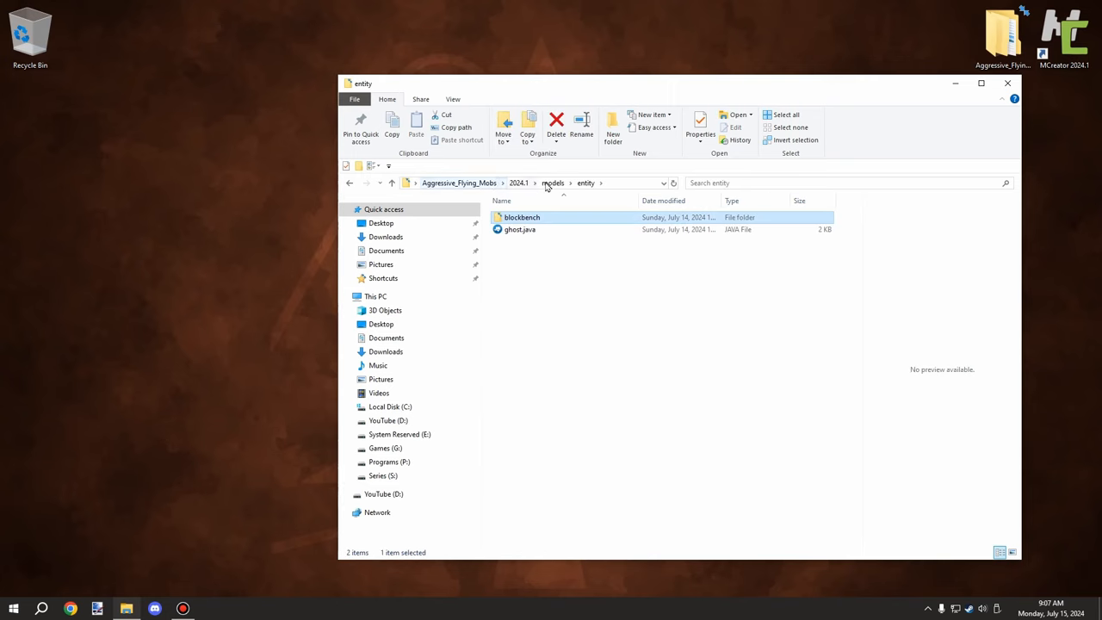
{"action": "left_click", "coordinate": [551, 182]}
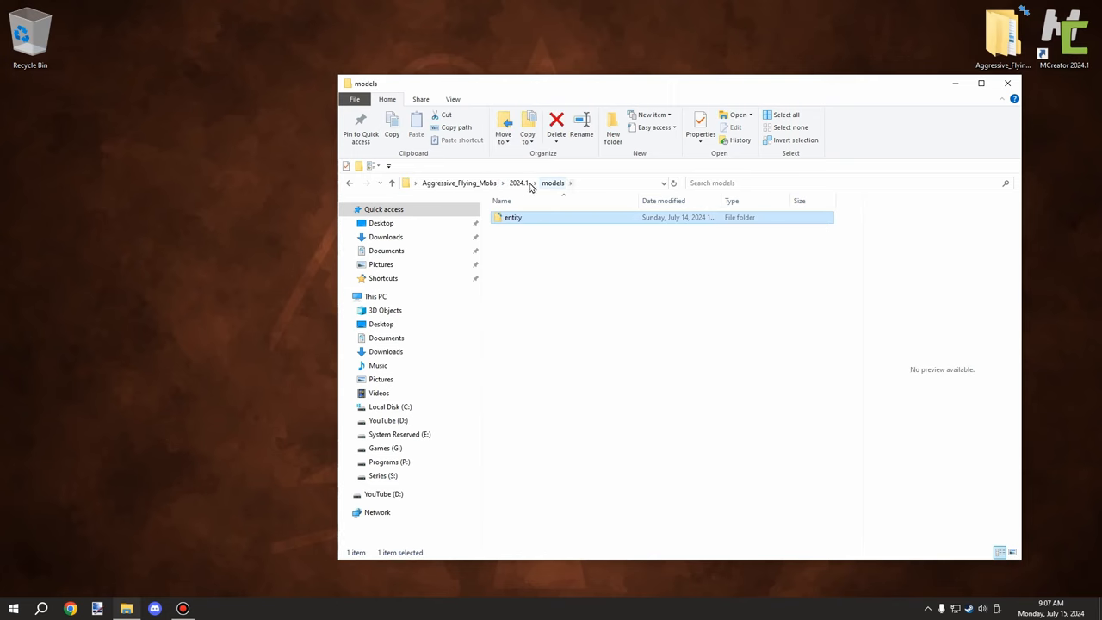
{"action": "left_click", "coordinate": [518, 183]}
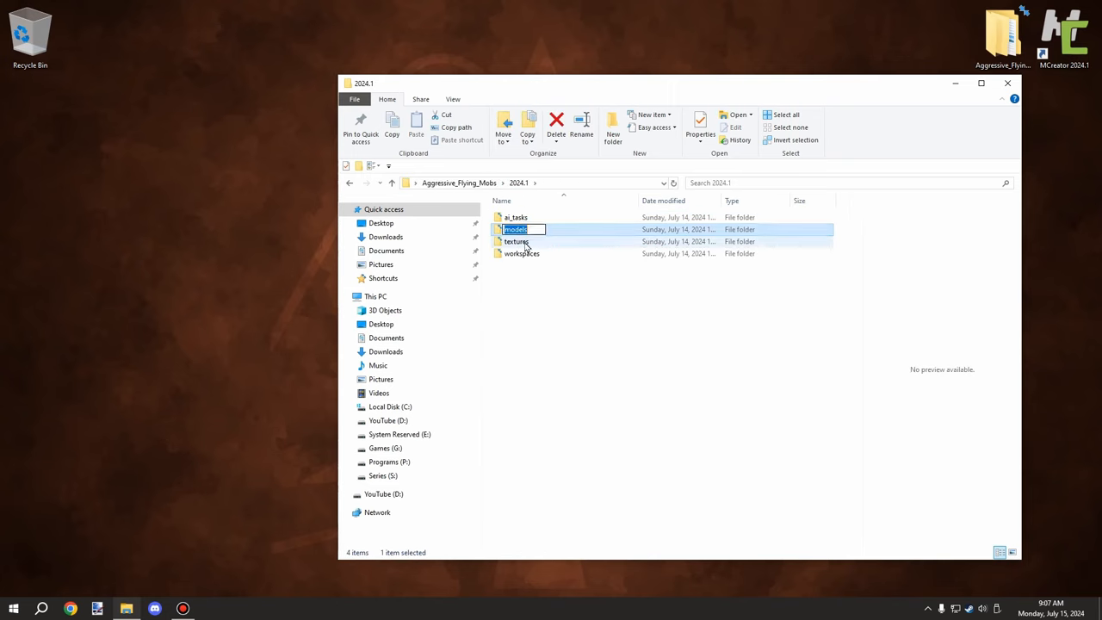
- Browse the ai_tasks and workspaces folders and select the workspace zip archive
{"action": "double_click", "coordinate": [517, 241]}
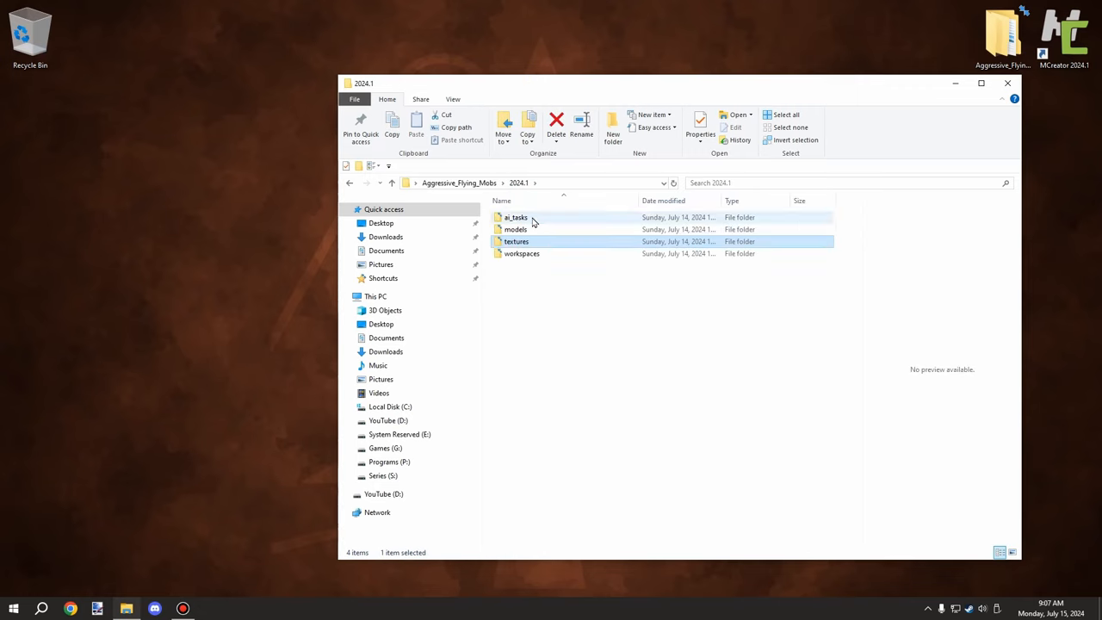
{"action": "double_click", "coordinate": [516, 217]}
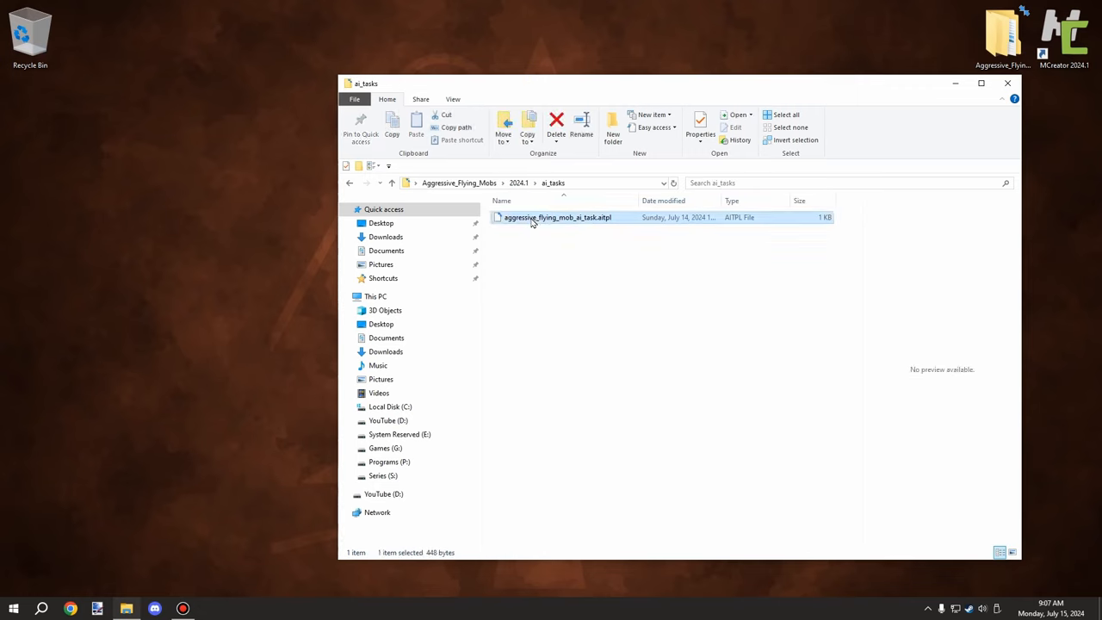
{"action": "mouse_move", "coordinate": [568, 217]}
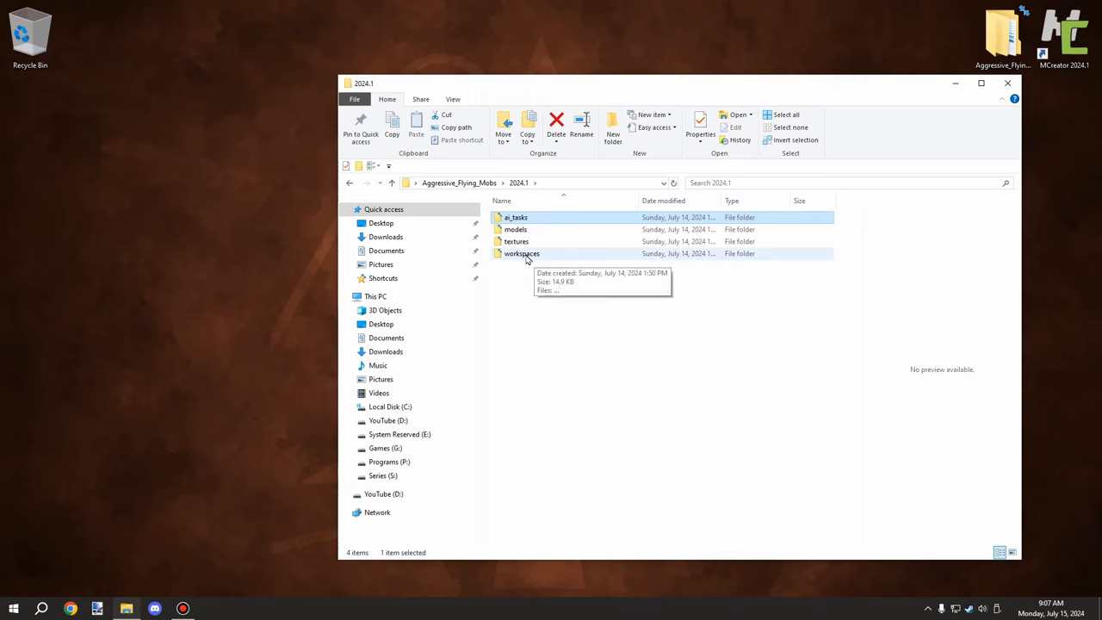
{"action": "double_click", "coordinate": [521, 254]}
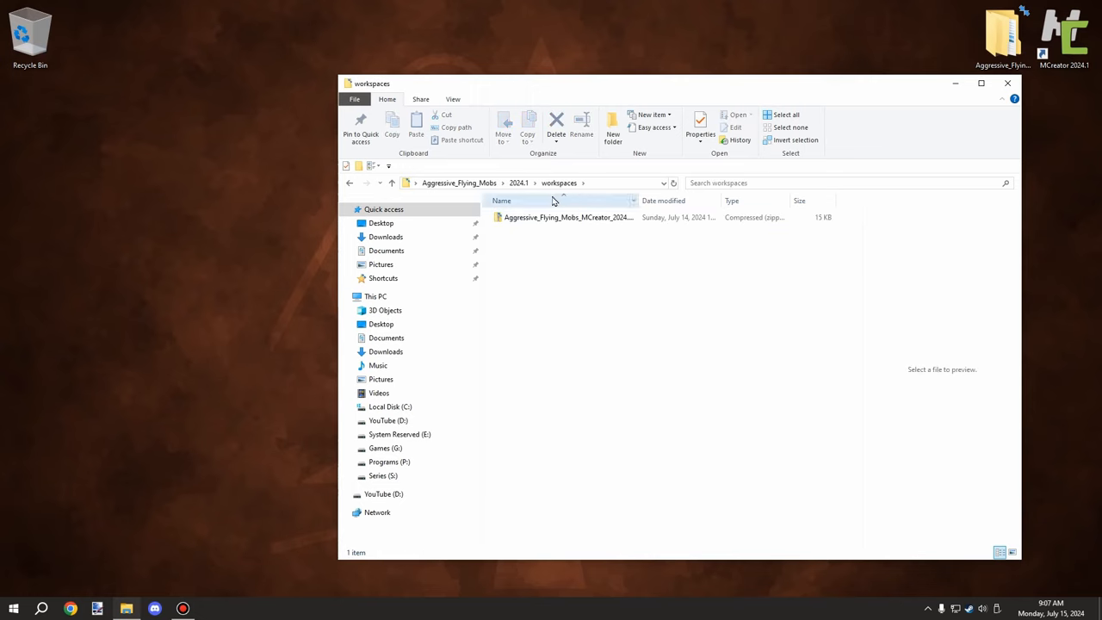
{"action": "left_click", "coordinate": [568, 217]}
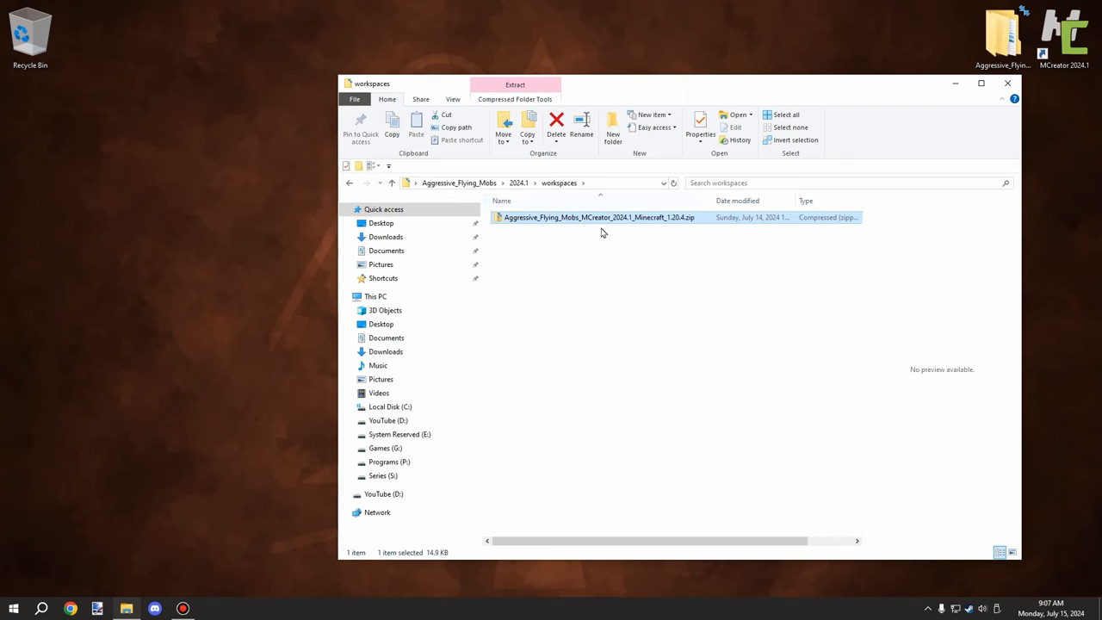
{"action": "mouse_move", "coordinate": [629, 234]}
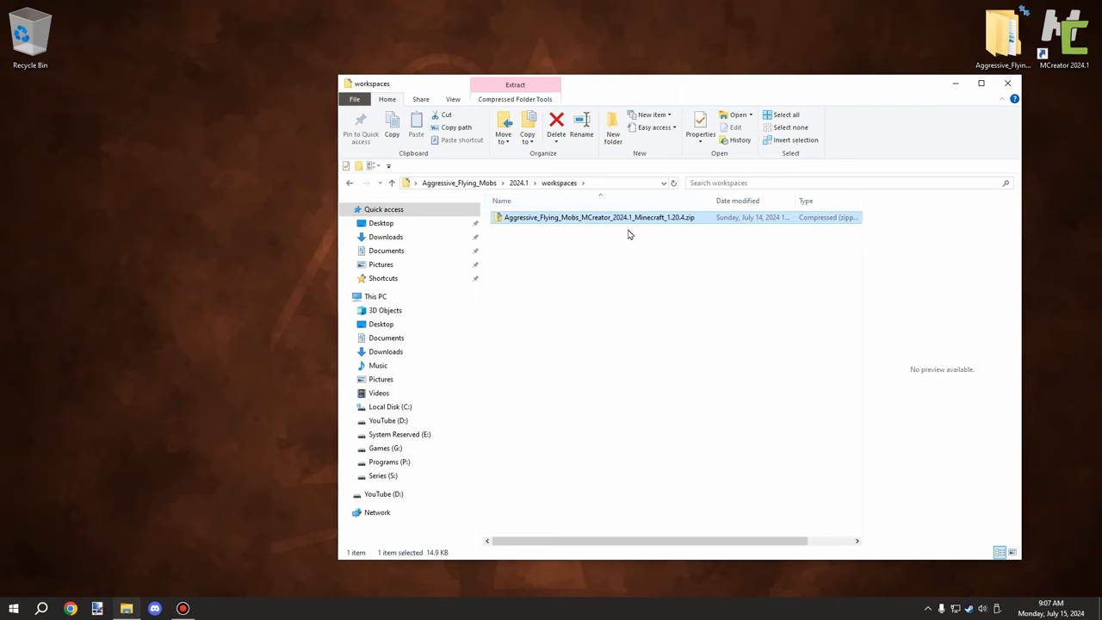
{"action": "mouse_move", "coordinate": [680, 231]}
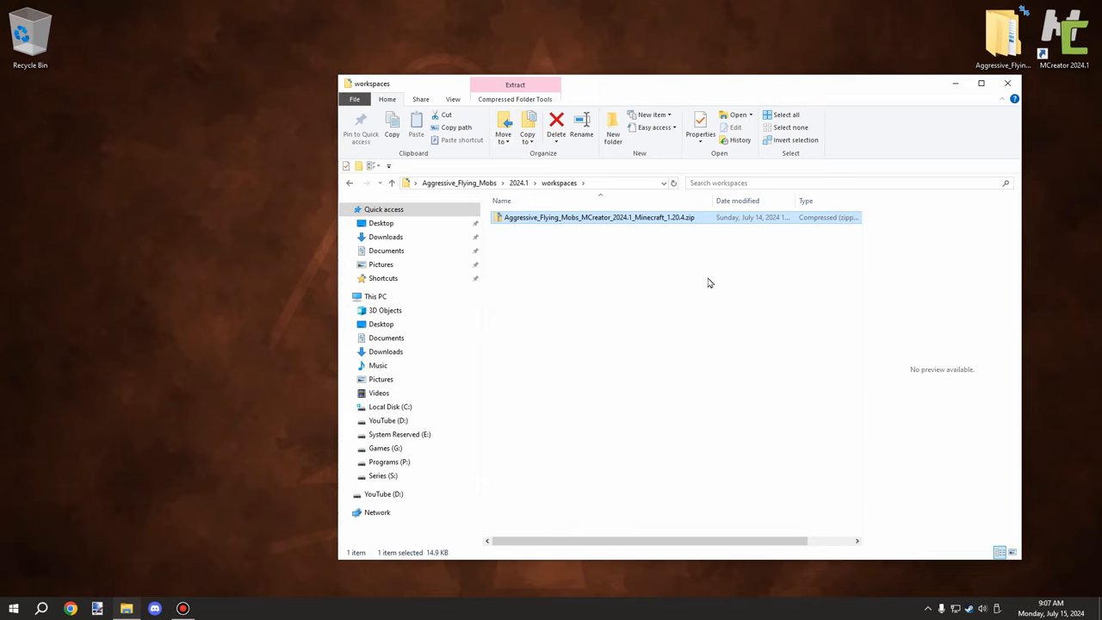
{"action": "mouse_move", "coordinate": [692, 277]}
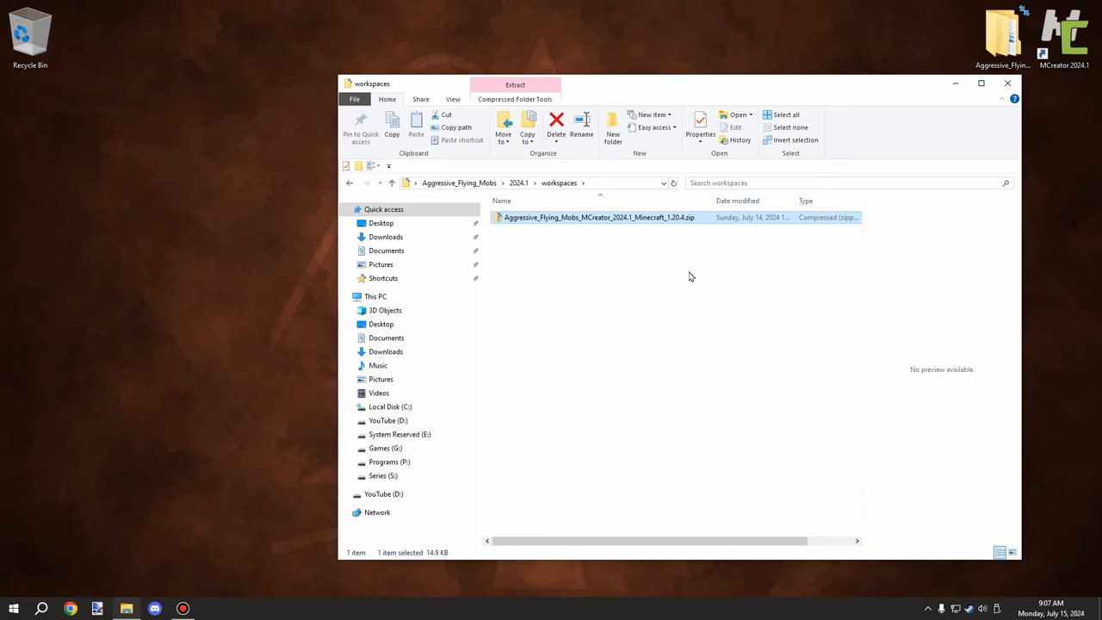
{"action": "mouse_move", "coordinate": [774, 210]}
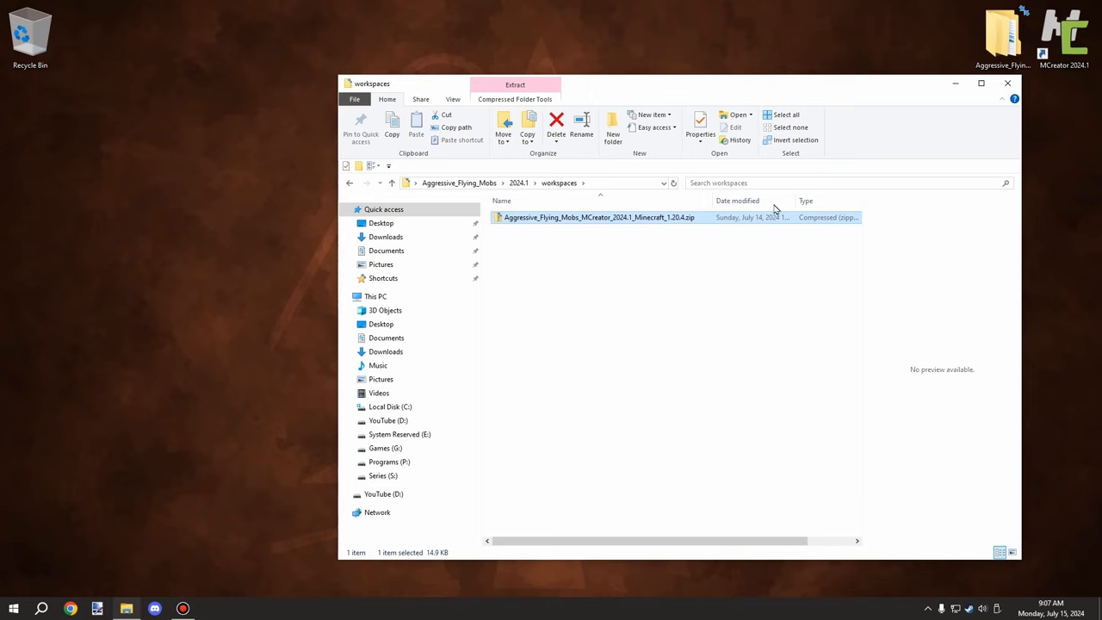
{"action": "mouse_move", "coordinate": [633, 227]}
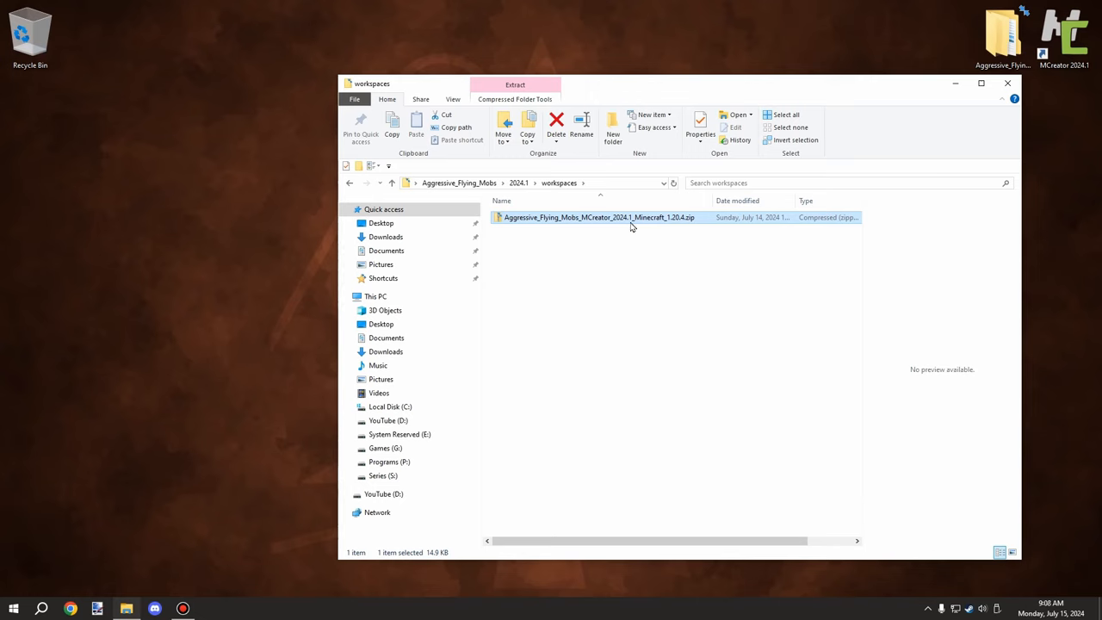
{"action": "mouse_move", "coordinate": [821, 86]}
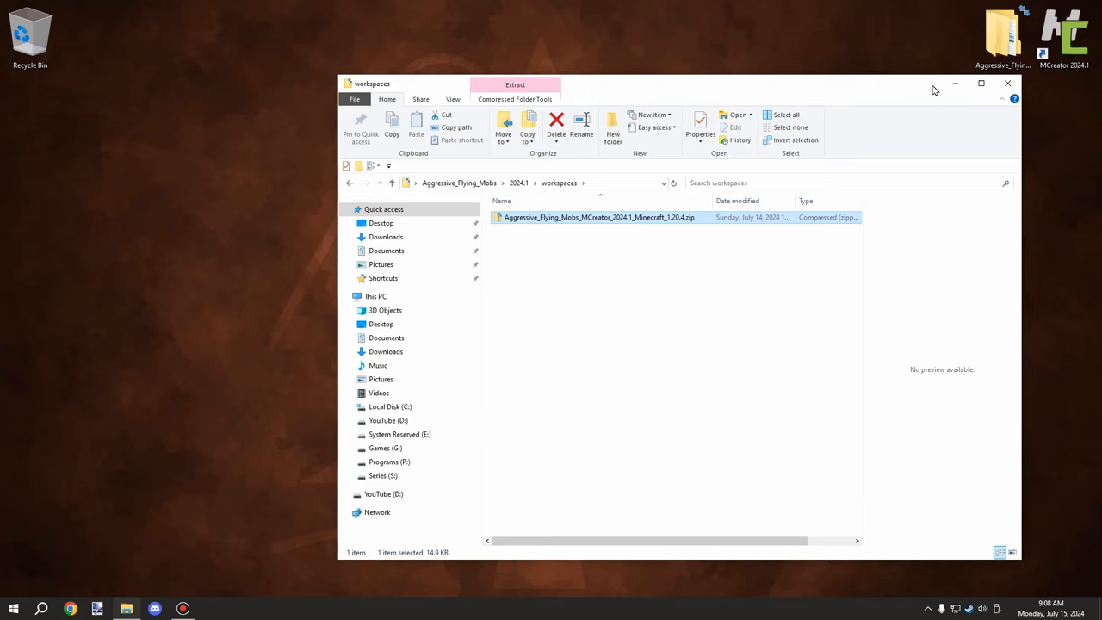
{"action": "mouse_move", "coordinate": [816, 164]}
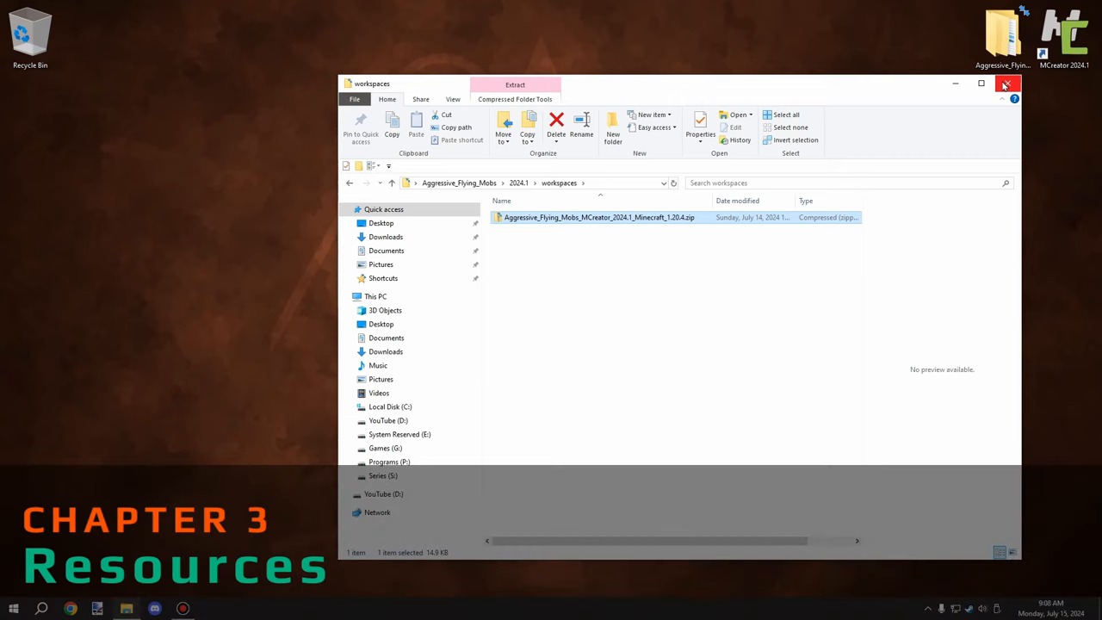
{"action": "mouse_move", "coordinate": [1003, 85]}
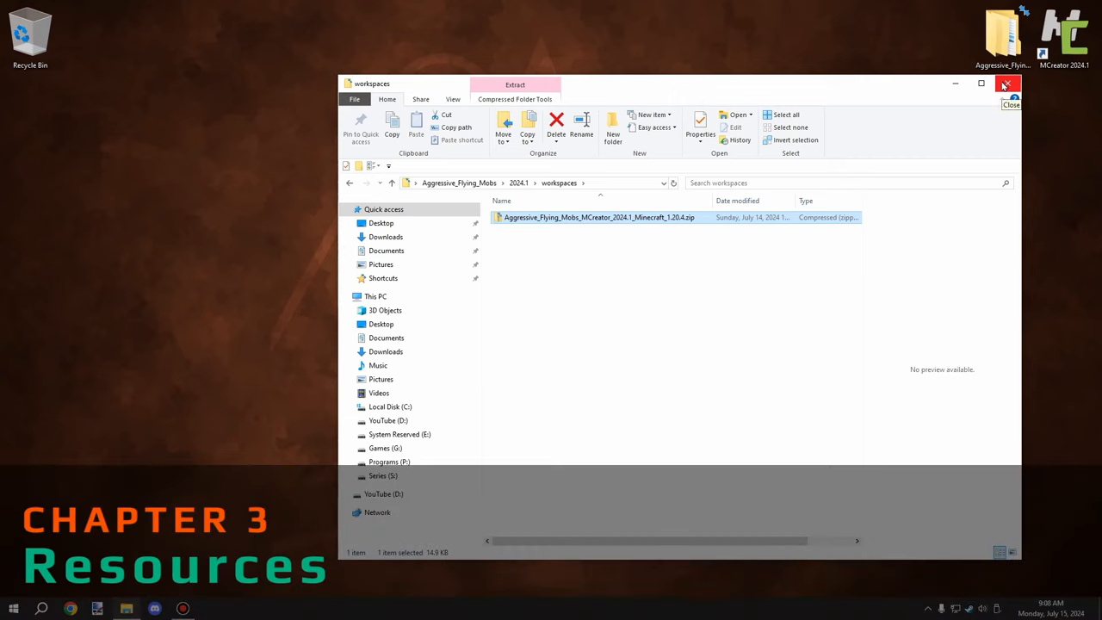
- Close File Explorer and show MCreator's texture resources with the texture import types listed
{"action": "left_click", "coordinate": [1004, 83]}
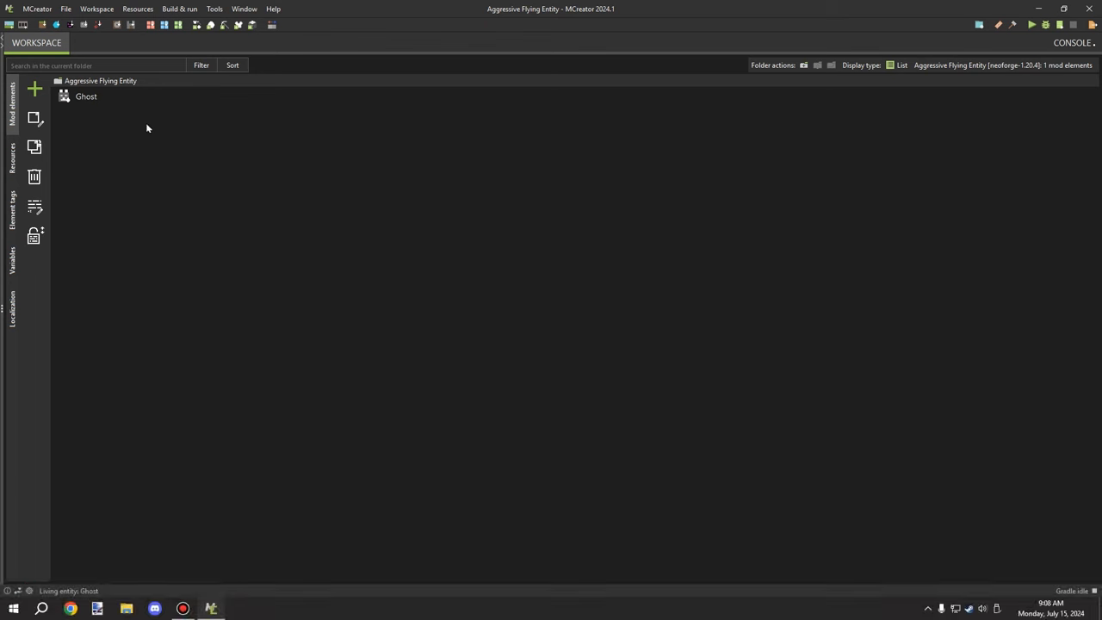
{"action": "left_click", "coordinate": [12, 159]}
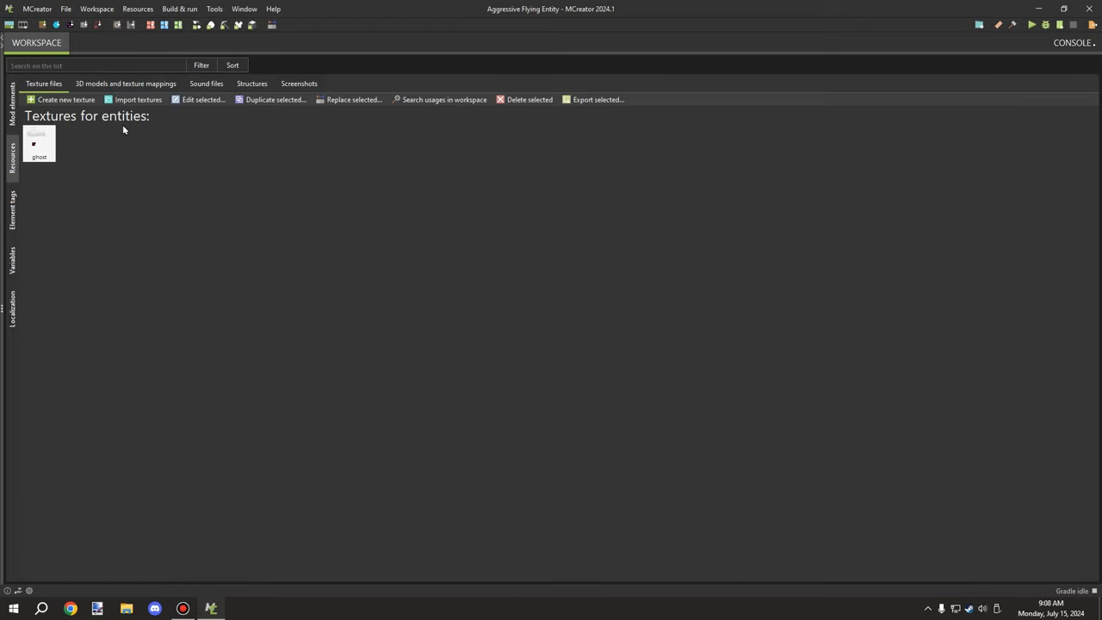
{"action": "left_click", "coordinate": [138, 99]}
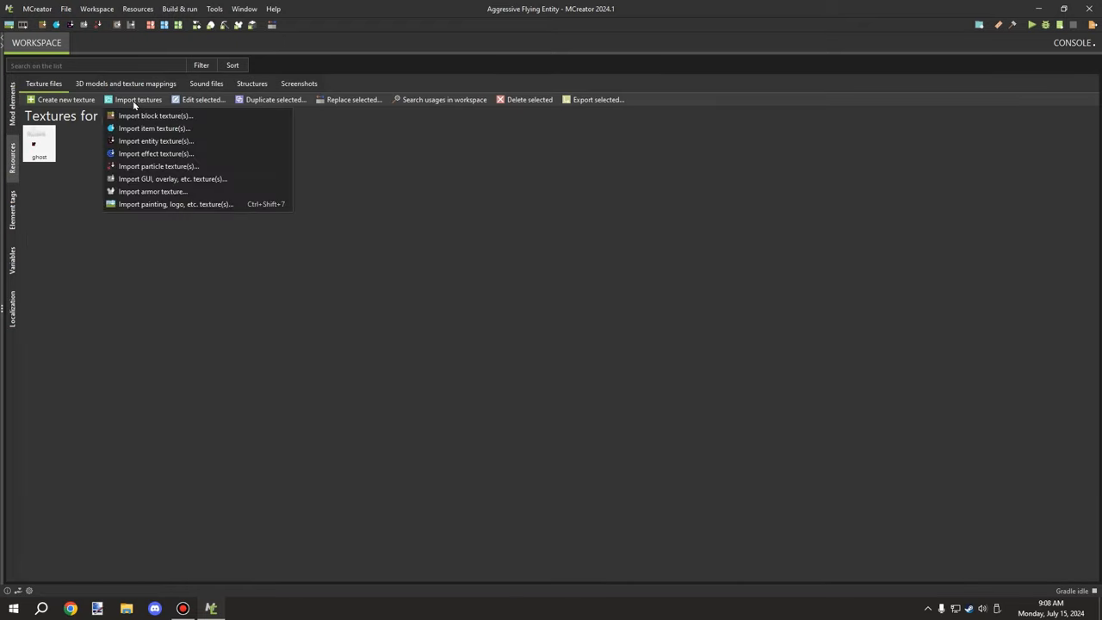
{"action": "mouse_move", "coordinate": [155, 140]}
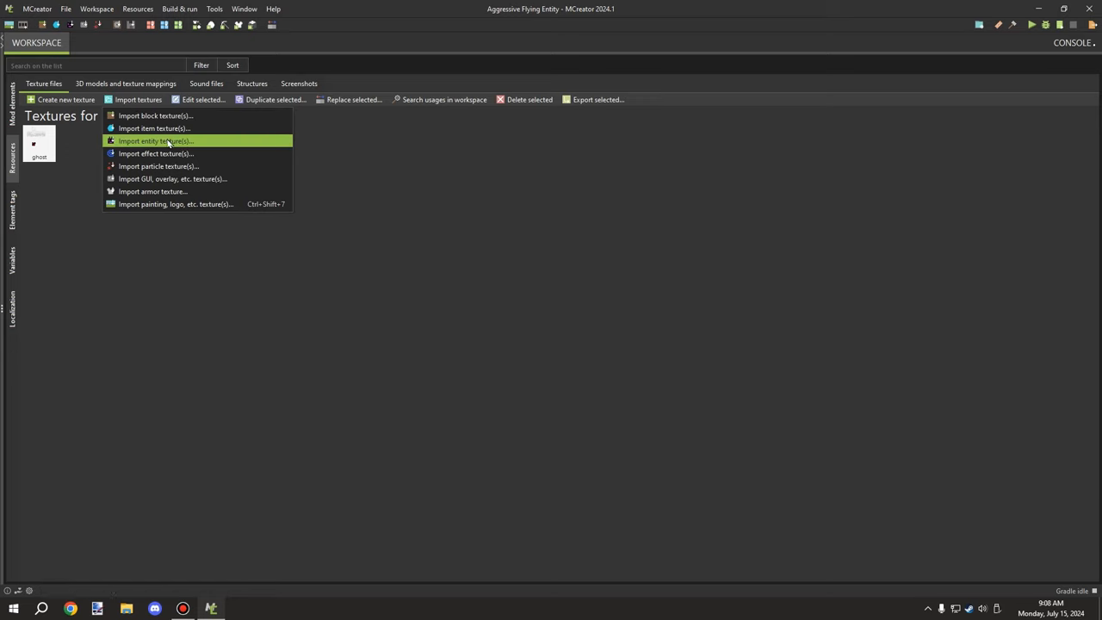
{"action": "mouse_move", "coordinate": [379, 134]}
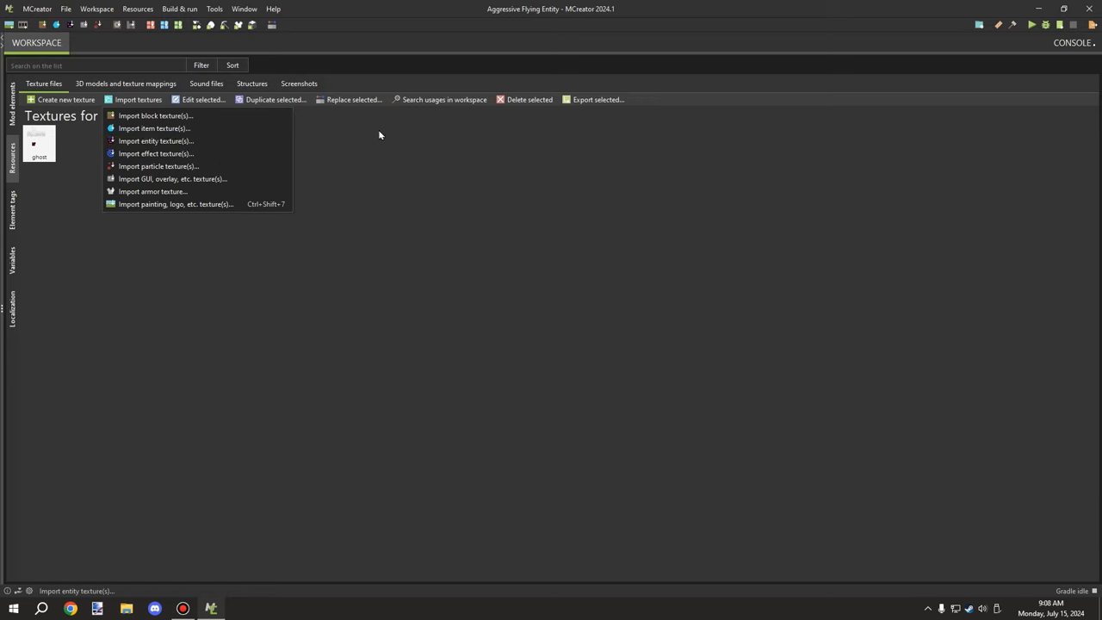
- Show the 3D models listing Modelghost, and cancel a Java model import without adding files
{"action": "left_click", "coordinate": [125, 84]}
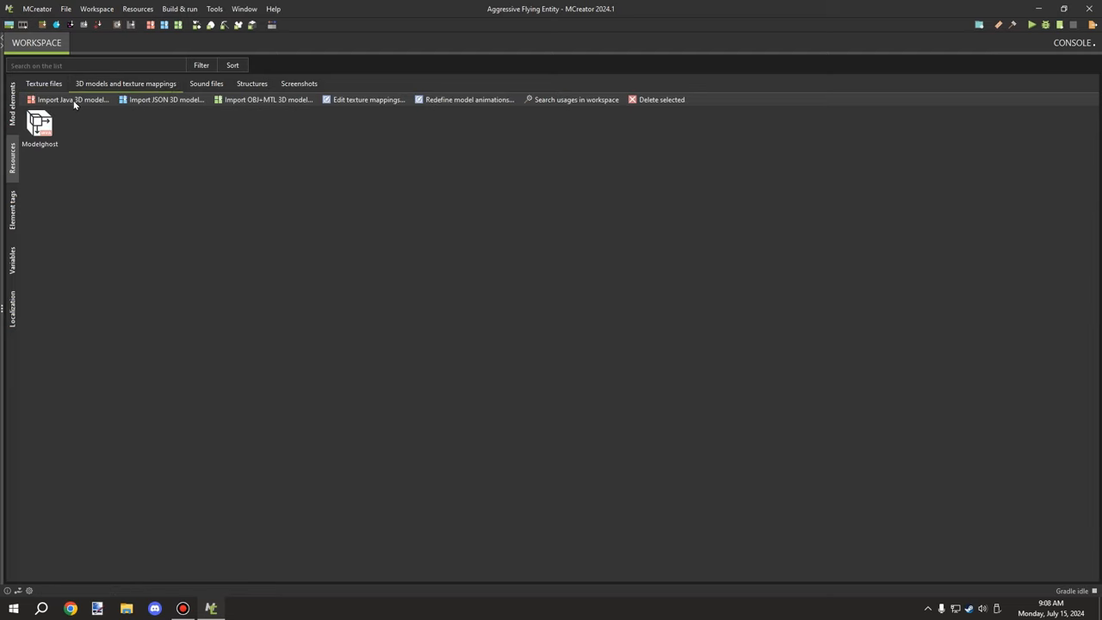
{"action": "mouse_move", "coordinate": [62, 110]}
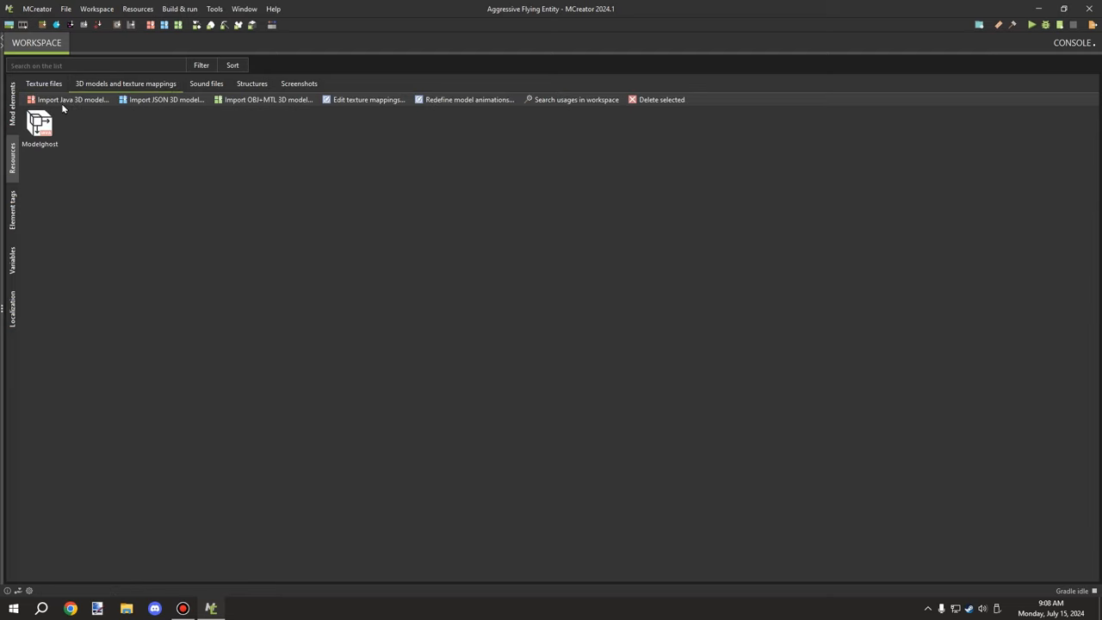
{"action": "left_click", "coordinate": [69, 99]}
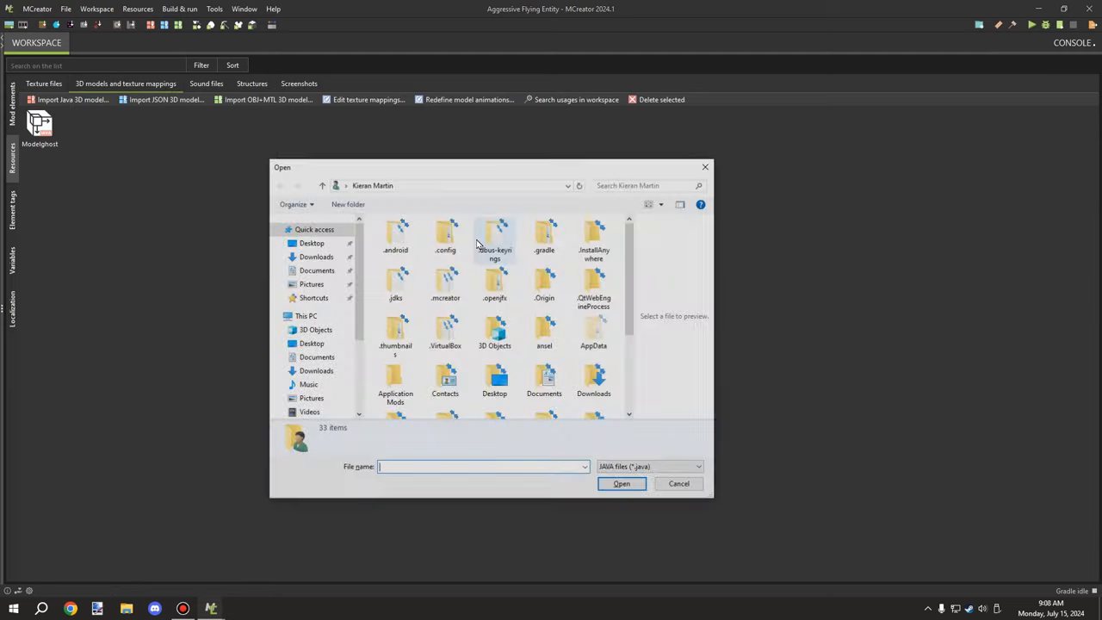
{"action": "mouse_move", "coordinate": [602, 454]}
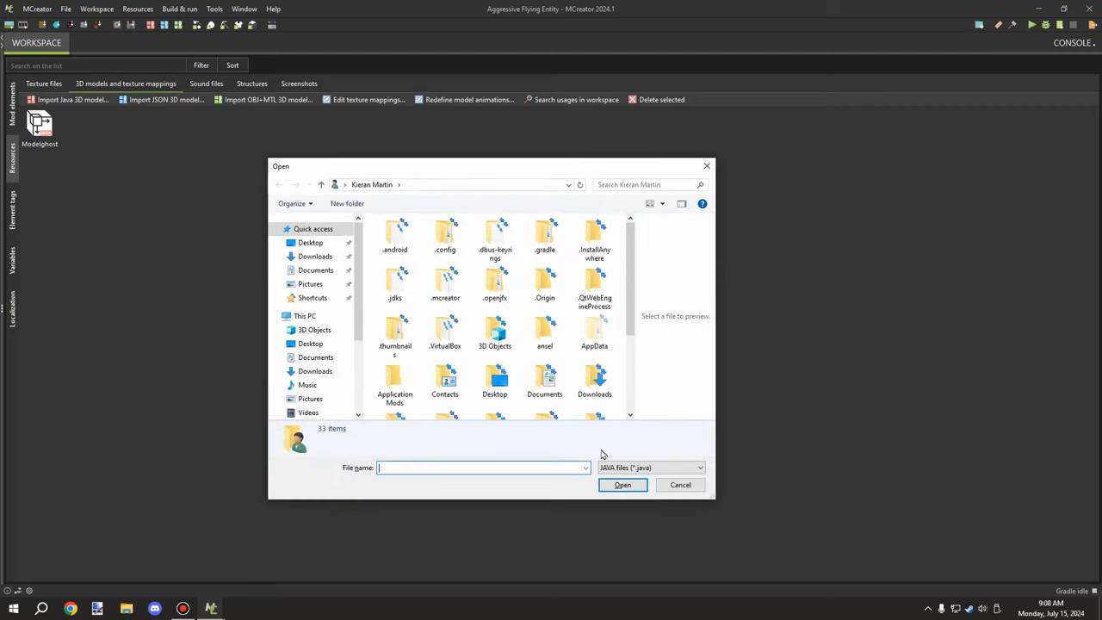
{"action": "left_click", "coordinate": [680, 484]}
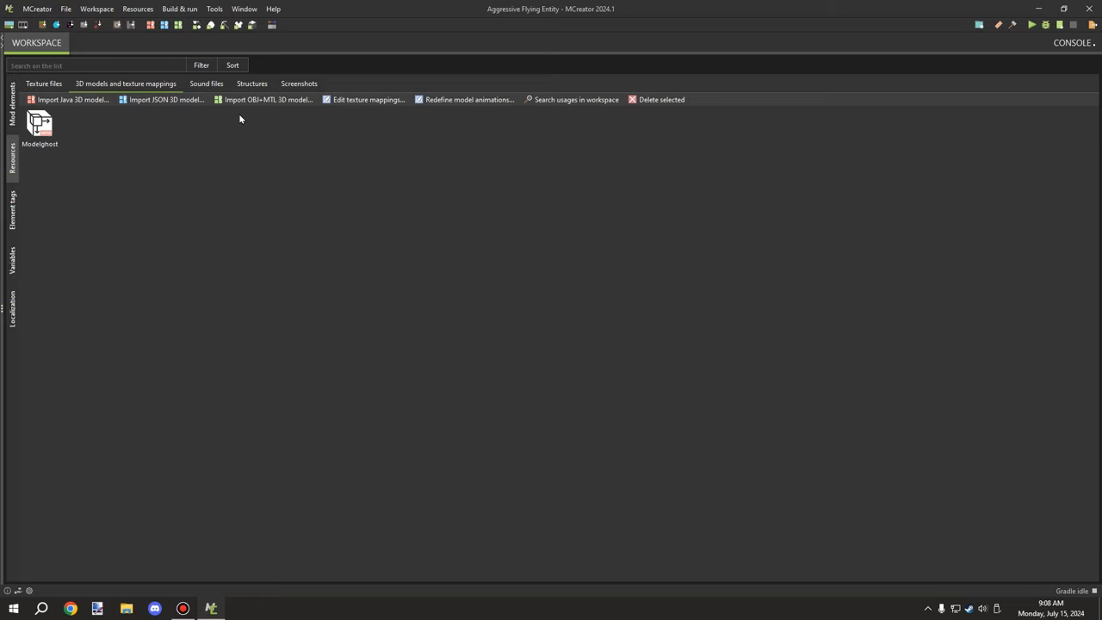
{"action": "mouse_move", "coordinate": [137, 111]}
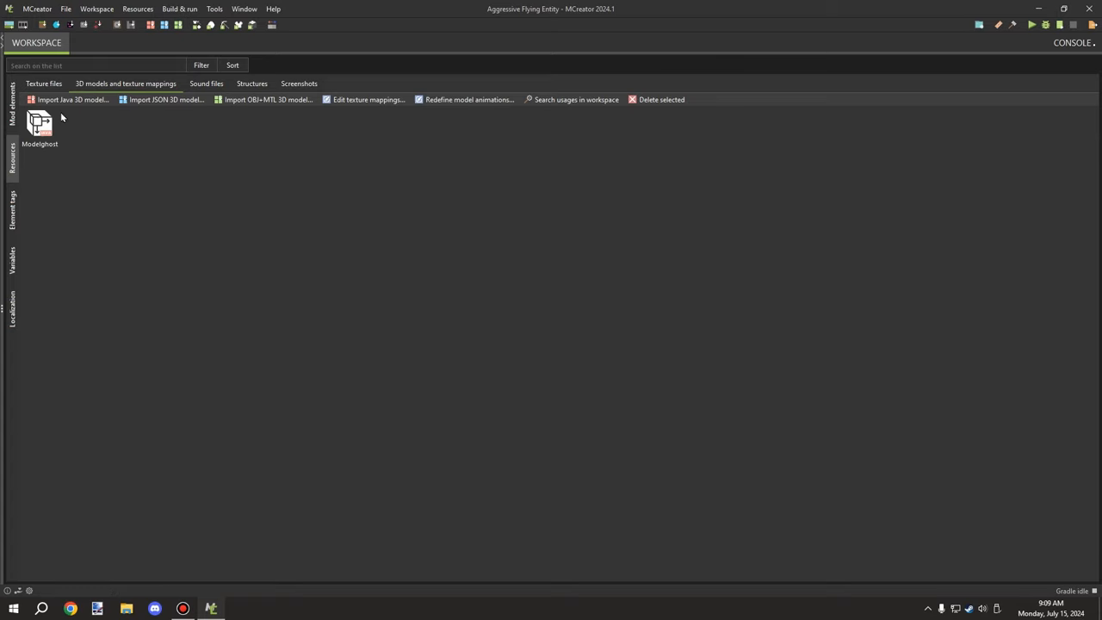
{"action": "mouse_move", "coordinate": [74, 120]}
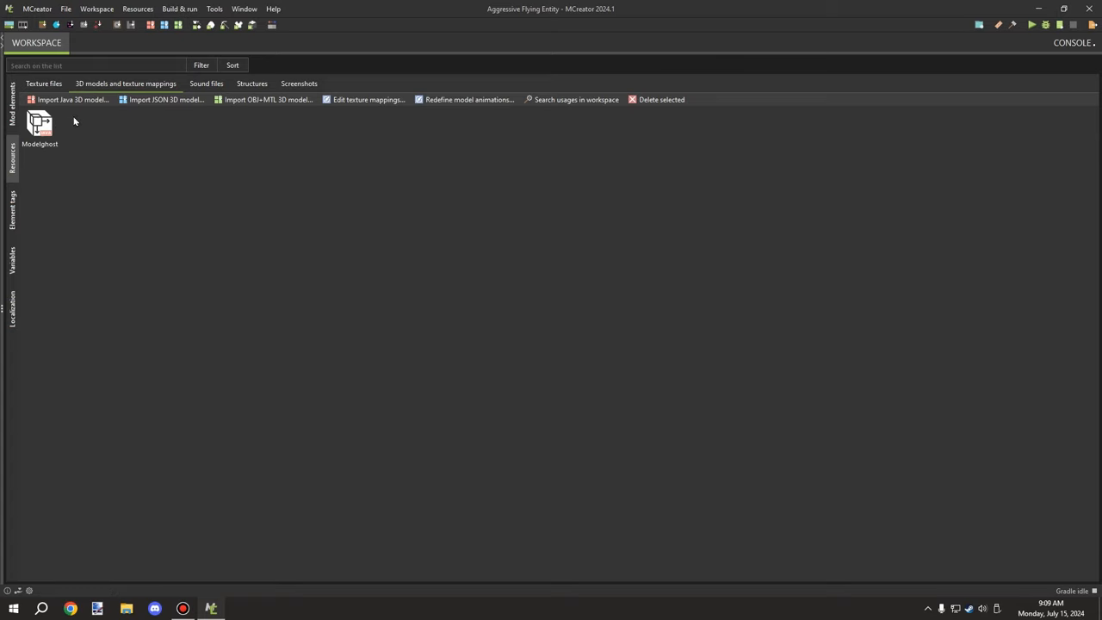
{"action": "mouse_move", "coordinate": [64, 176]}
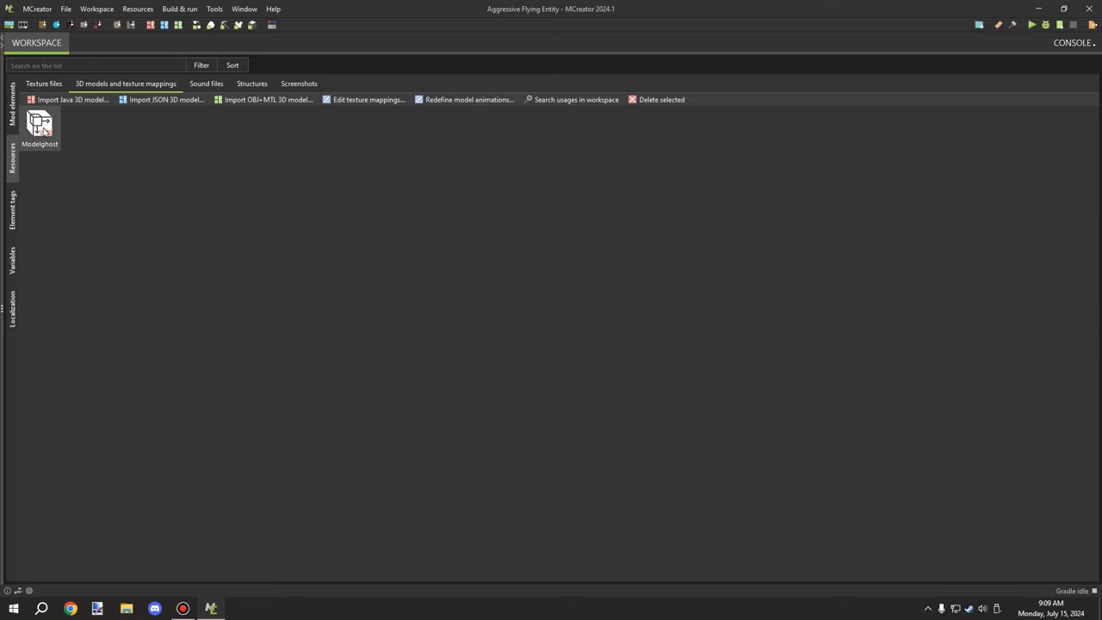
{"action": "mouse_move", "coordinate": [13, 94]}
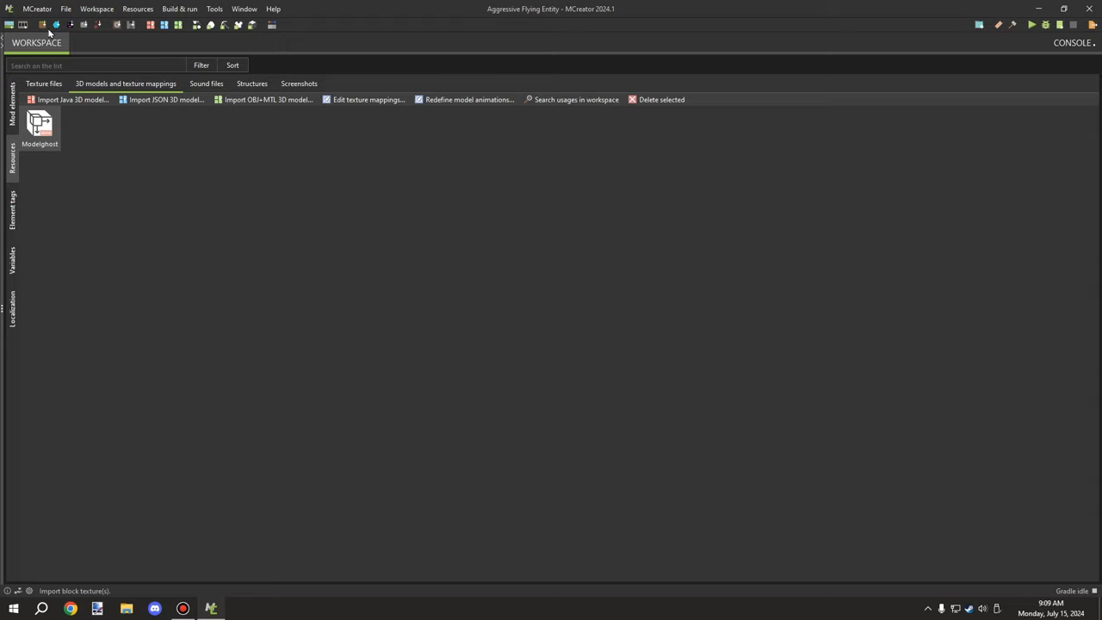
- Open the Ghost living entity from the mod elements and keep Modelghost as its model
{"action": "left_click", "coordinate": [11, 112]}
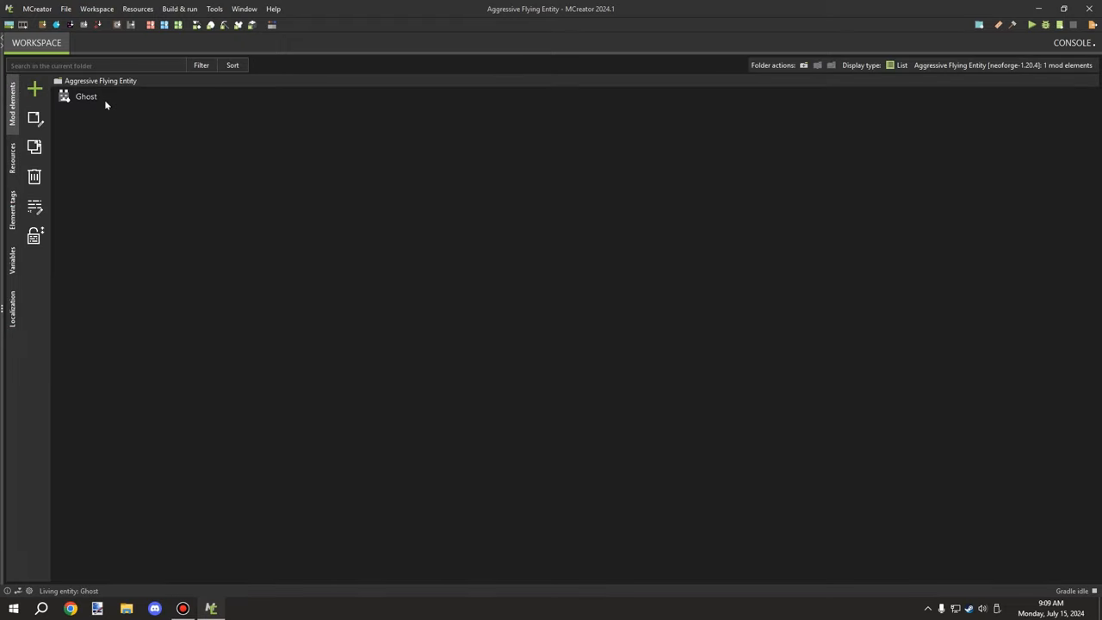
{"action": "left_click", "coordinate": [35, 89]}
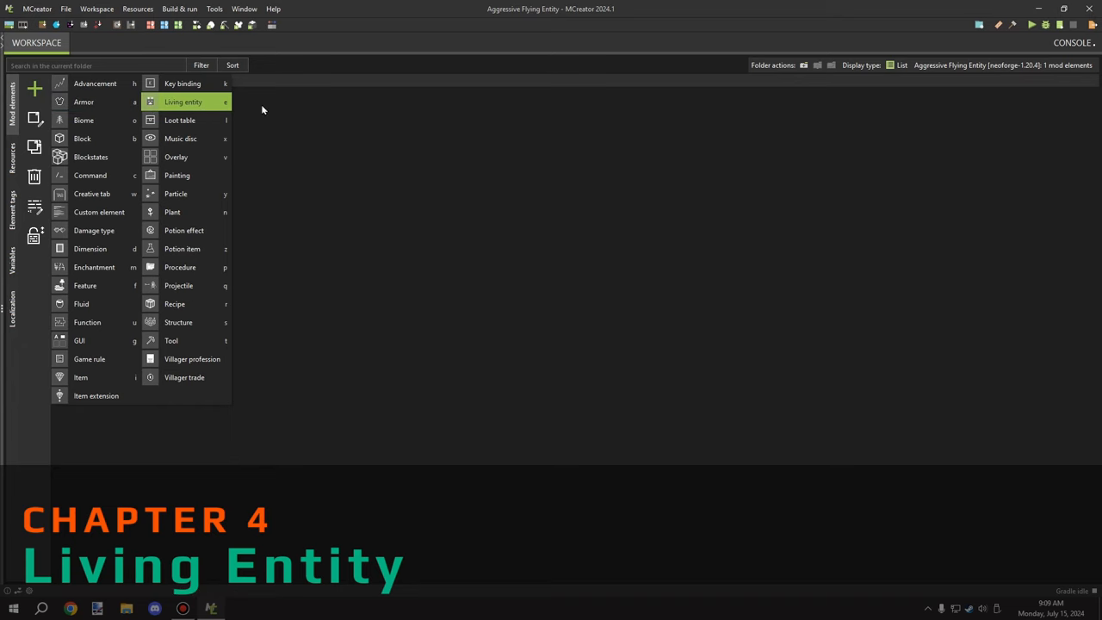
{"action": "left_click", "coordinate": [184, 102]}
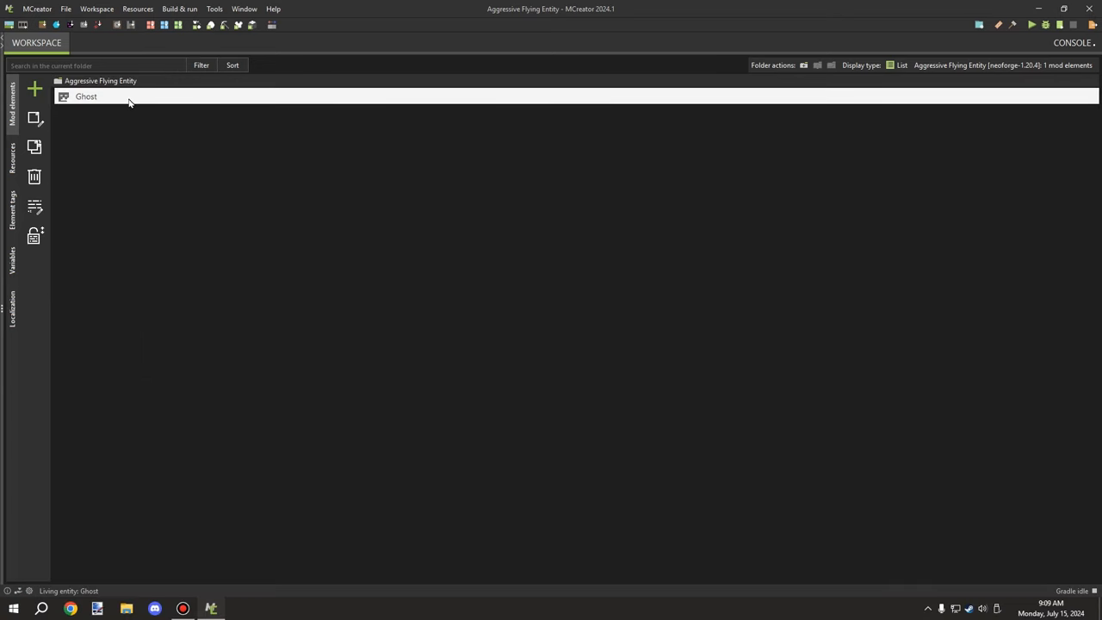
{"action": "double_click", "coordinate": [86, 95]}
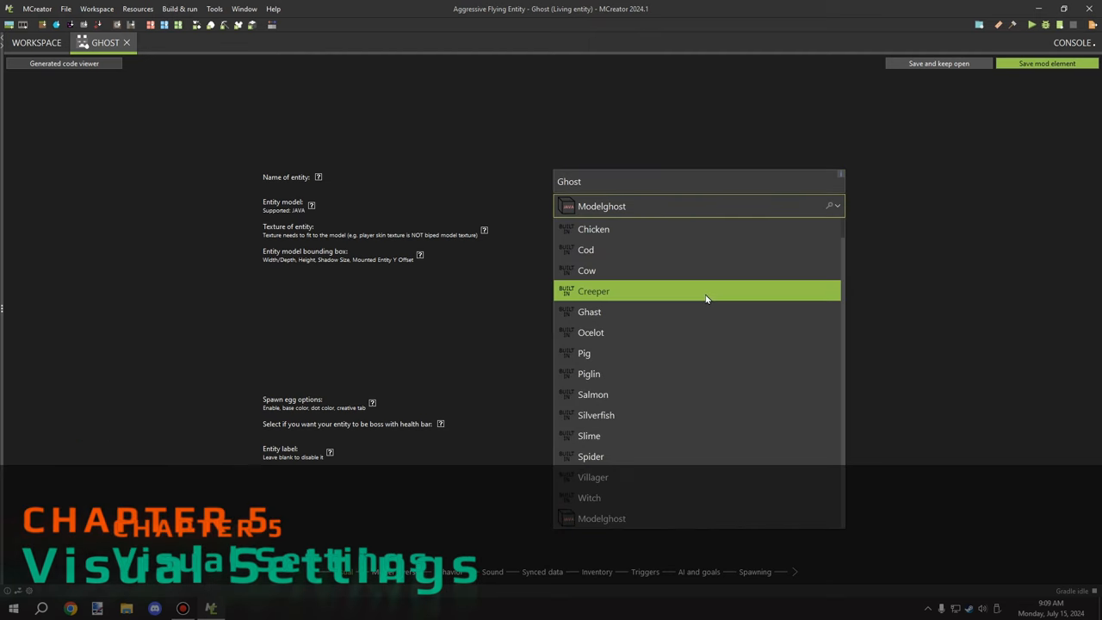
{"action": "left_click", "coordinate": [602, 518]}
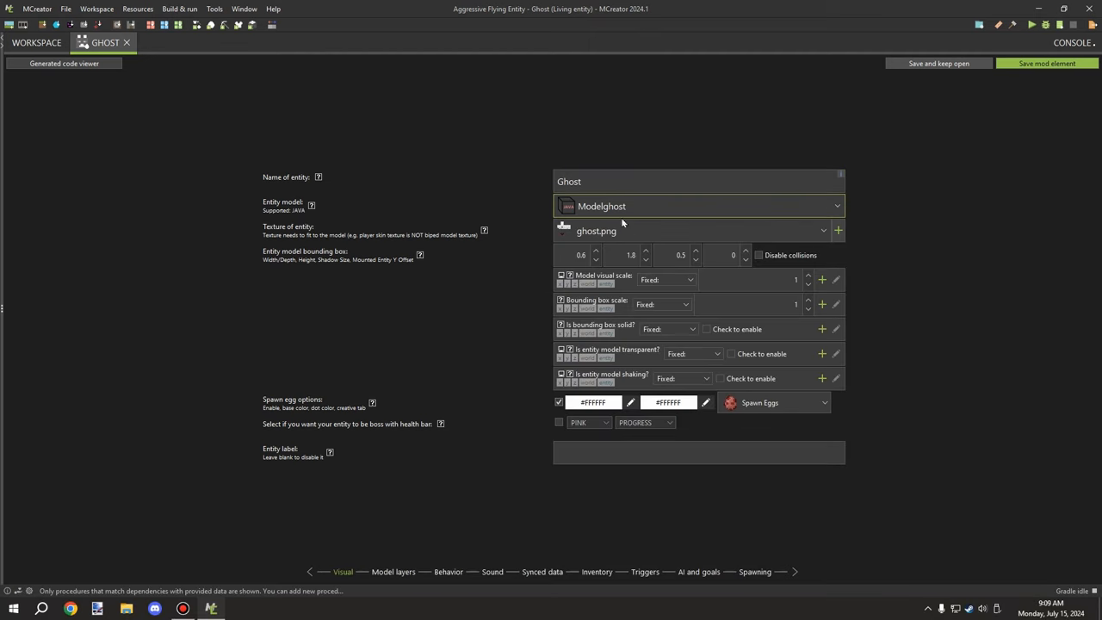
{"action": "mouse_move", "coordinate": [875, 314]}
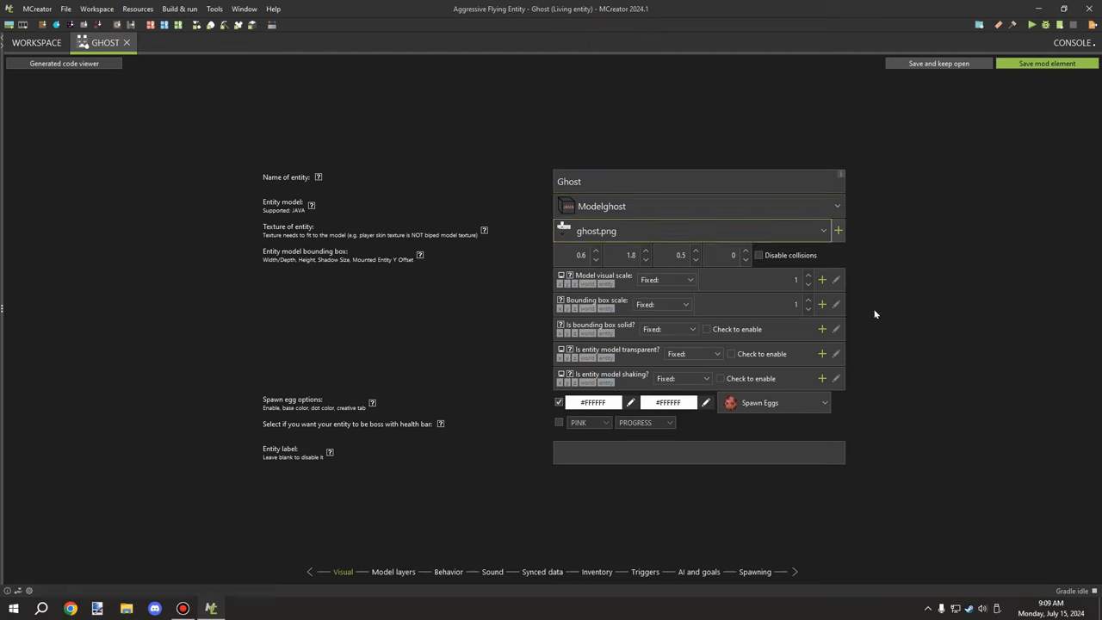
{"action": "mouse_move", "coordinate": [898, 287]}
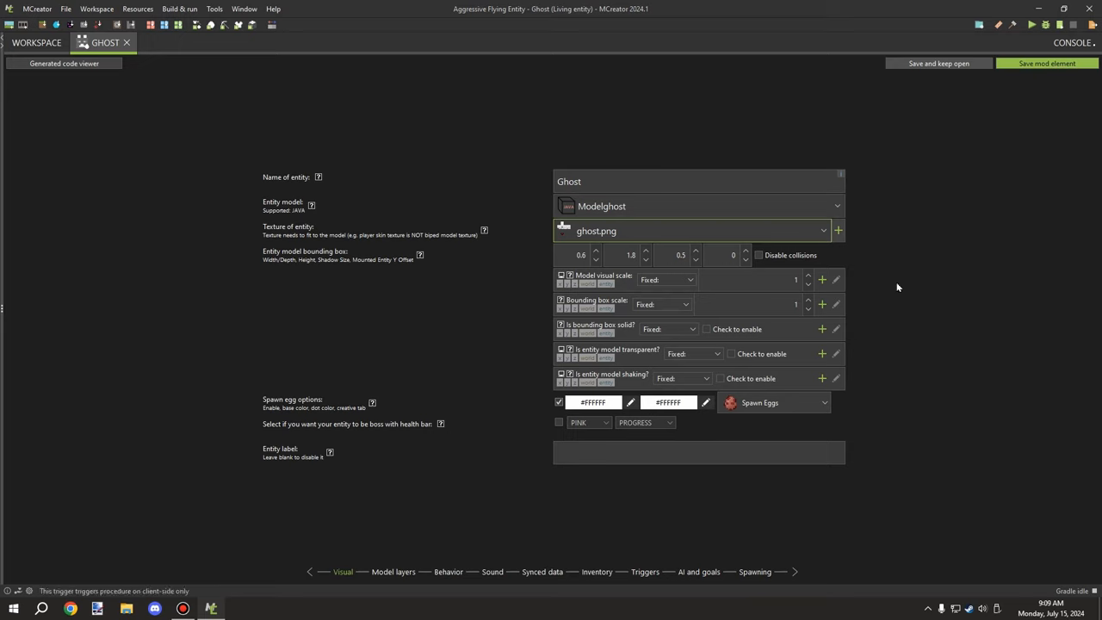
{"action": "mouse_move", "coordinate": [511, 514]}
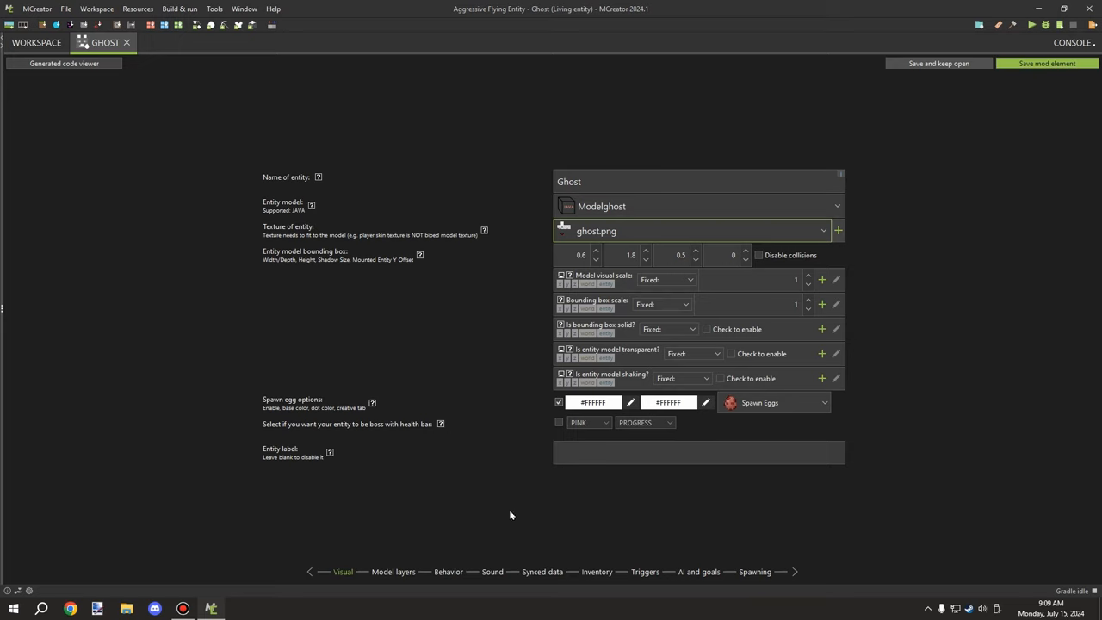
{"action": "mouse_move", "coordinate": [395, 586]}
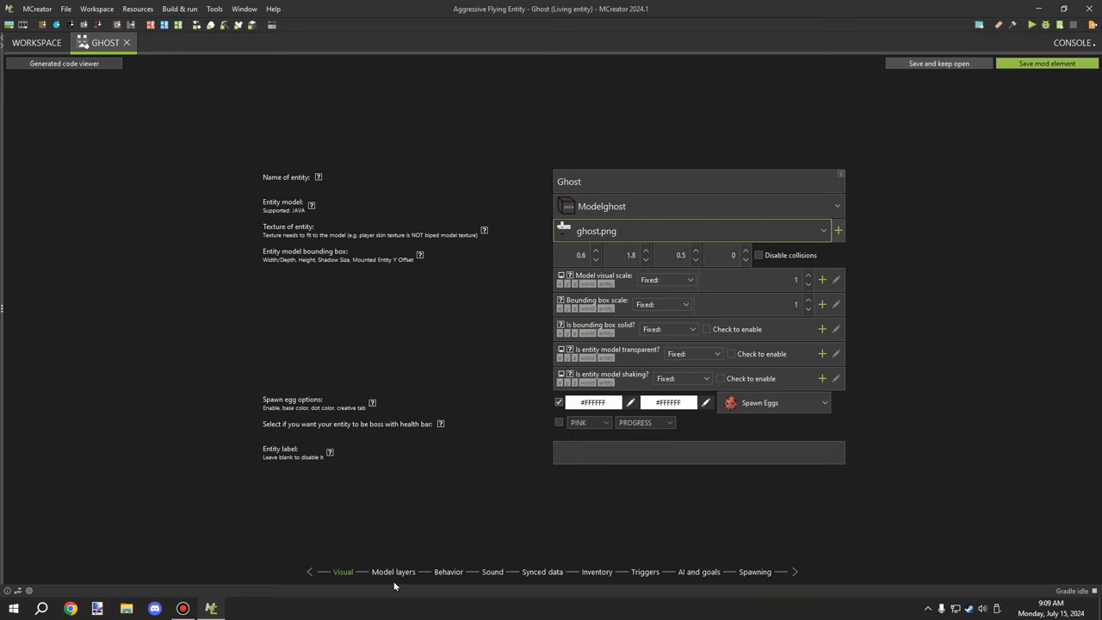
- Pass Model layers to Behavior: aggressive flying mob, health 10, attack strength 3
{"action": "left_click", "coordinate": [393, 571]}
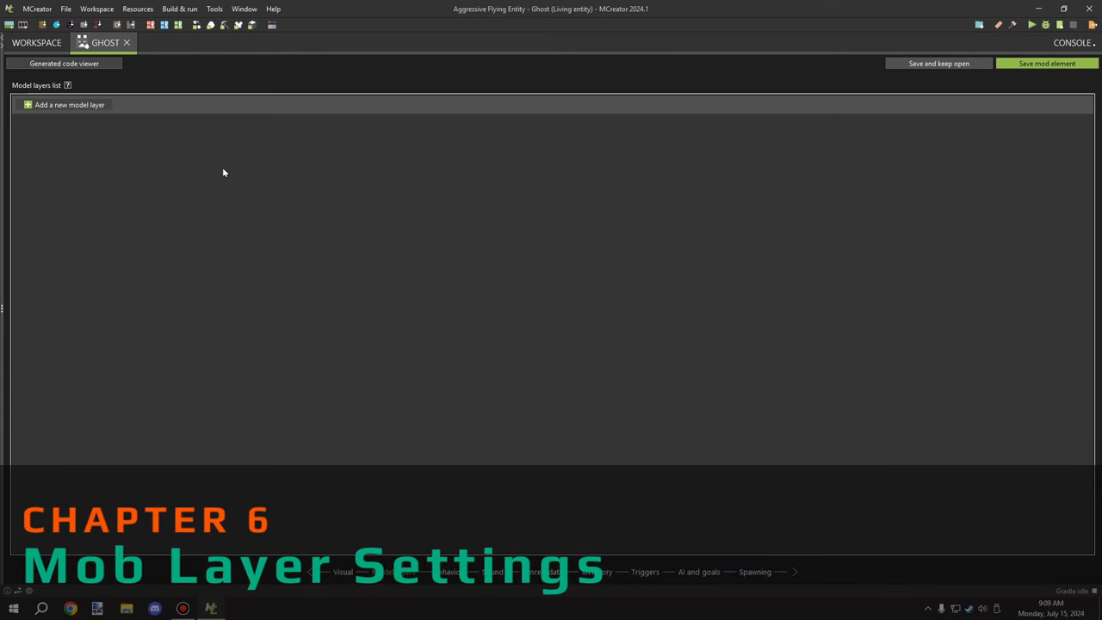
{"action": "mouse_move", "coordinate": [448, 572]}
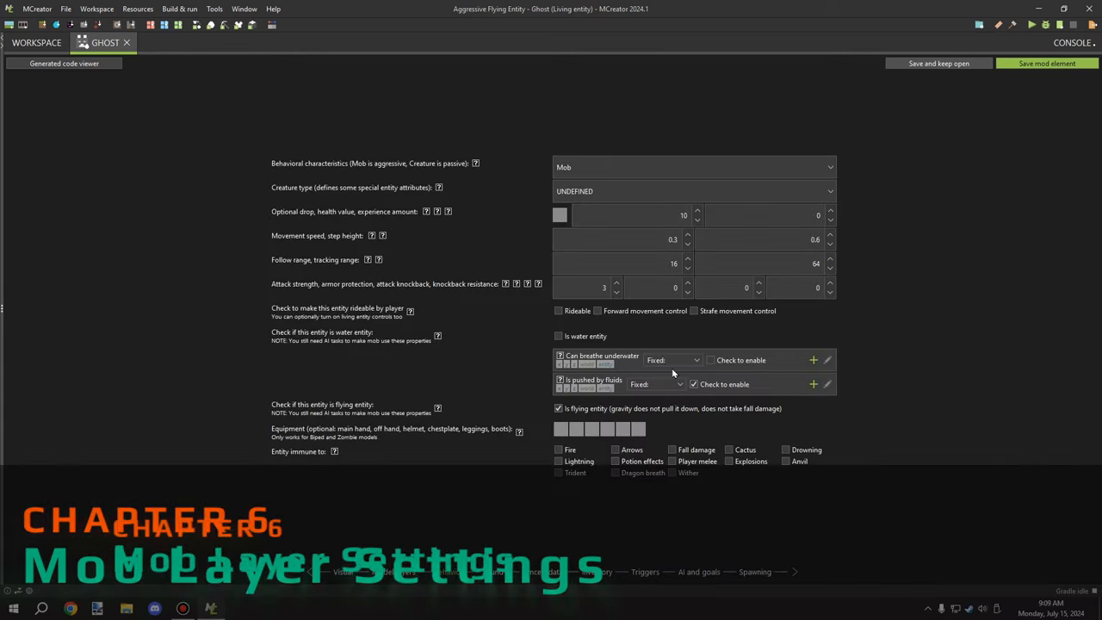
{"action": "left_click", "coordinate": [693, 167]}
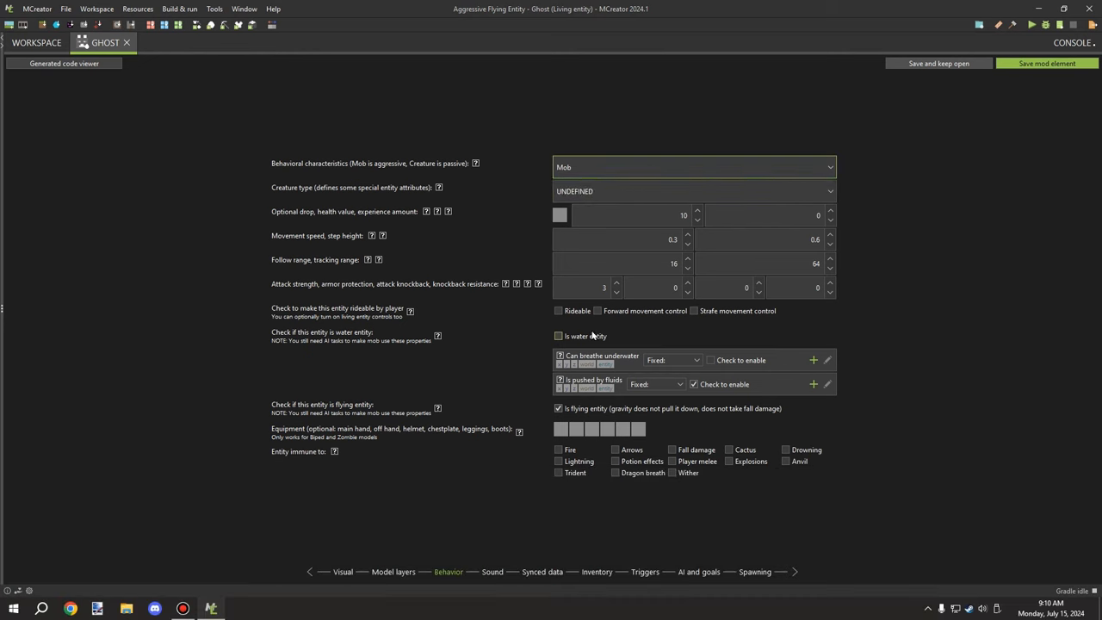
{"action": "mouse_move", "coordinate": [625, 200]}
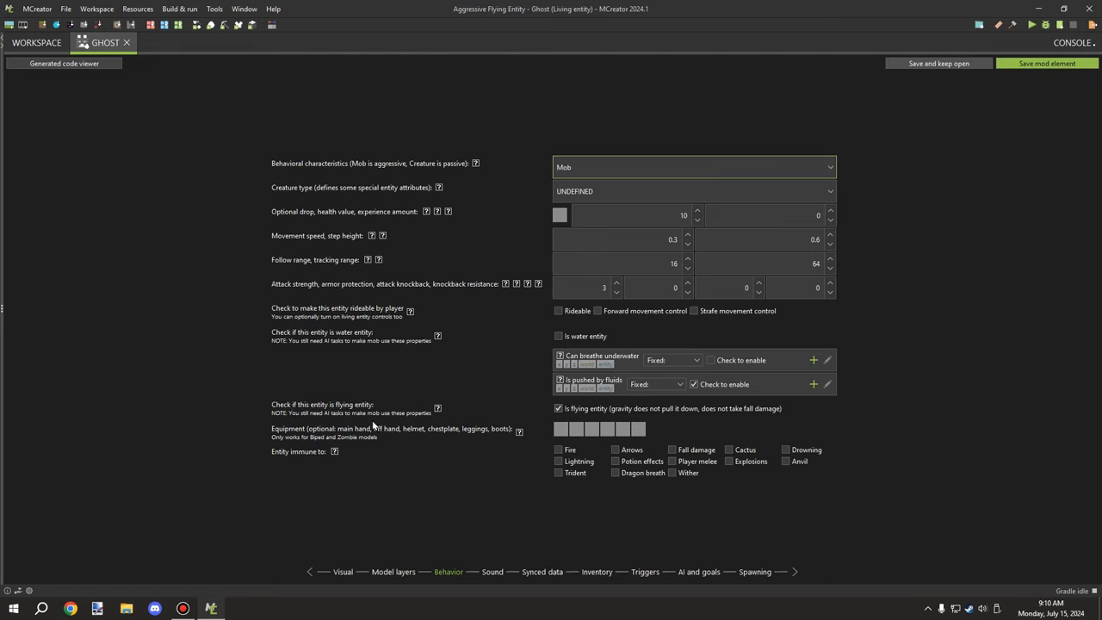
{"action": "mouse_move", "coordinate": [356, 416]}
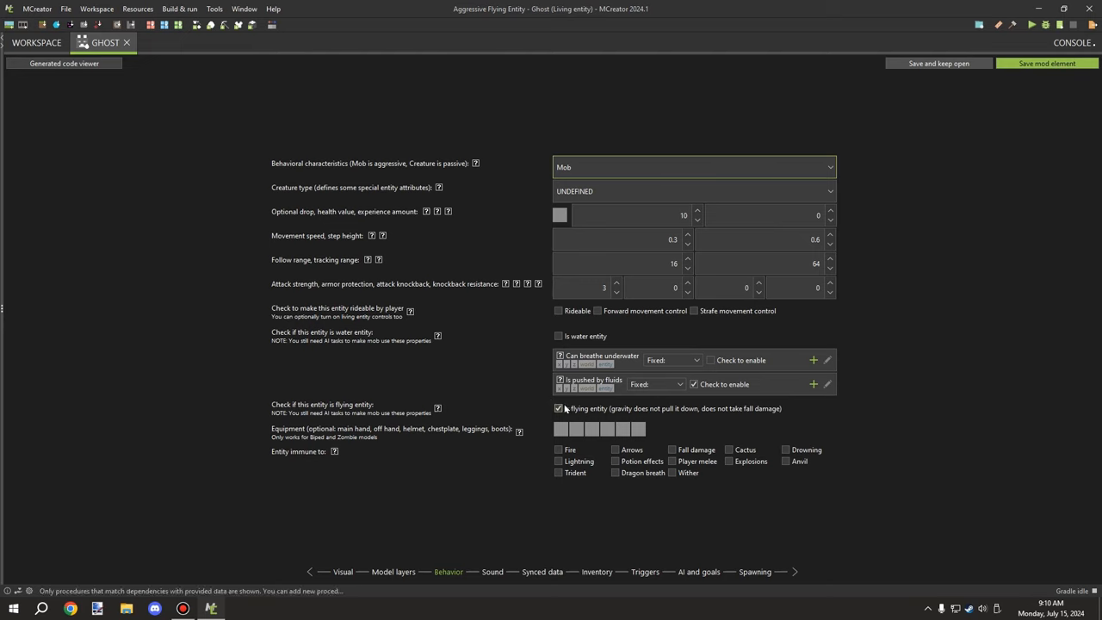
{"action": "left_click", "coordinate": [558, 409]}
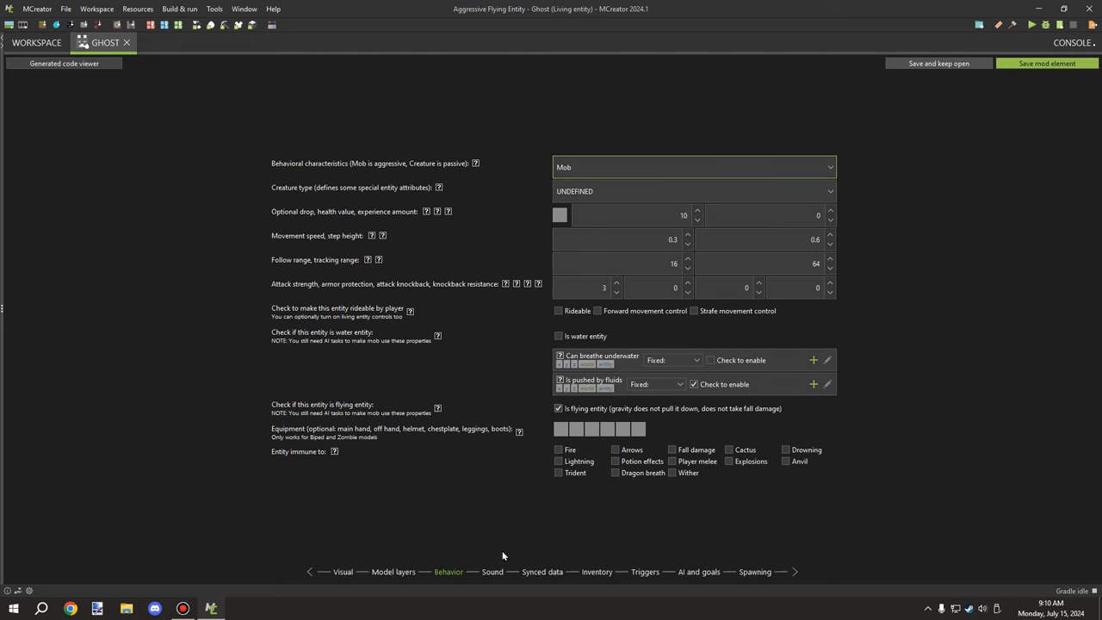
- Keep the entity.ghast sounds and move through synced data and inventory to the triggers
{"action": "left_click", "coordinate": [491, 571]}
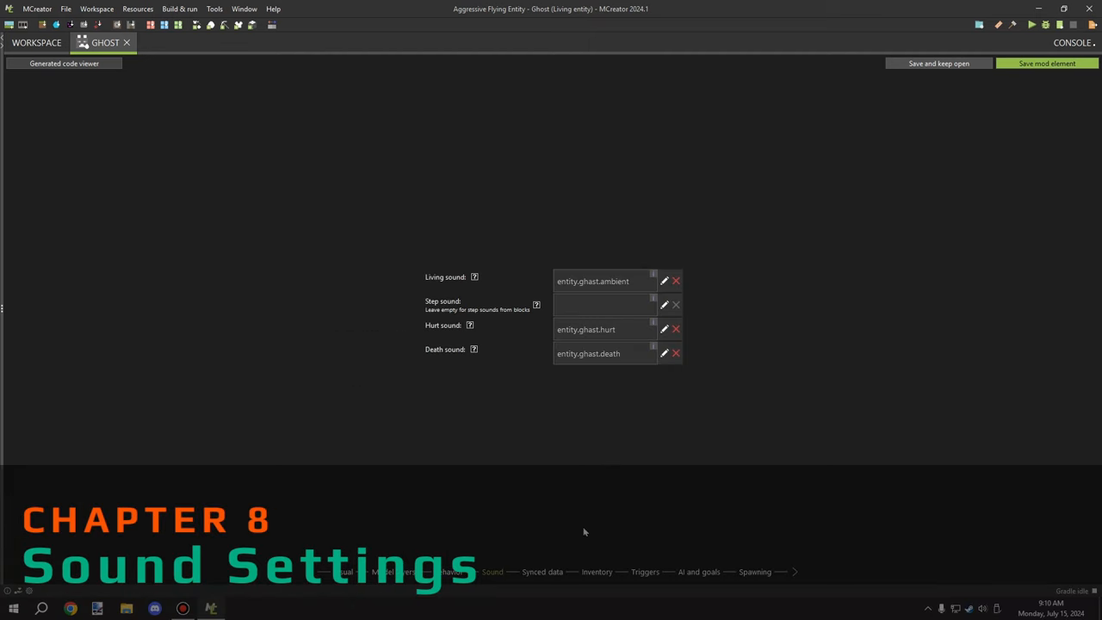
{"action": "mouse_move", "coordinate": [626, 498]}
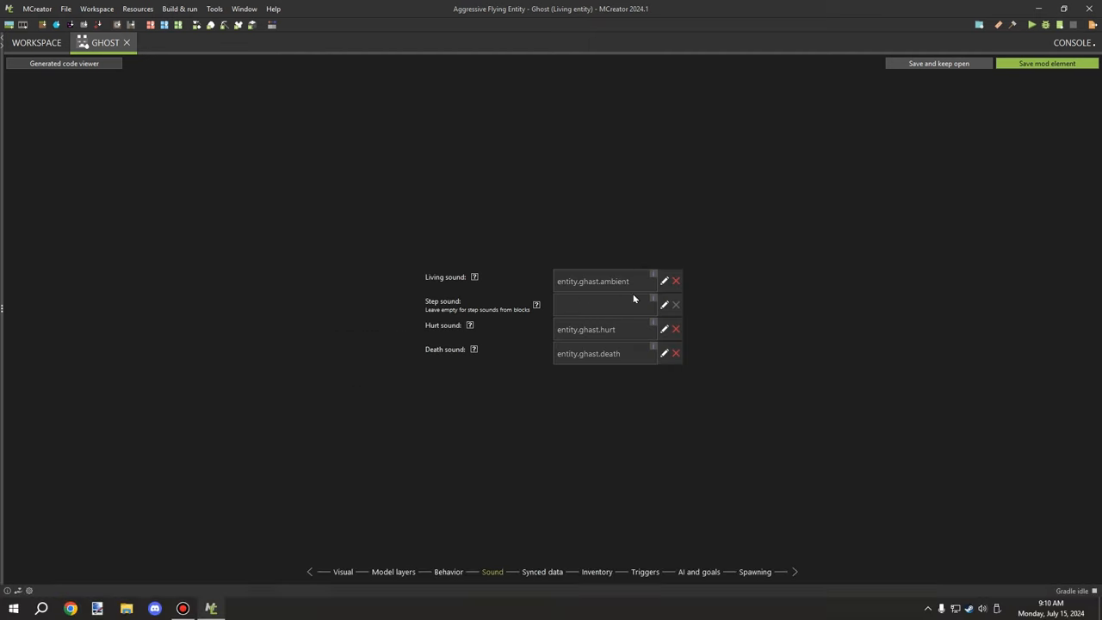
{"action": "mouse_move", "coordinate": [604, 345]}
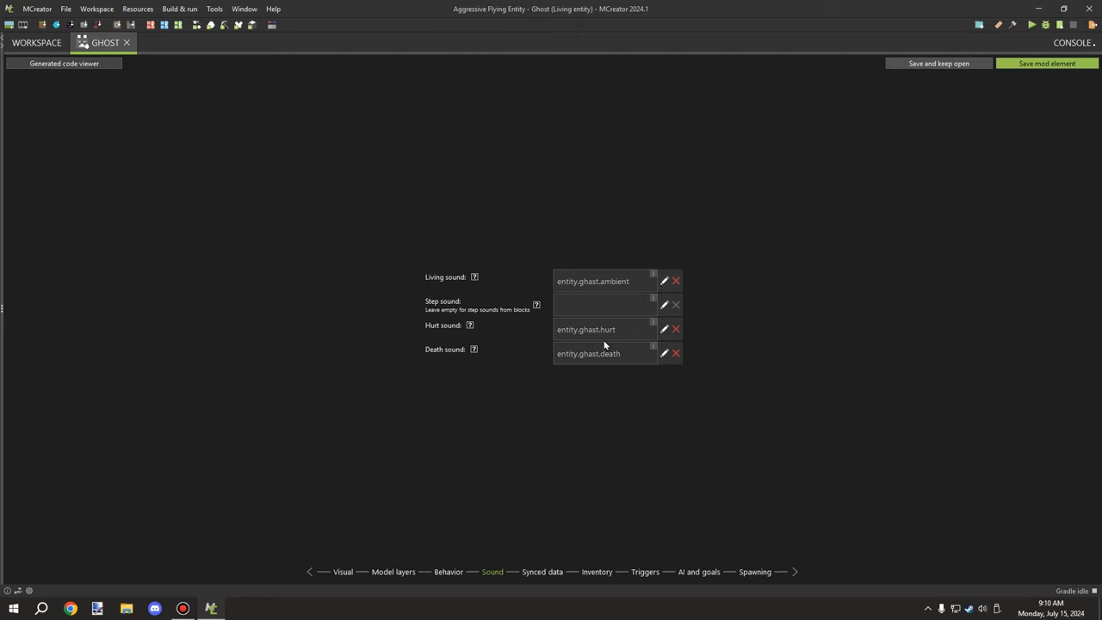
{"action": "mouse_move", "coordinate": [621, 372]}
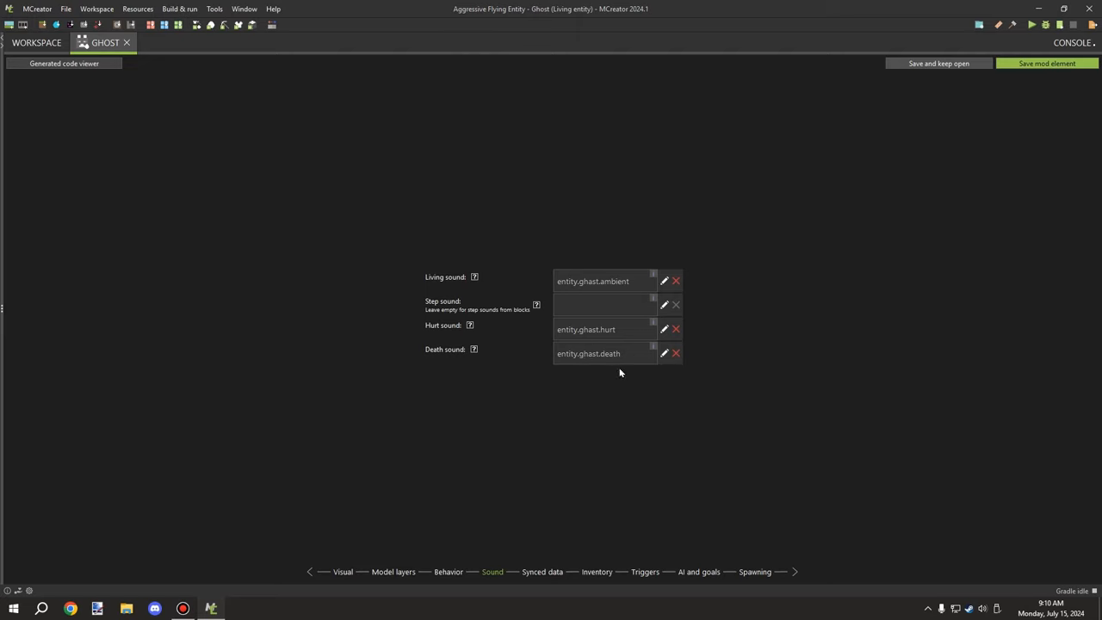
{"action": "mouse_move", "coordinate": [556, 559]}
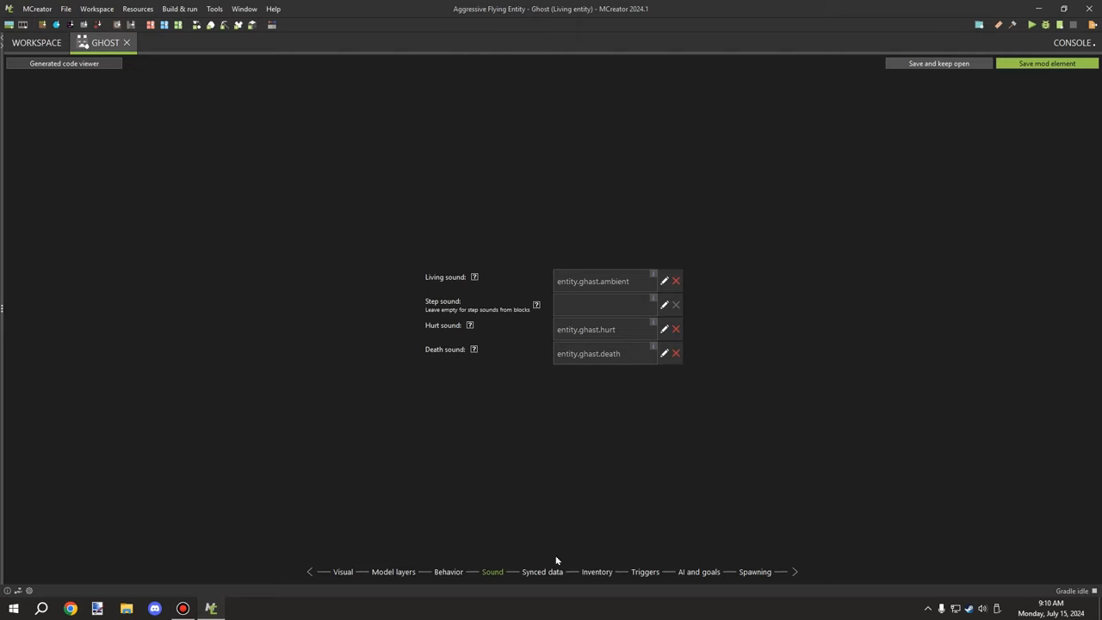
{"action": "left_click", "coordinate": [543, 572]}
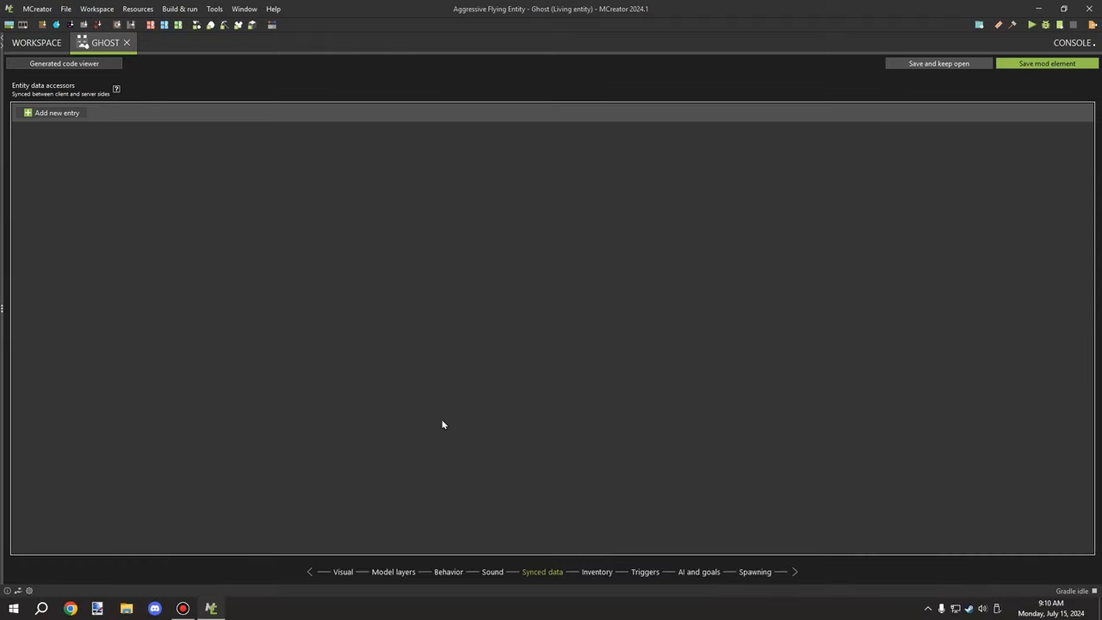
{"action": "left_click", "coordinate": [597, 572]}
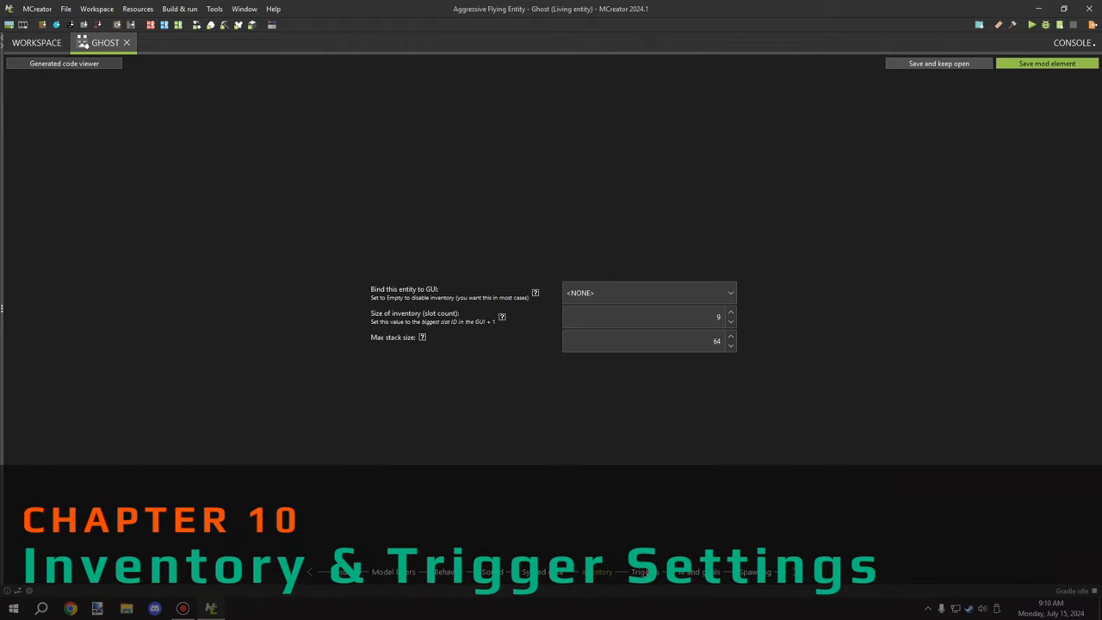
{"action": "left_click", "coordinate": [641, 571]}
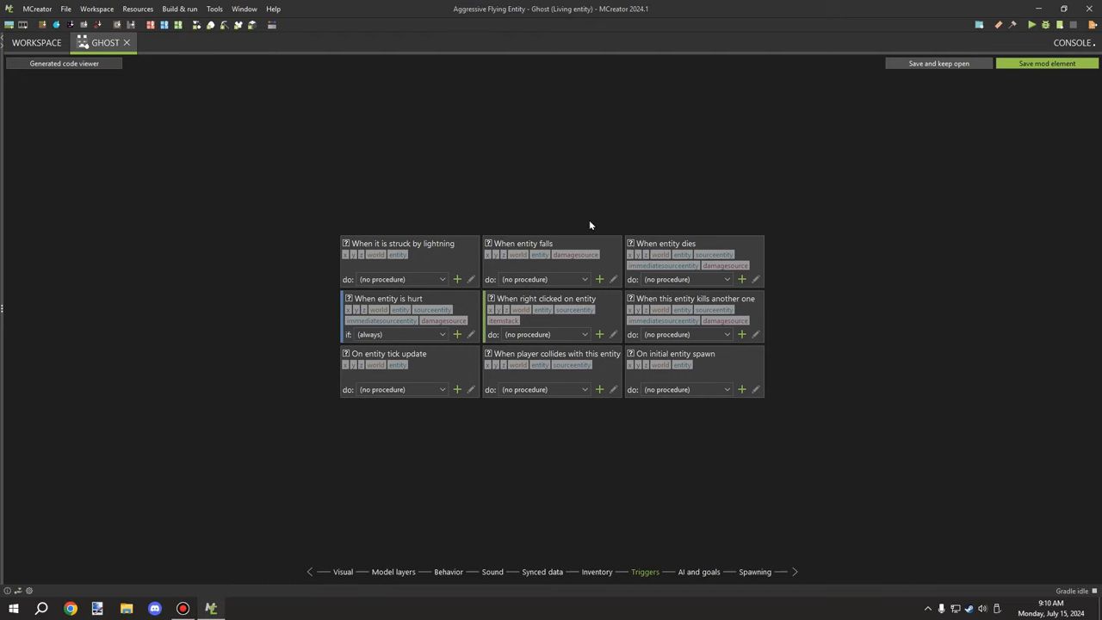
{"action": "mouse_move", "coordinate": [708, 578]}
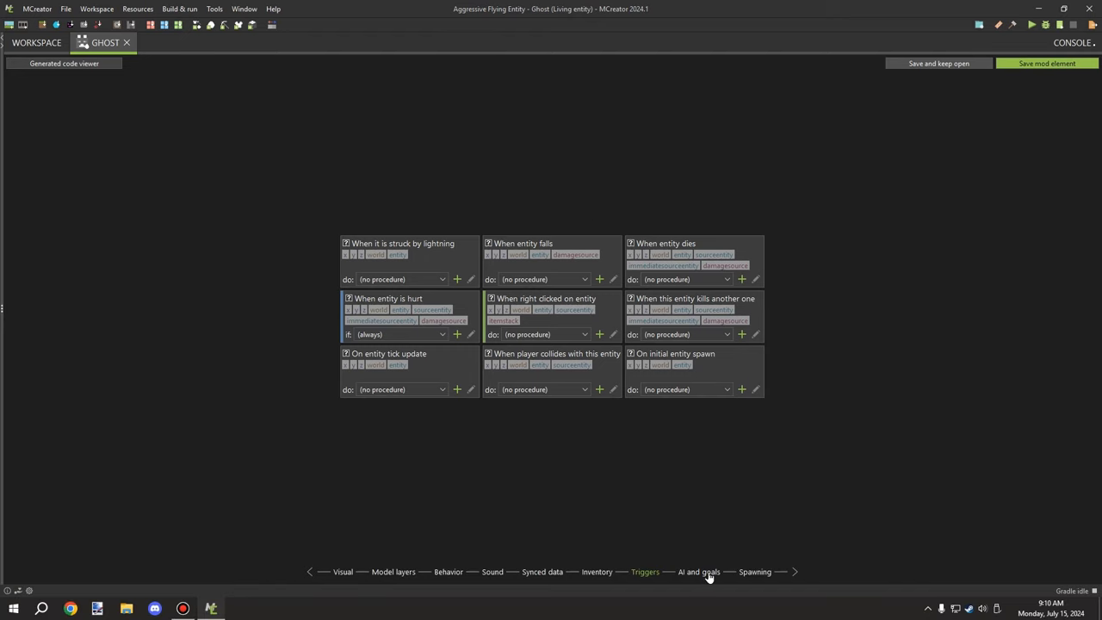
- Load the 'Flying mob aggressive towards player' AI template into the Ghost's AI goals
{"action": "left_click", "coordinate": [698, 572]}
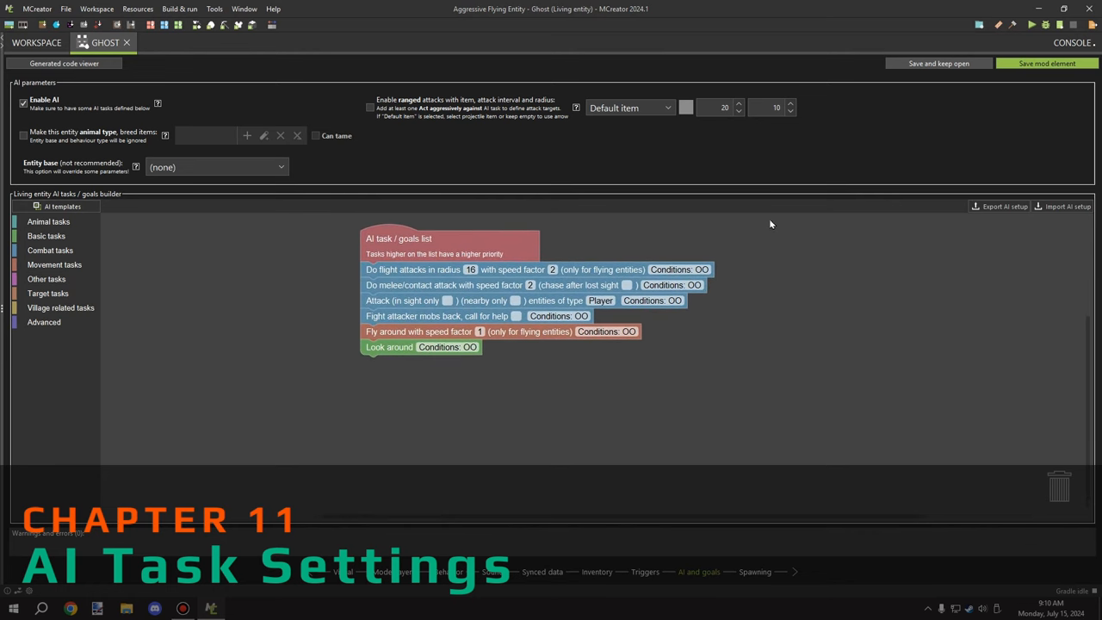
{"action": "left_click", "coordinate": [62, 206]}
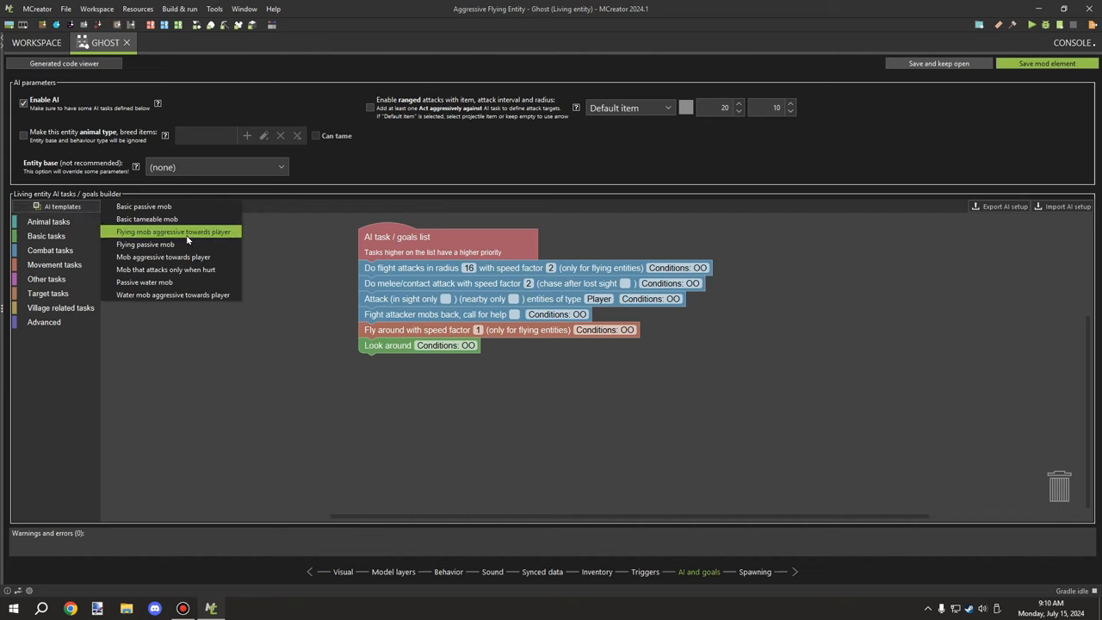
{"action": "mouse_move", "coordinate": [196, 241]}
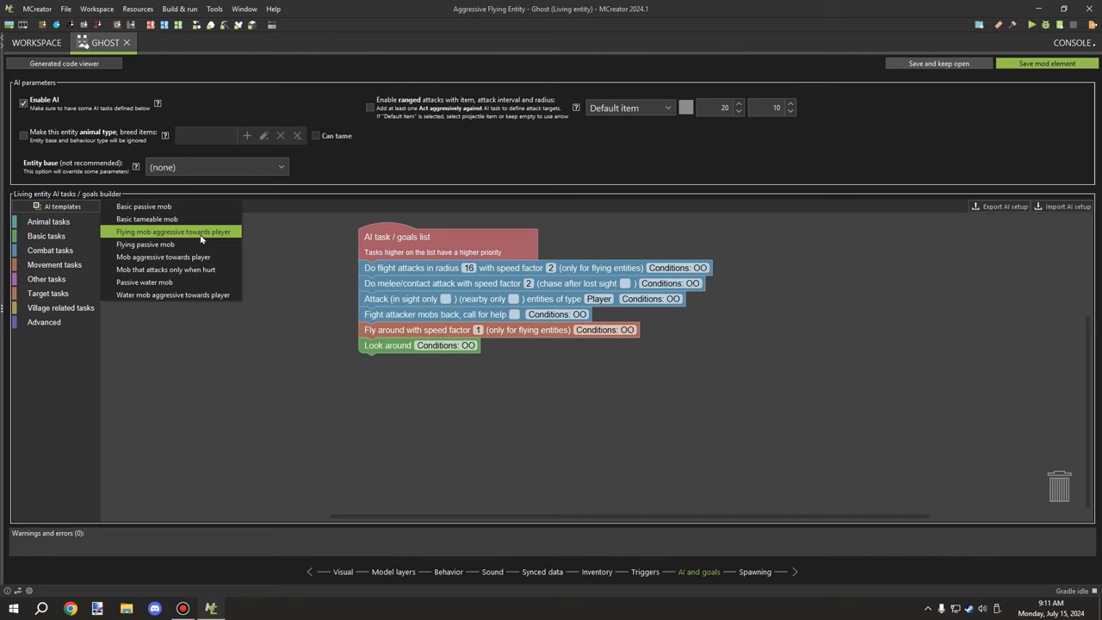
{"action": "left_click", "coordinate": [173, 231]}
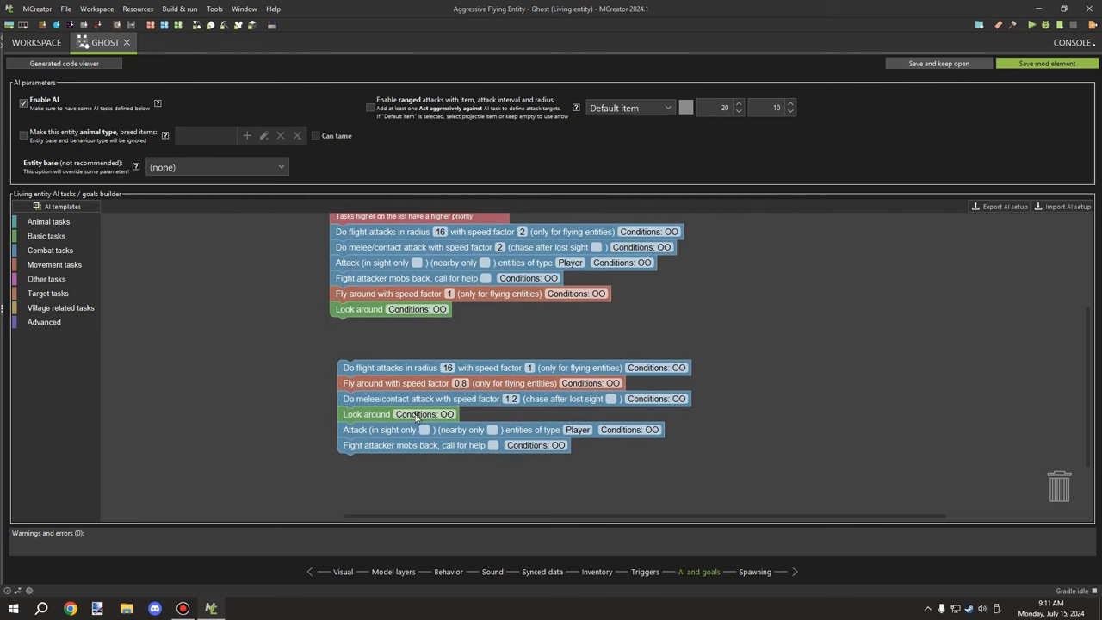
{"action": "mouse_move", "coordinate": [379, 400]}
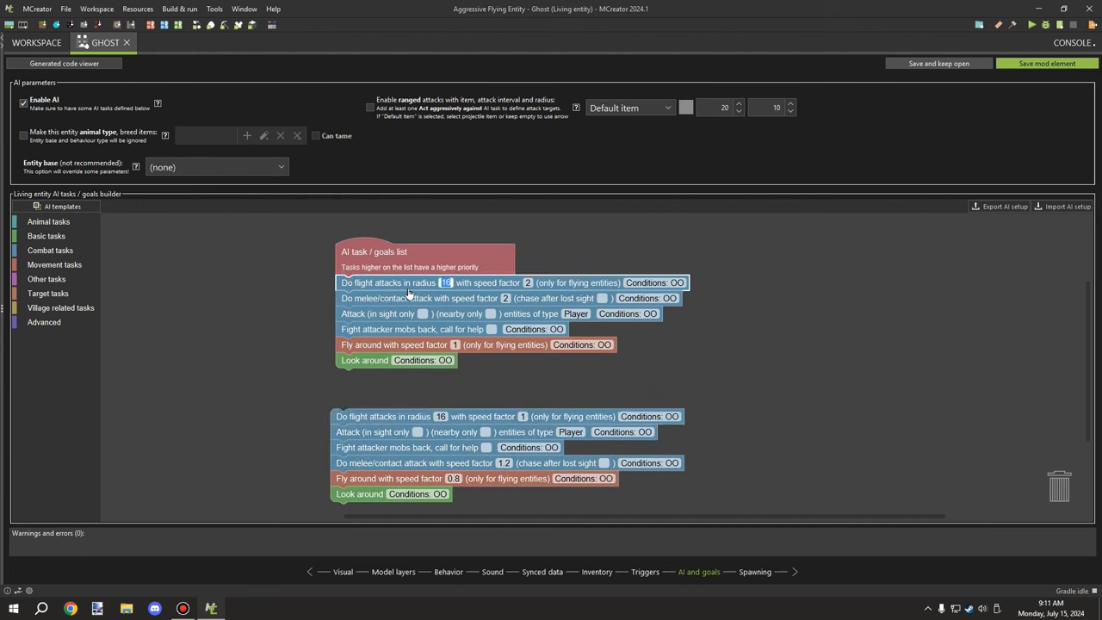
{"action": "mouse_move", "coordinate": [439, 297]}
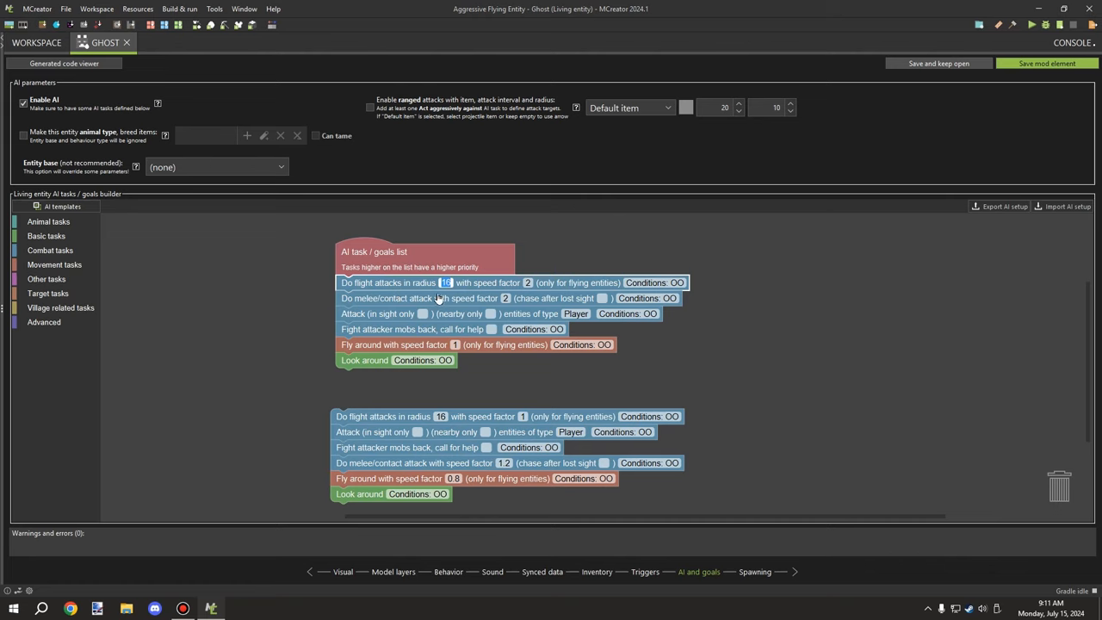
{"action": "mouse_move", "coordinate": [524, 290]}
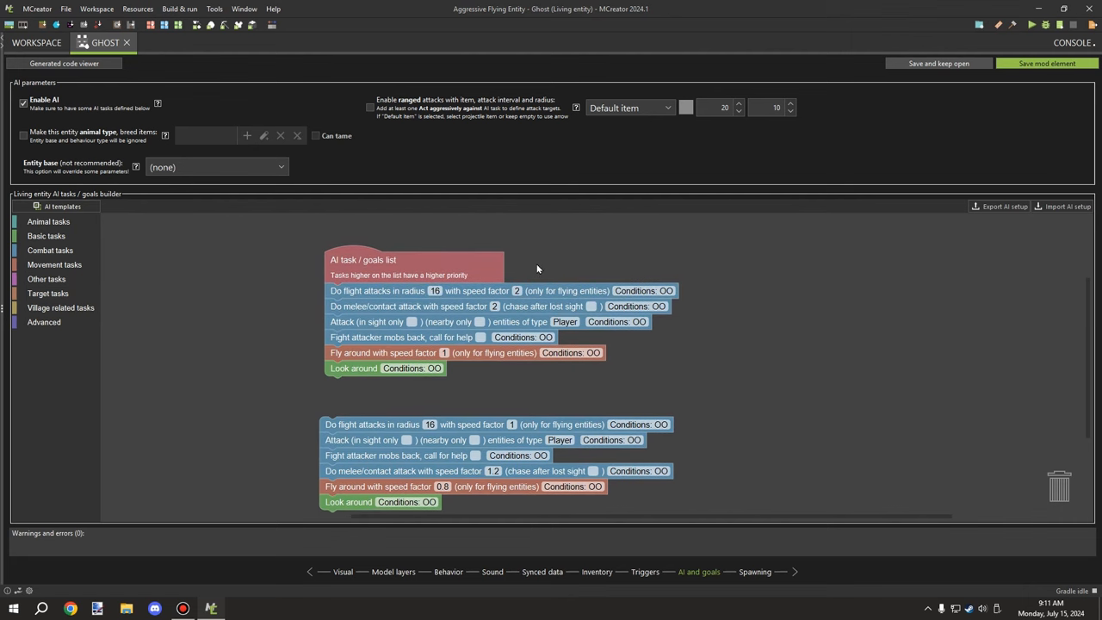
{"action": "mouse_move", "coordinate": [591, 260]}
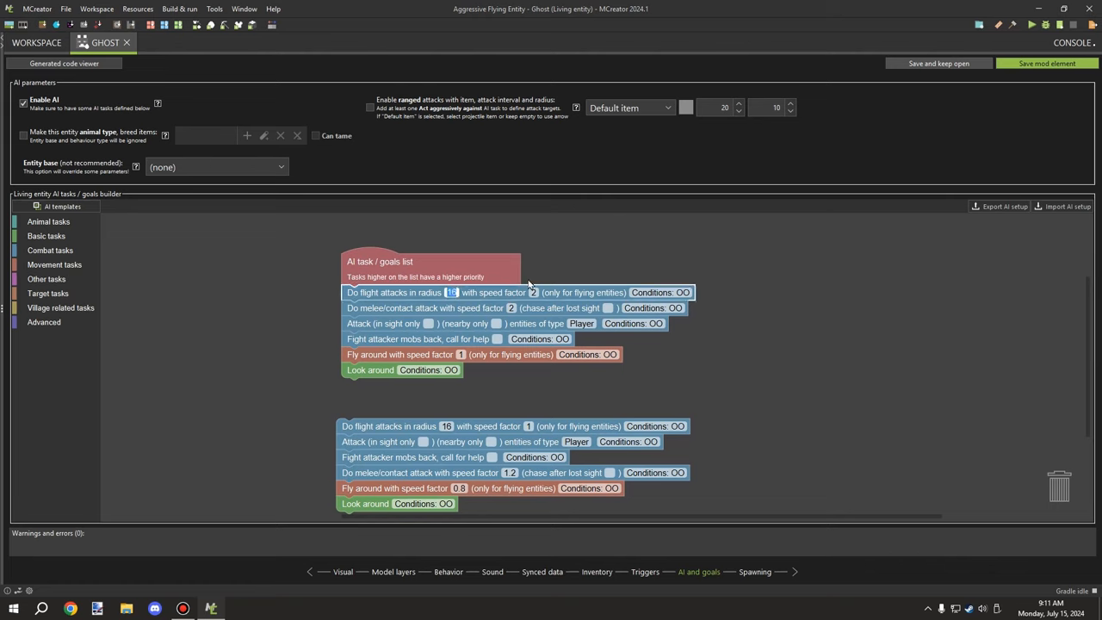
{"action": "mouse_move", "coordinate": [551, 293]}
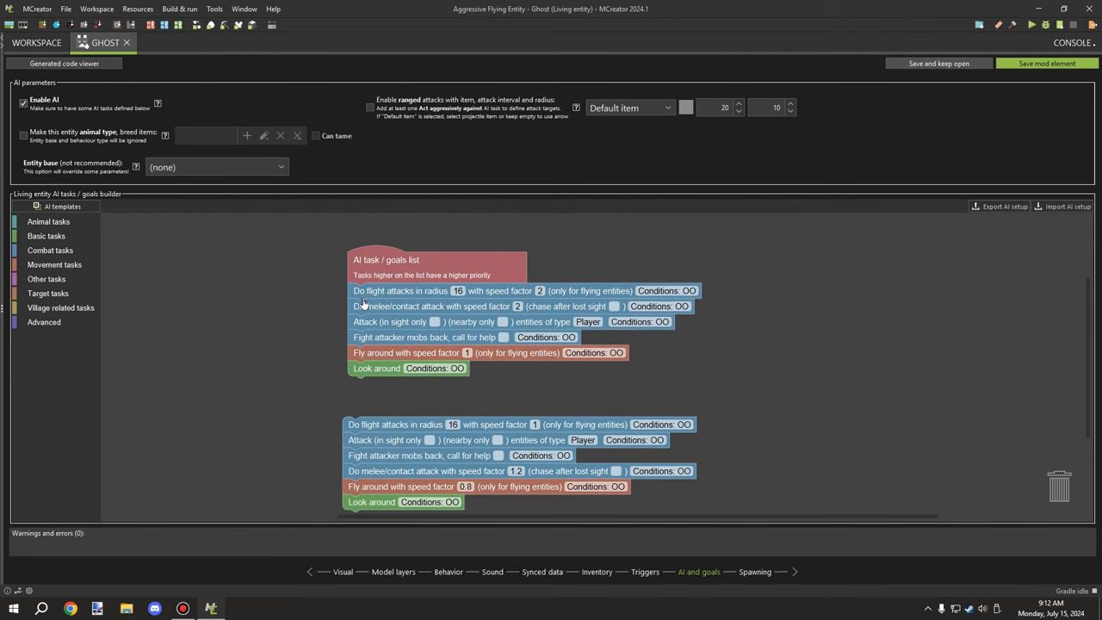
{"action": "mouse_move", "coordinate": [563, 317]}
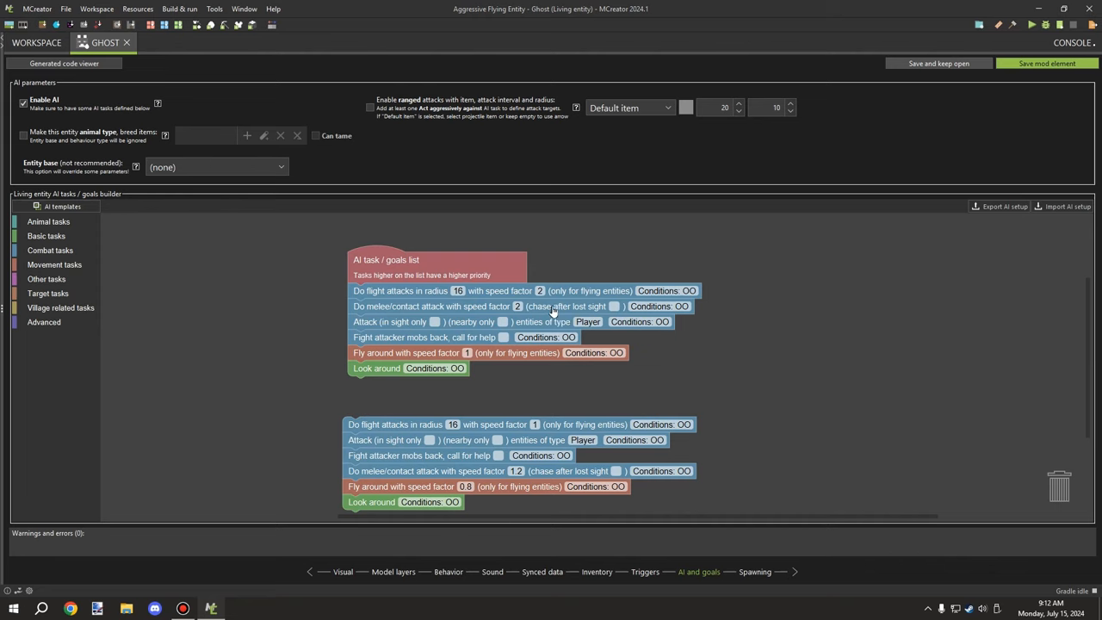
{"action": "mouse_move", "coordinate": [587, 308]}
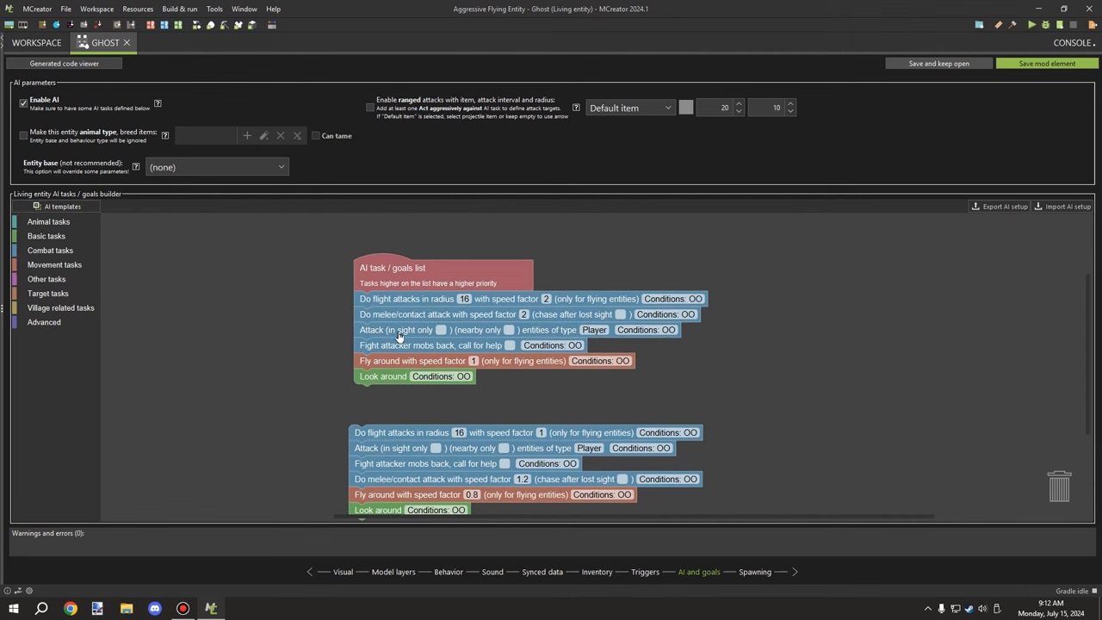
{"action": "mouse_move", "coordinate": [471, 348]}
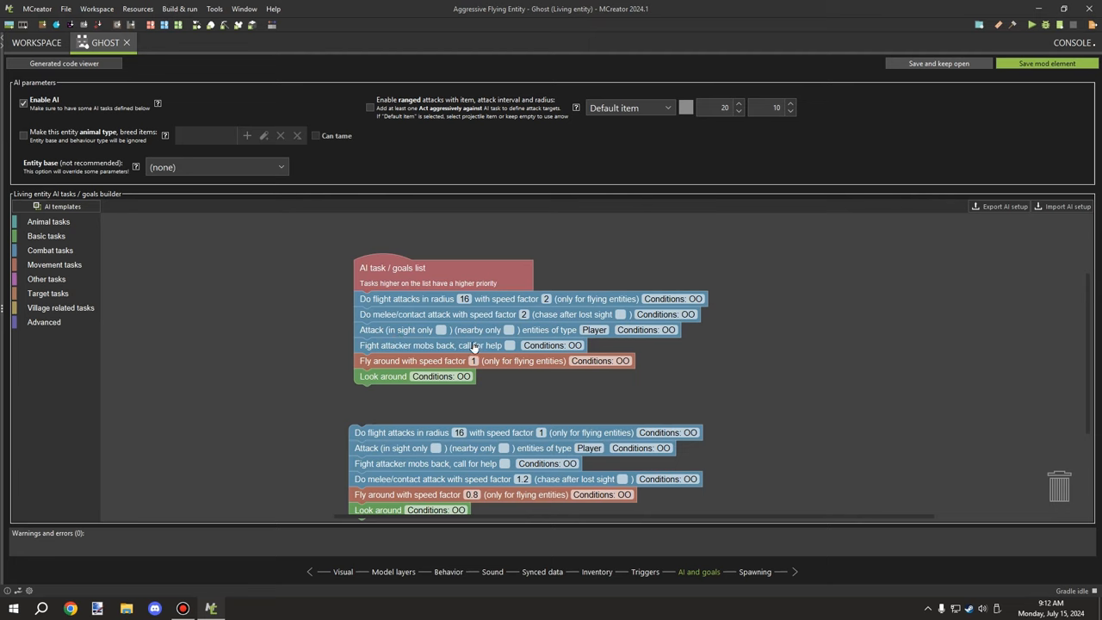
{"action": "mouse_move", "coordinate": [588, 339]}
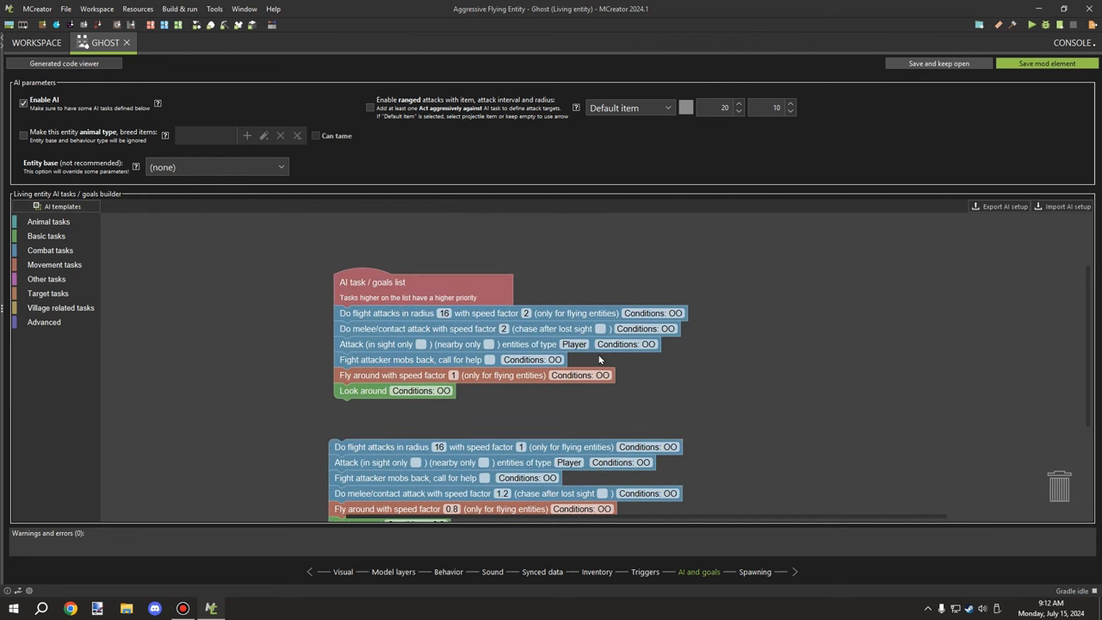
{"action": "mouse_move", "coordinate": [574, 343]}
{"action": "type", "text": "liv"}
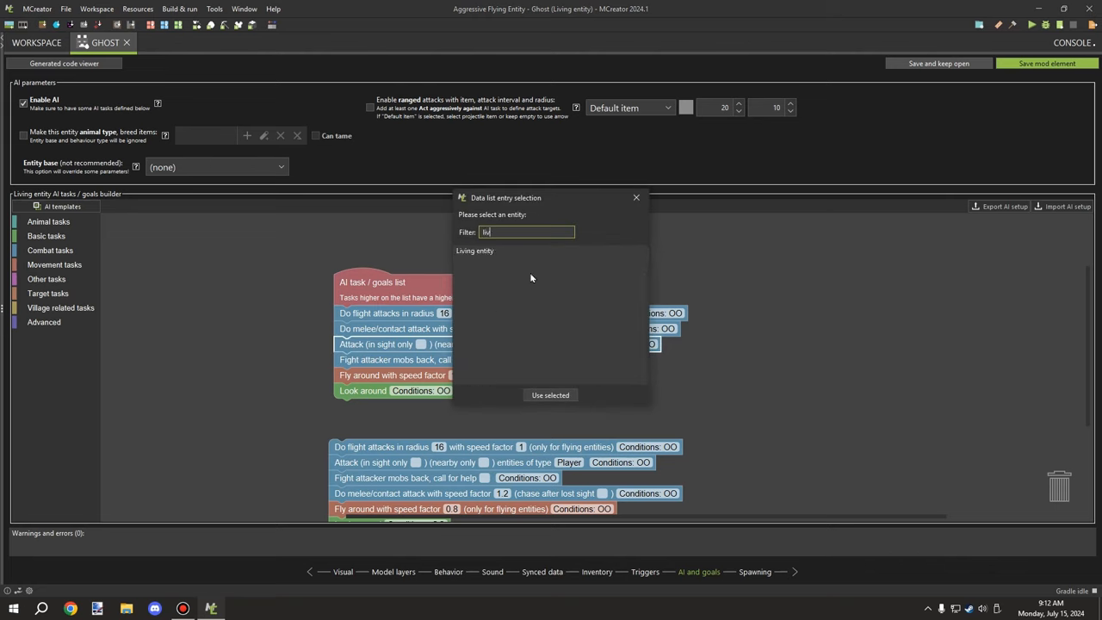
{"action": "left_click", "coordinate": [551, 394]}
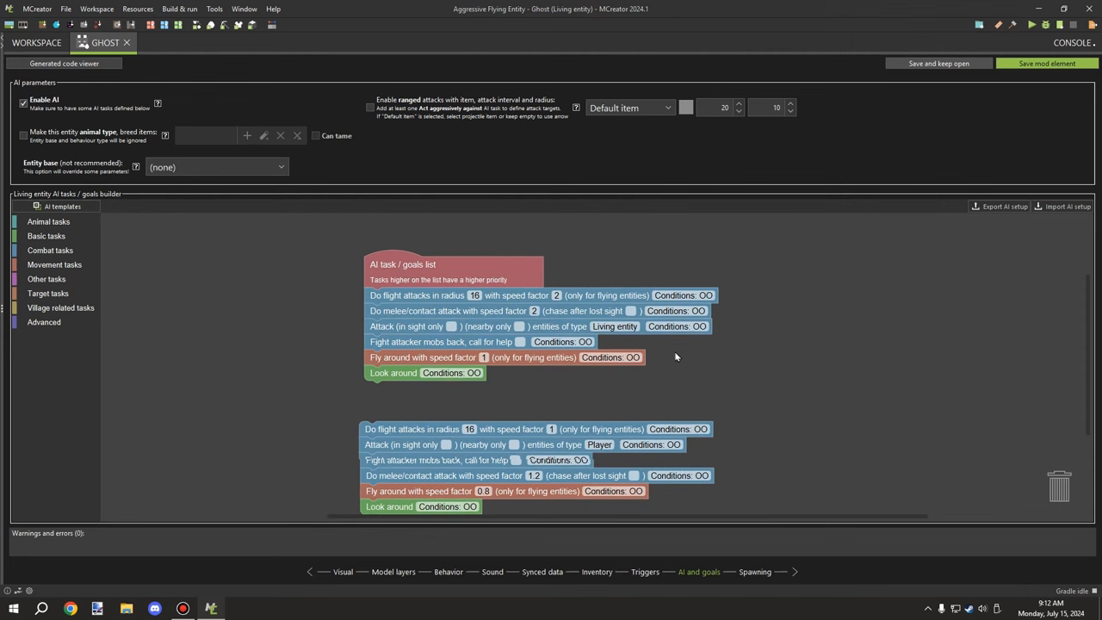
{"action": "left_click", "coordinate": [615, 326]}
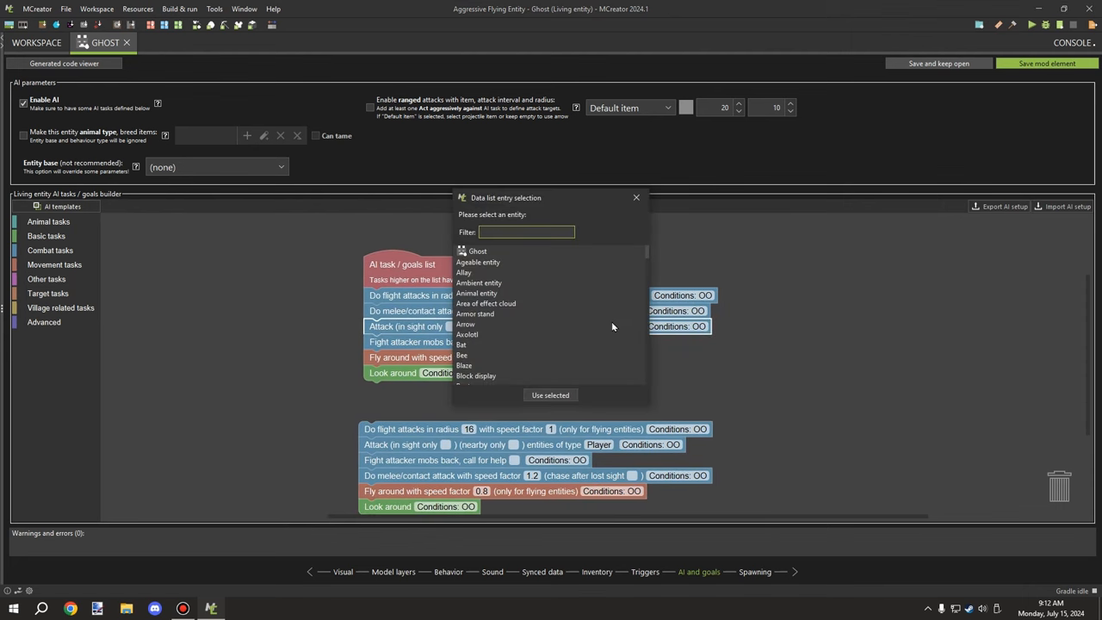
{"action": "type", "text": "pa"}
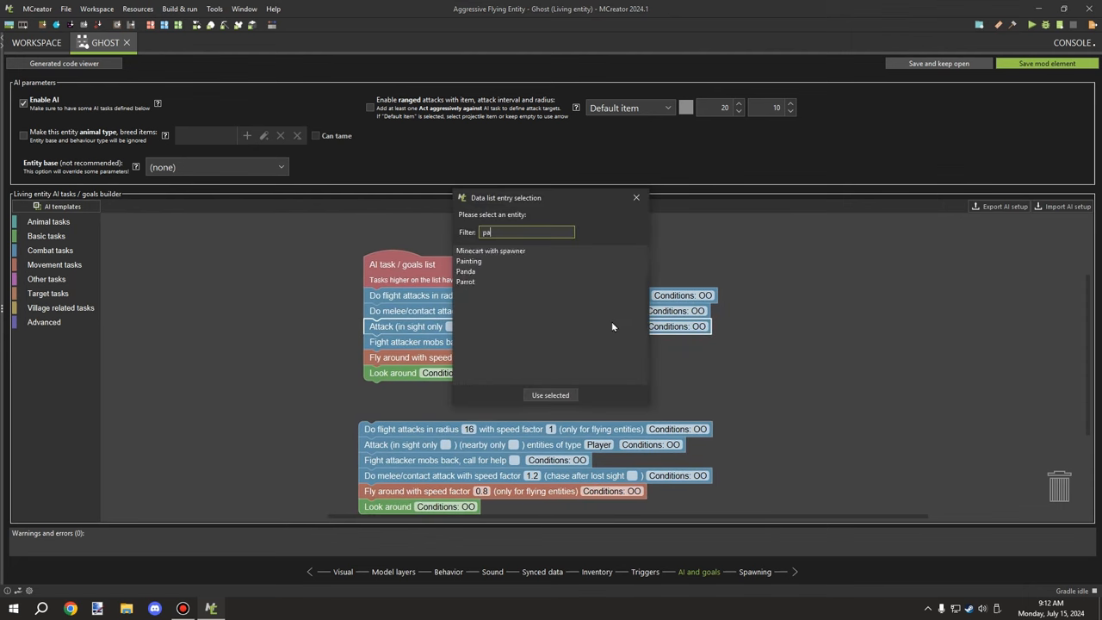
{"action": "mouse_move", "coordinate": [588, 307]}
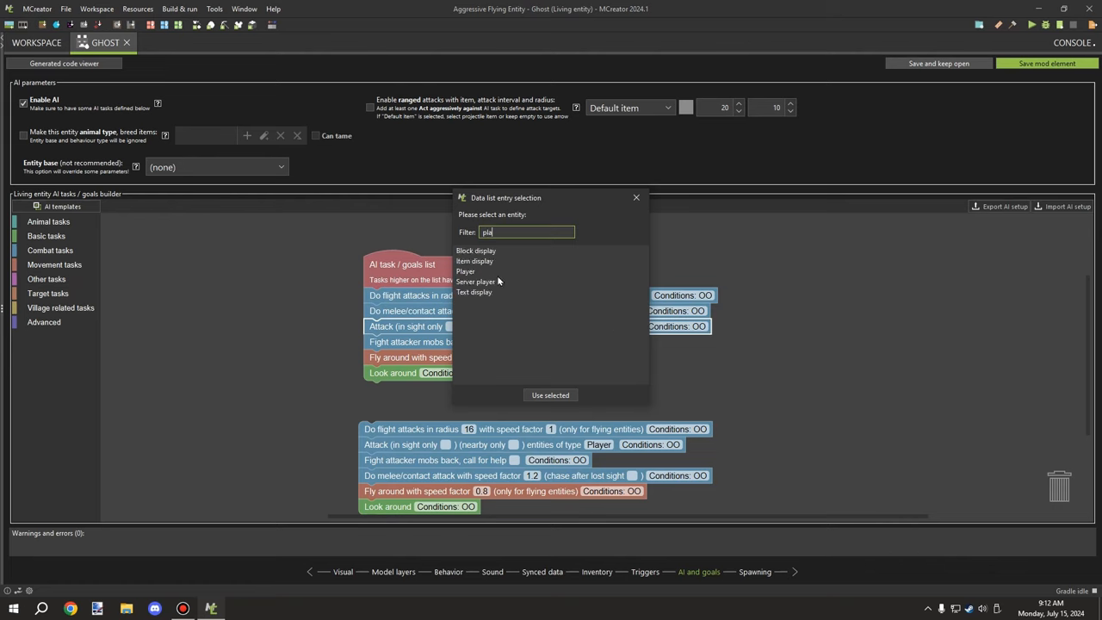
{"action": "left_click", "coordinate": [550, 394]}
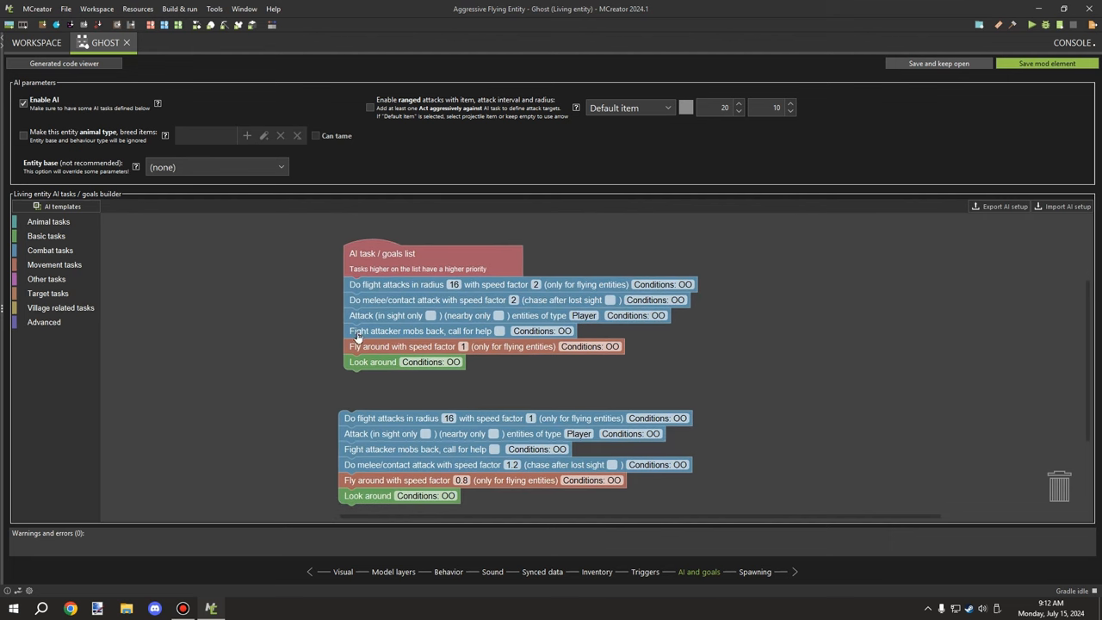
{"action": "mouse_move", "coordinate": [449, 344]}
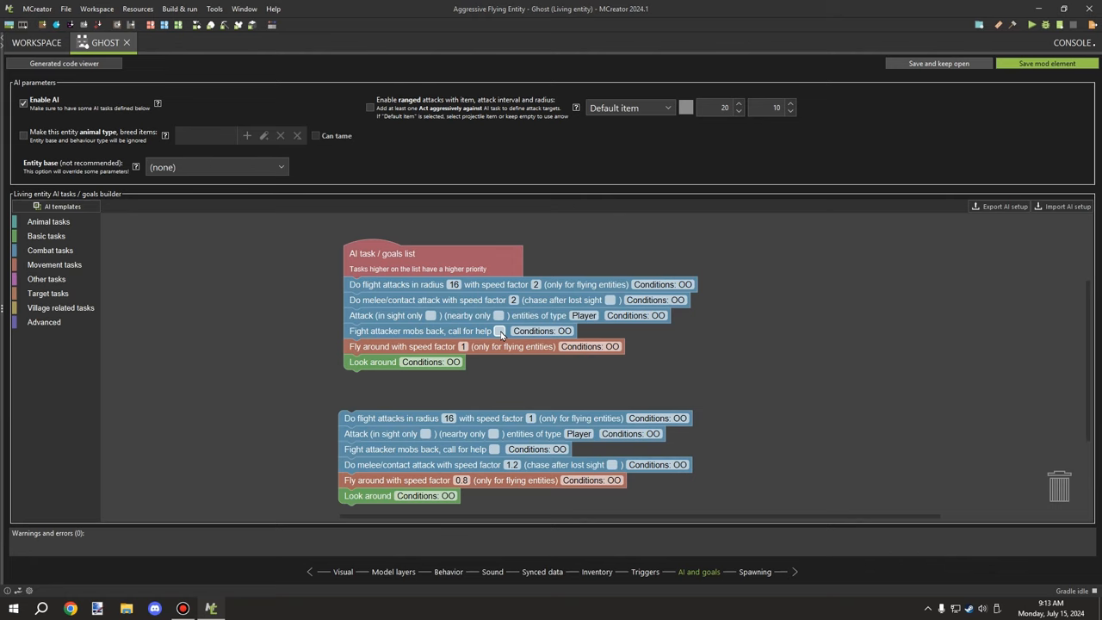
- Click in the AI builder canvas and scroll up, leaving both task stacks in place
{"action": "left_click", "coordinate": [499, 331]}
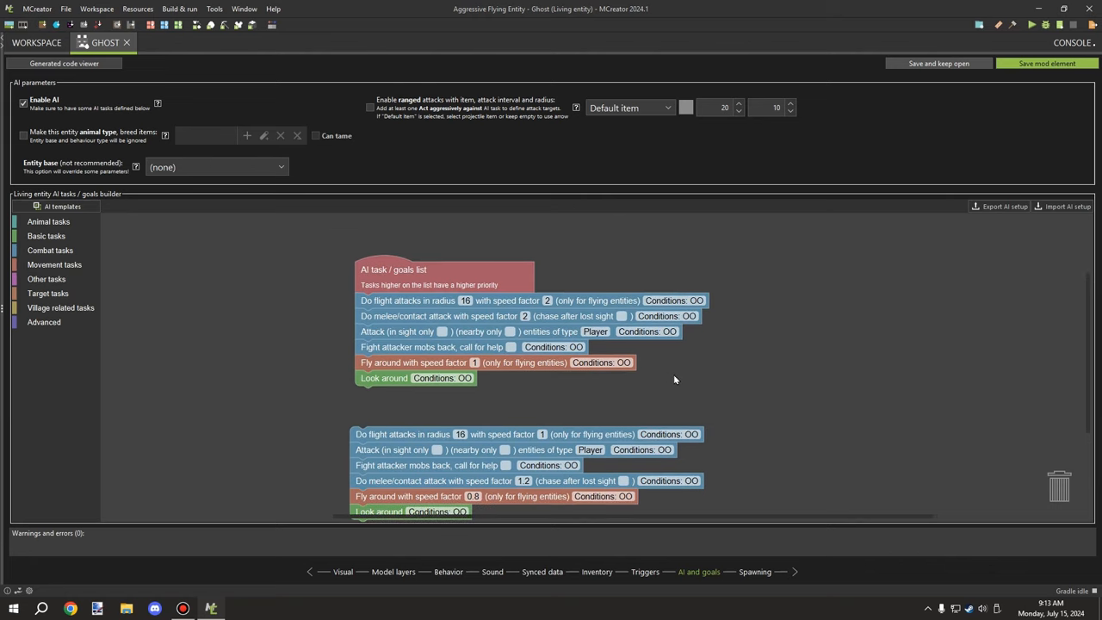
{"action": "scroll", "scroll_direction": "up", "scroll_amount": 3}
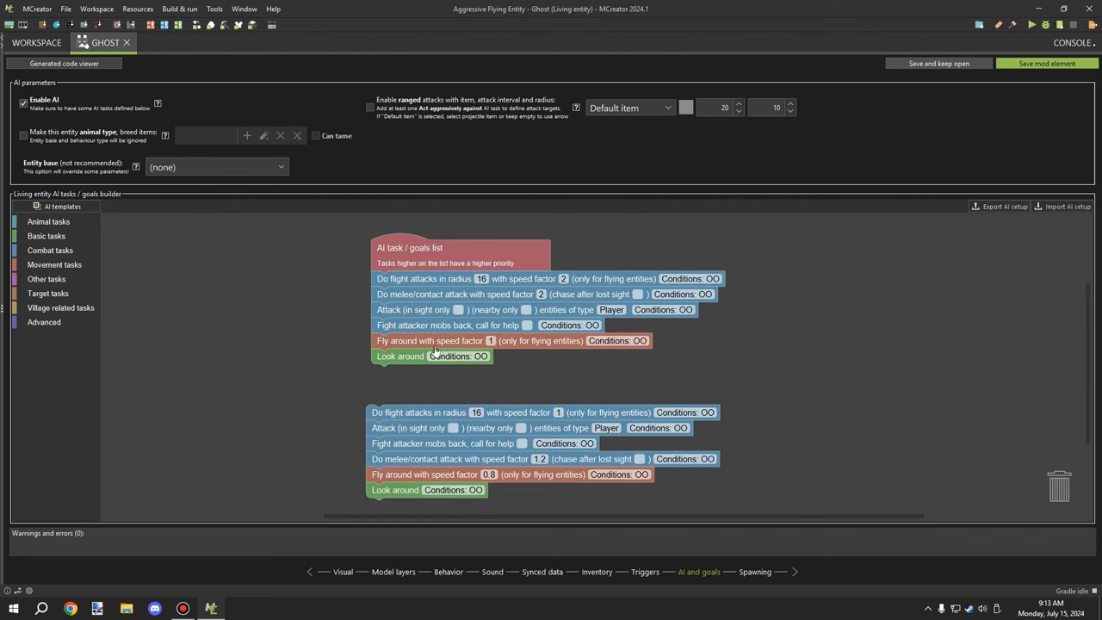
{"action": "mouse_move", "coordinate": [580, 357]}
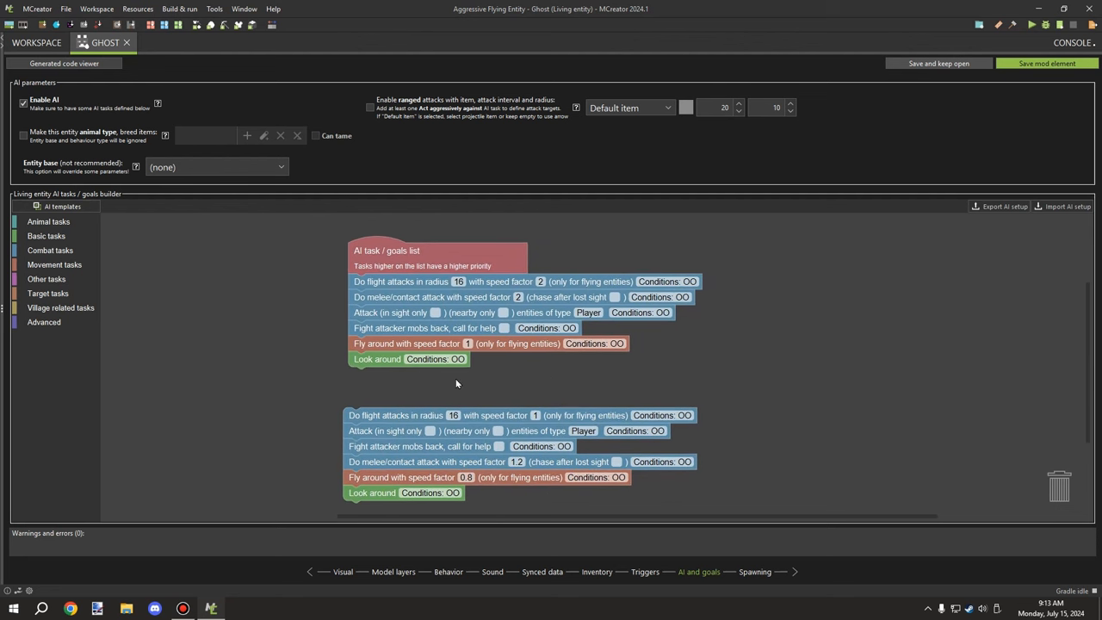
{"action": "mouse_move", "coordinate": [390, 377]}
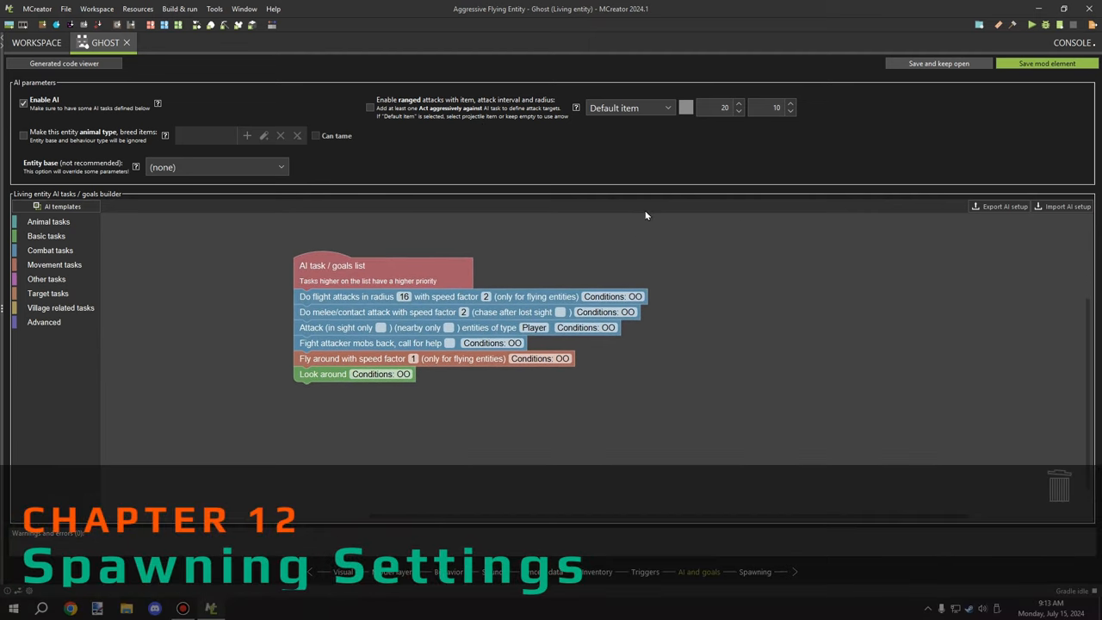
{"action": "mouse_move", "coordinate": [746, 569]}
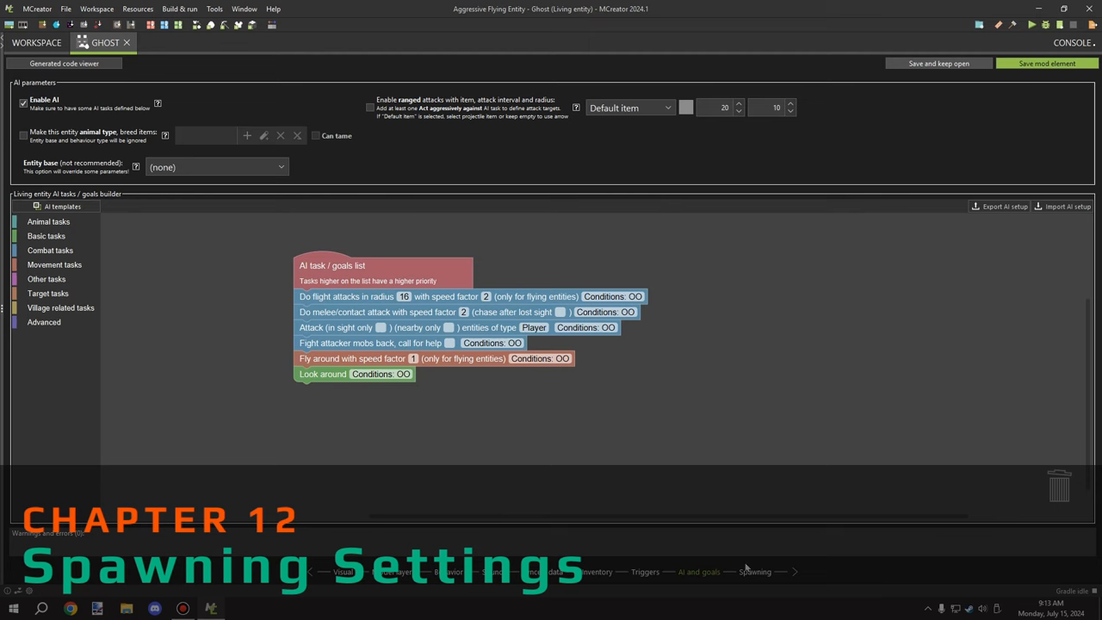
- On the Ghost's spawning page, try the monster spawn type, then switch back to ambient
{"action": "left_click", "coordinate": [755, 571]}
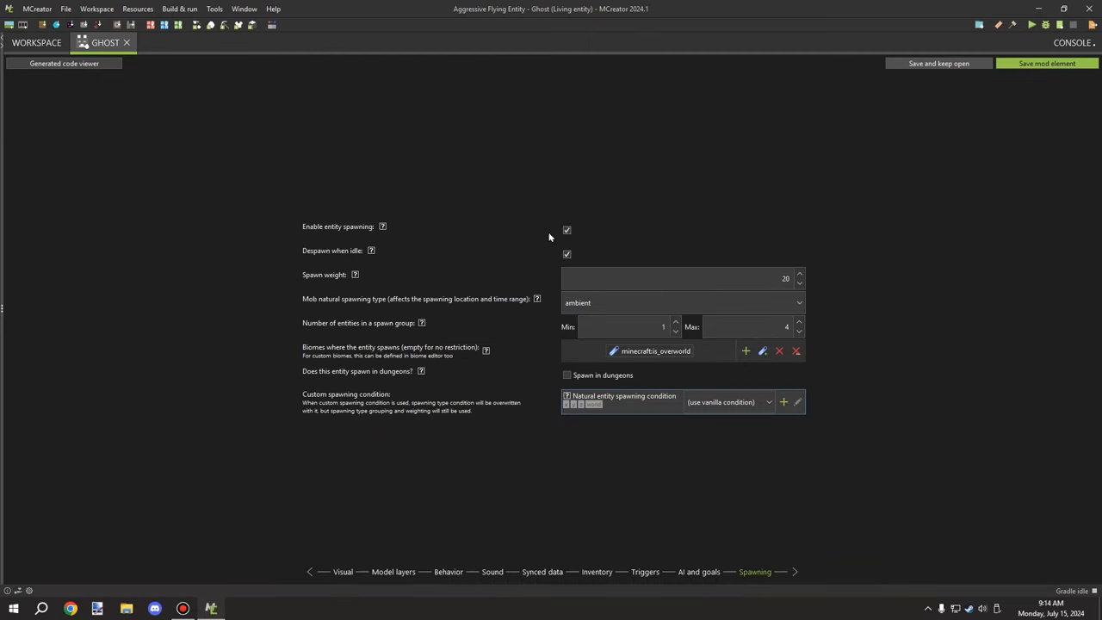
{"action": "mouse_move", "coordinate": [552, 251]}
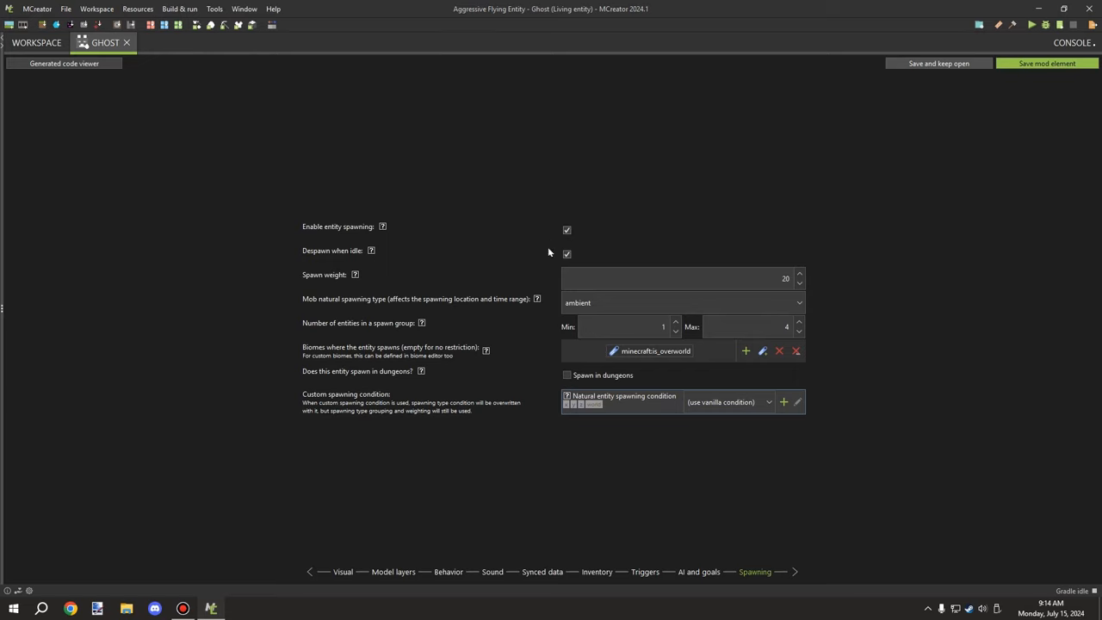
{"action": "mouse_move", "coordinate": [581, 257]}
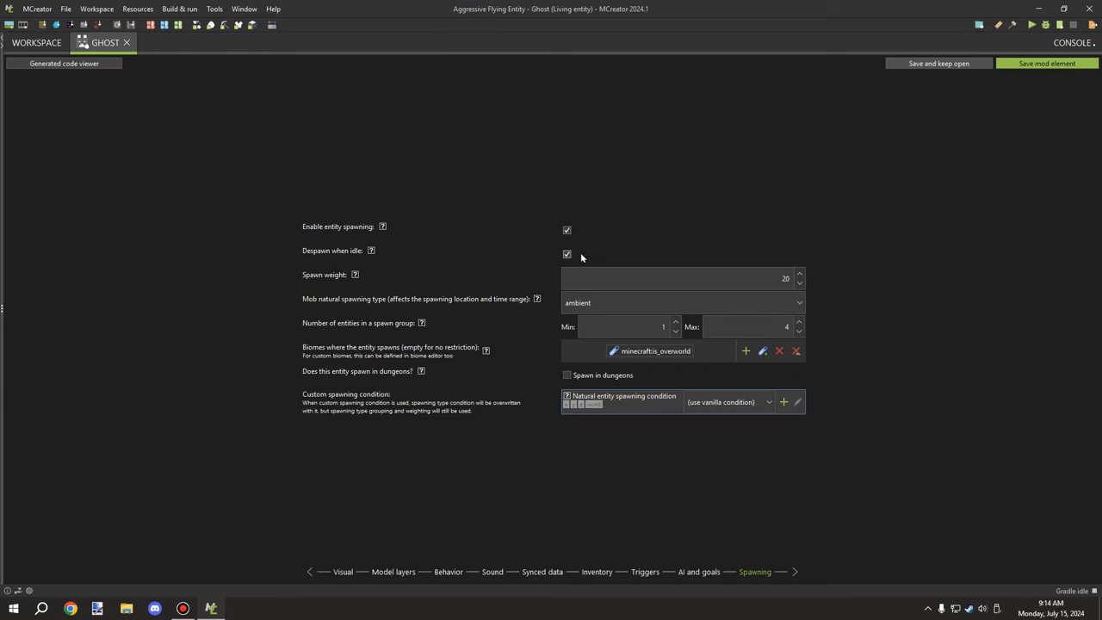
{"action": "mouse_move", "coordinate": [572, 316]}
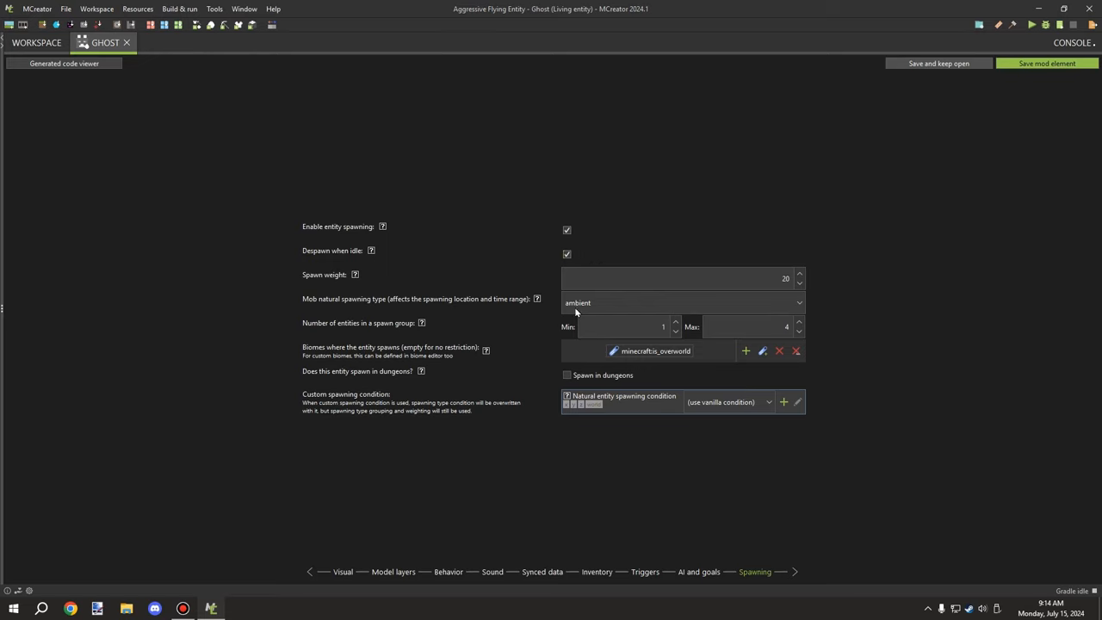
{"action": "mouse_move", "coordinate": [601, 300]}
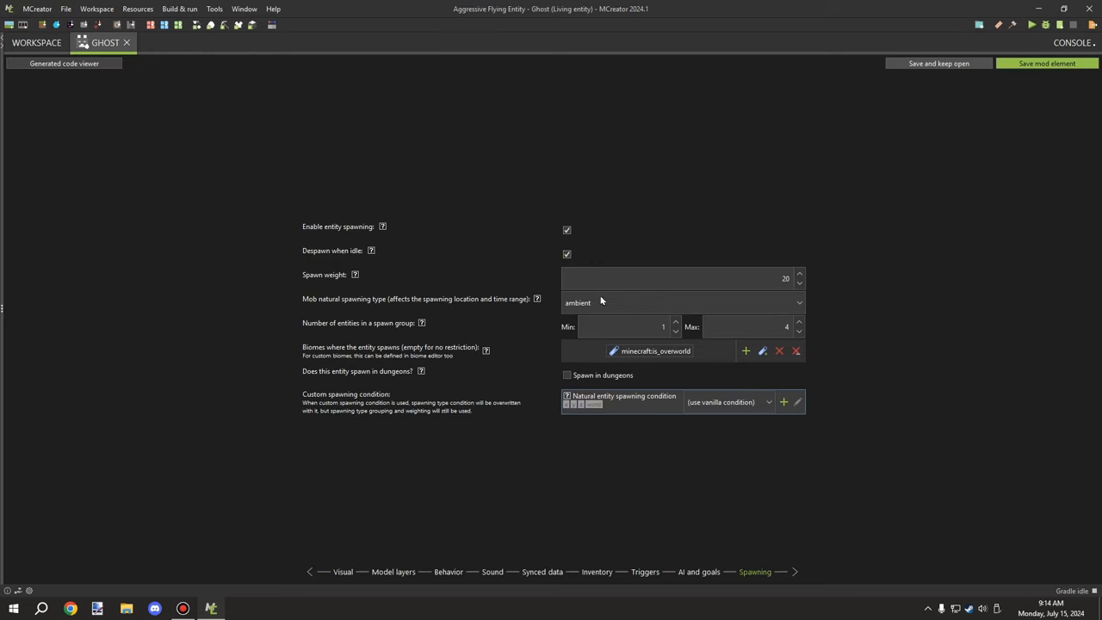
{"action": "mouse_move", "coordinate": [580, 311]}
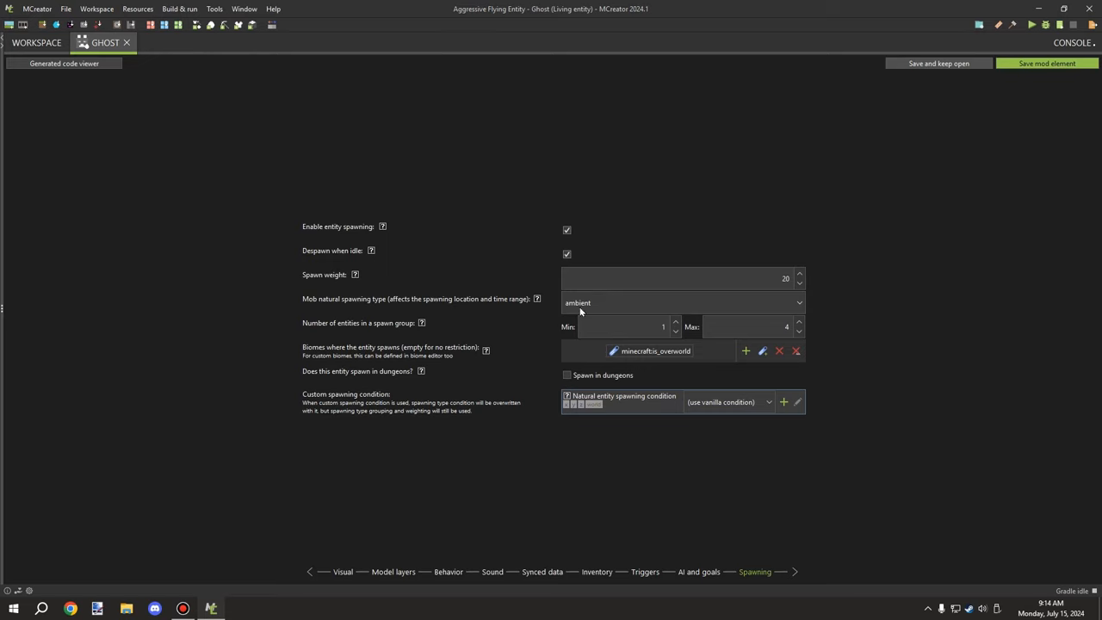
{"action": "left_click", "coordinate": [680, 302]}
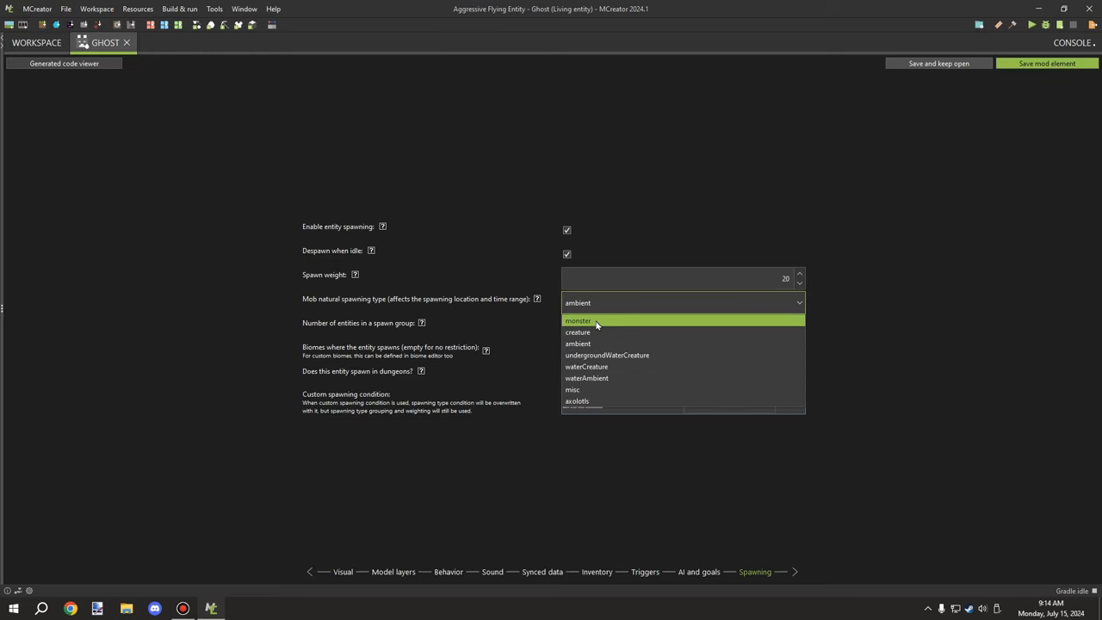
{"action": "left_click", "coordinate": [578, 320]}
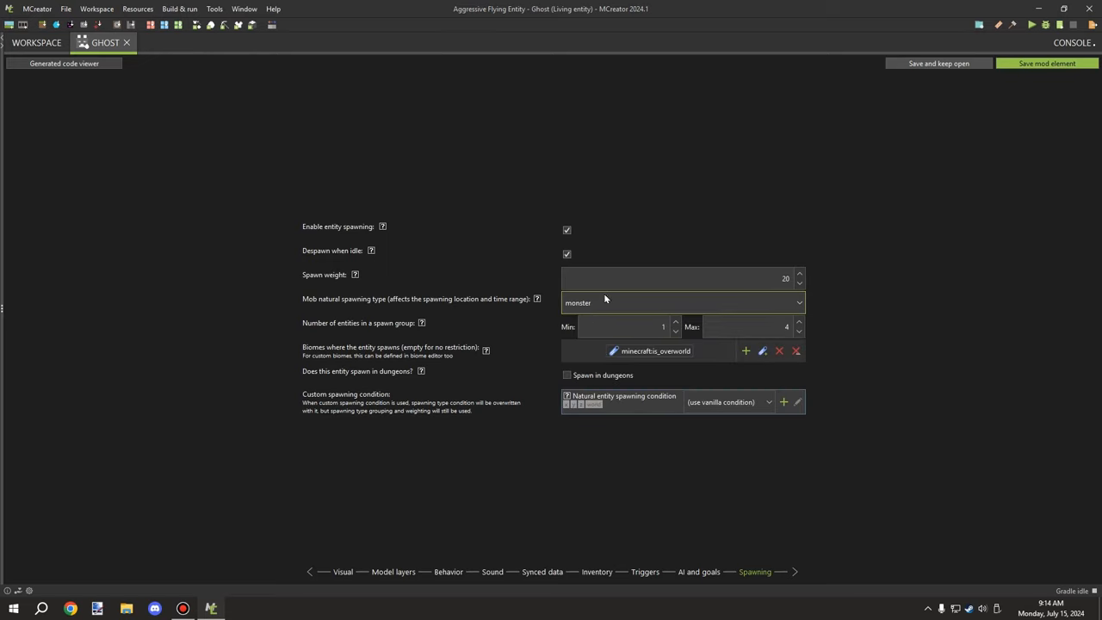
{"action": "left_click", "coordinate": [680, 302]}
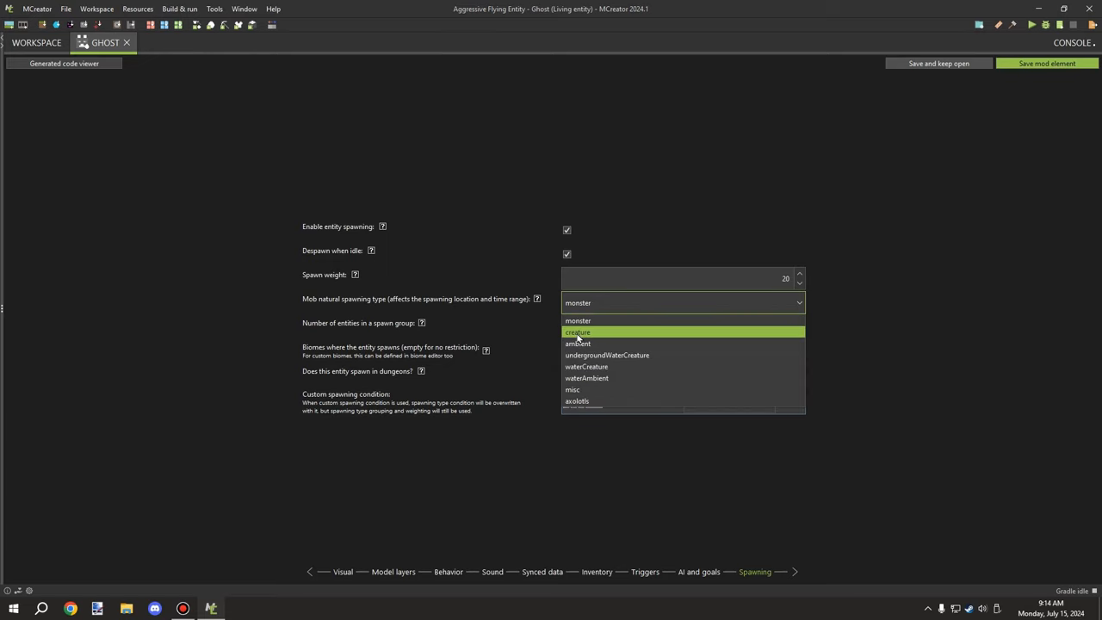
{"action": "mouse_move", "coordinate": [578, 343]}
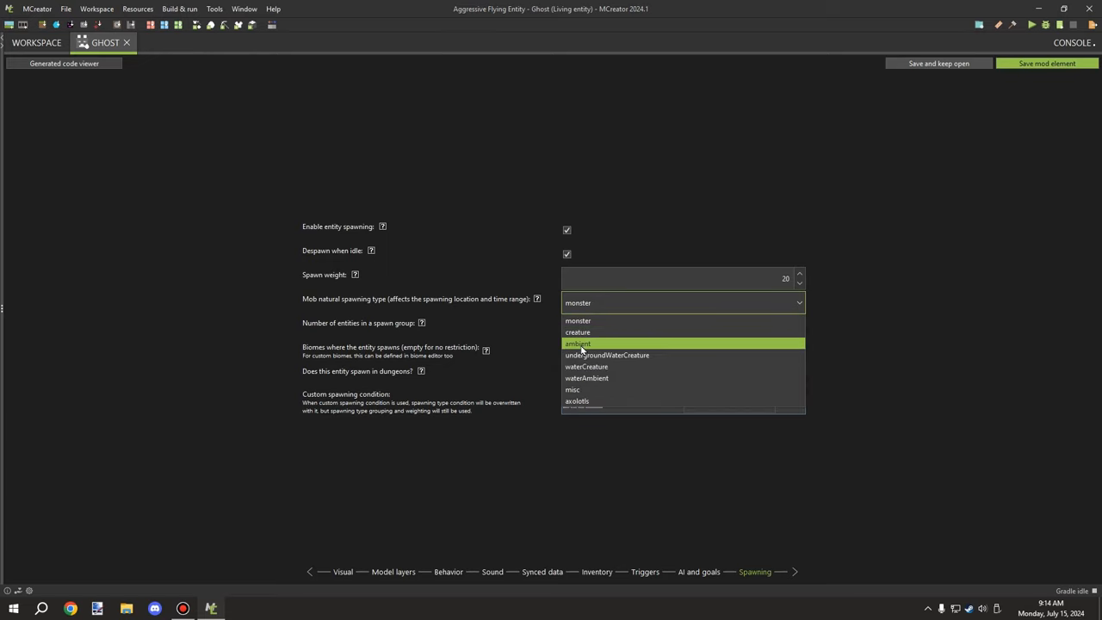
{"action": "left_click", "coordinate": [578, 343]}
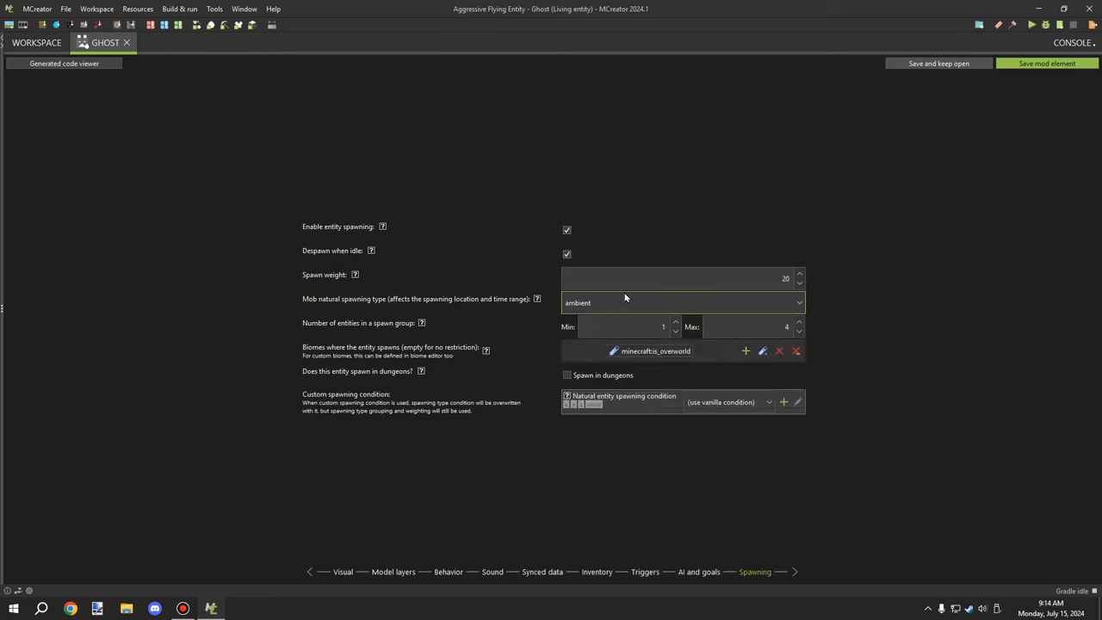
{"action": "mouse_move", "coordinate": [739, 281]}
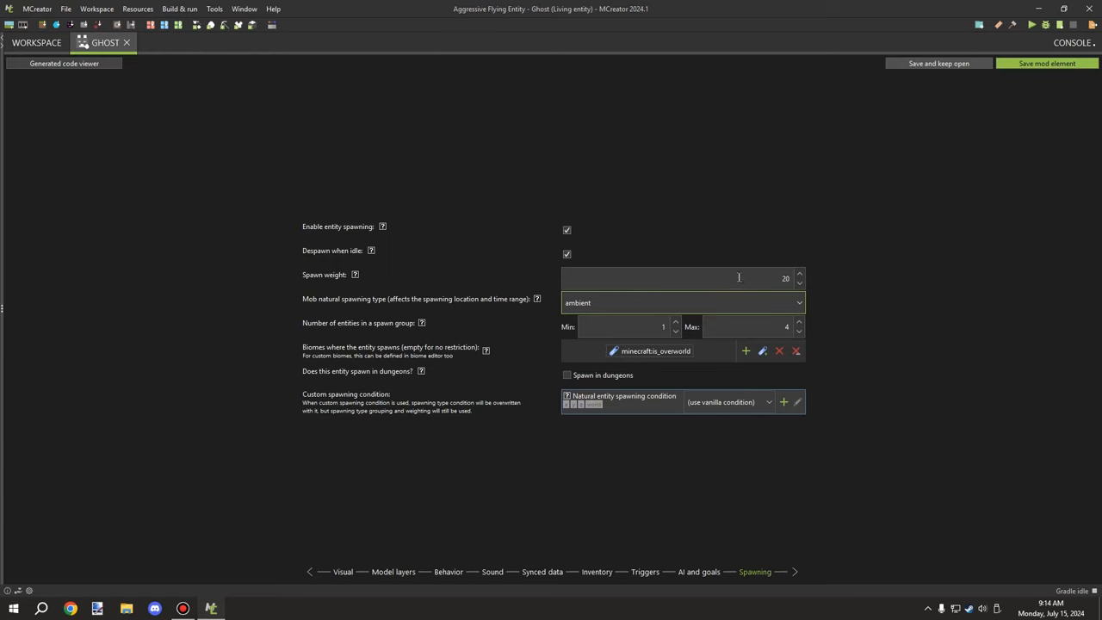
{"action": "mouse_move", "coordinate": [600, 343]}
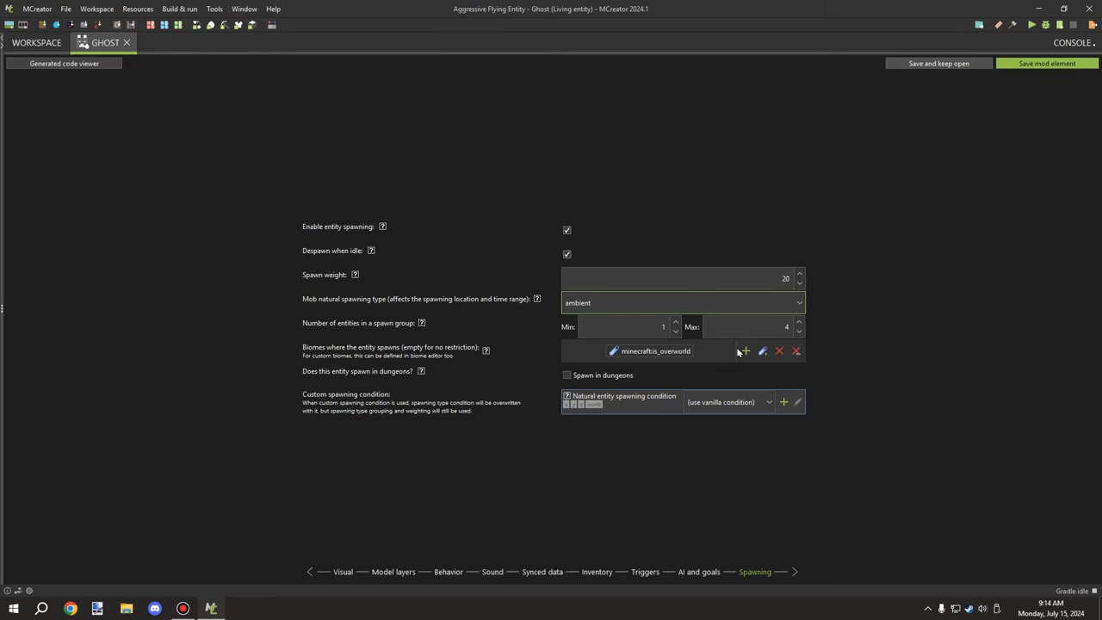
{"action": "mouse_move", "coordinate": [665, 361]}
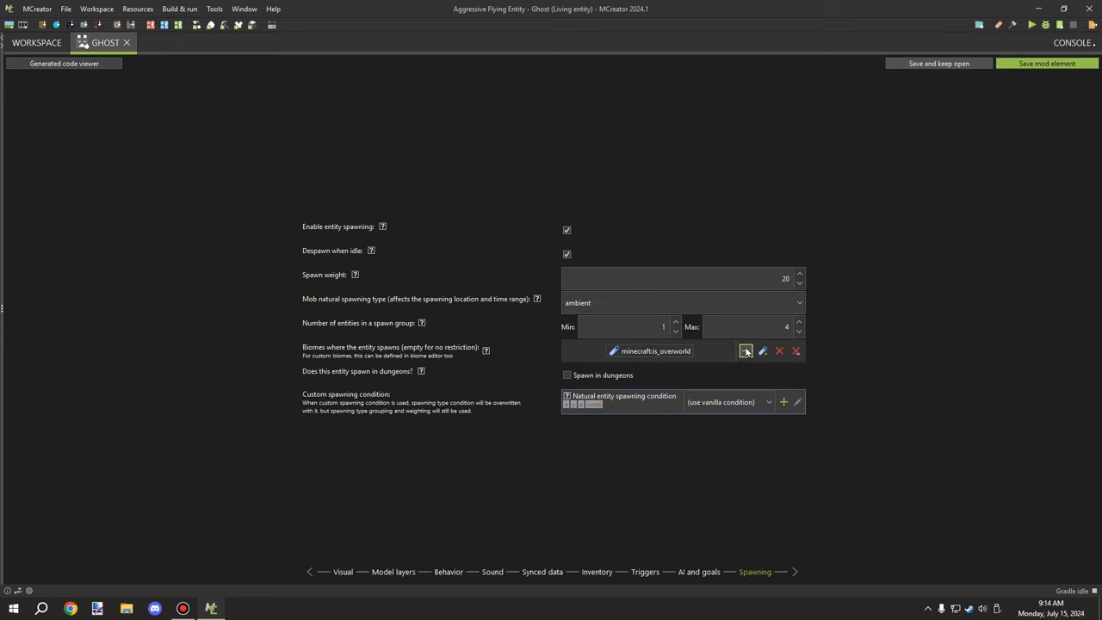
{"action": "left_click", "coordinate": [746, 351]}
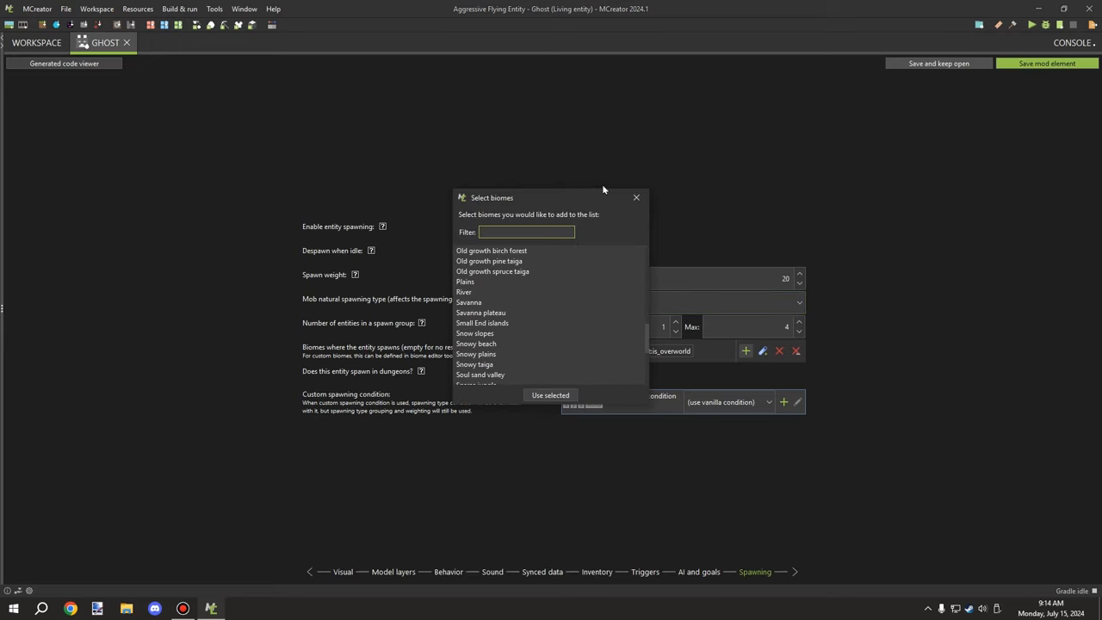
{"action": "left_click", "coordinate": [636, 197]}
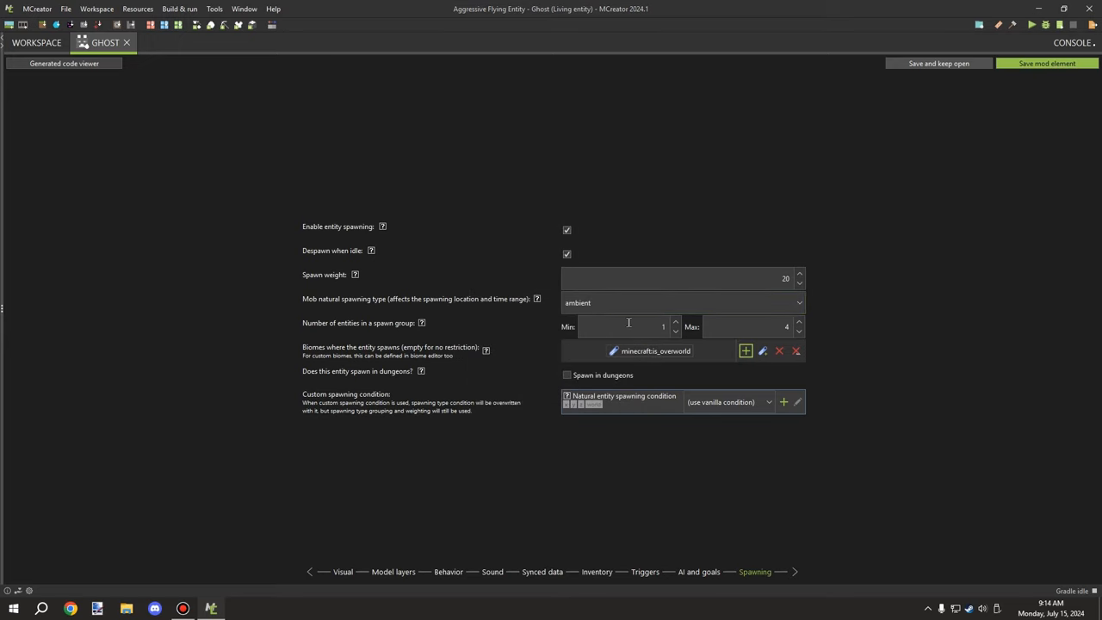
{"action": "left_click", "coordinate": [624, 326]}
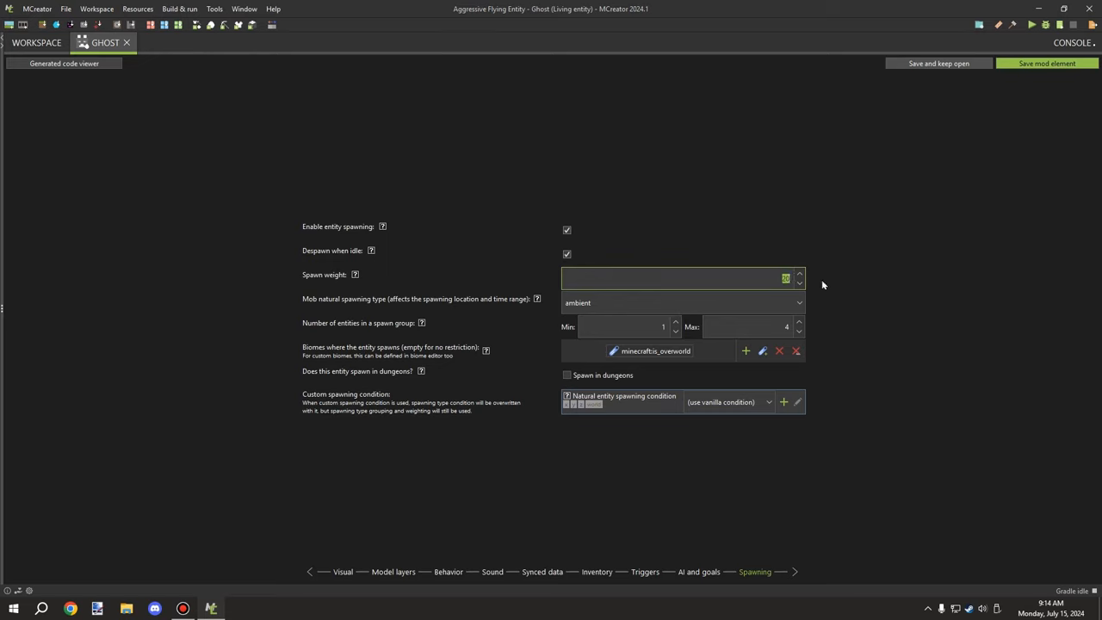
{"action": "mouse_move", "coordinate": [810, 284]}
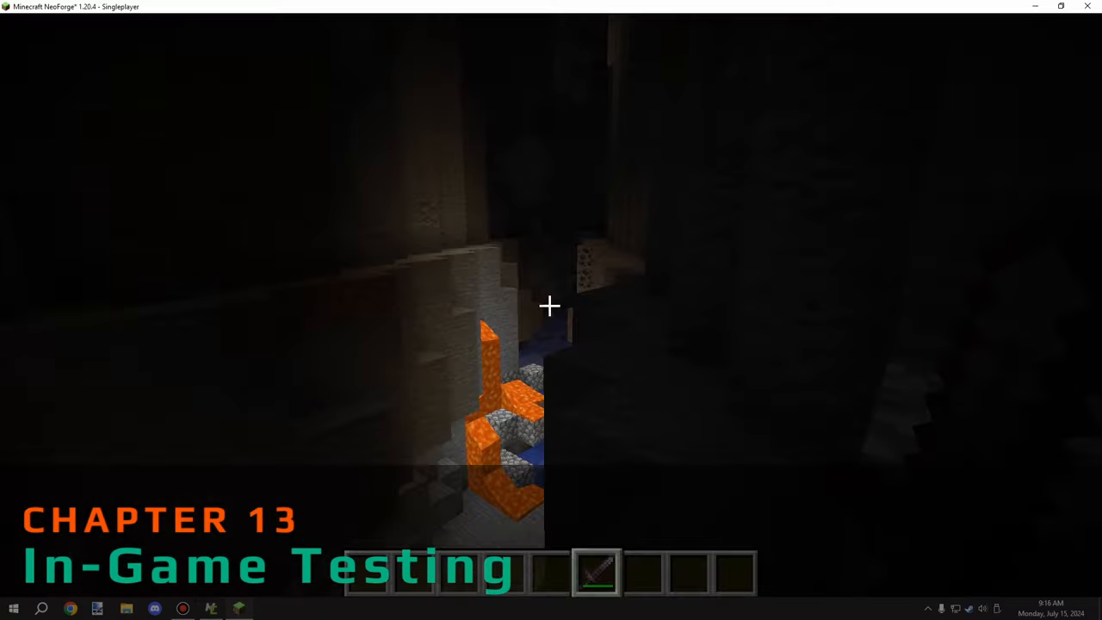
- Grab the diamond helmet, chestplate, leggings and boots from the creative inventory's Combat category
{"action": "key", "text": "e"}
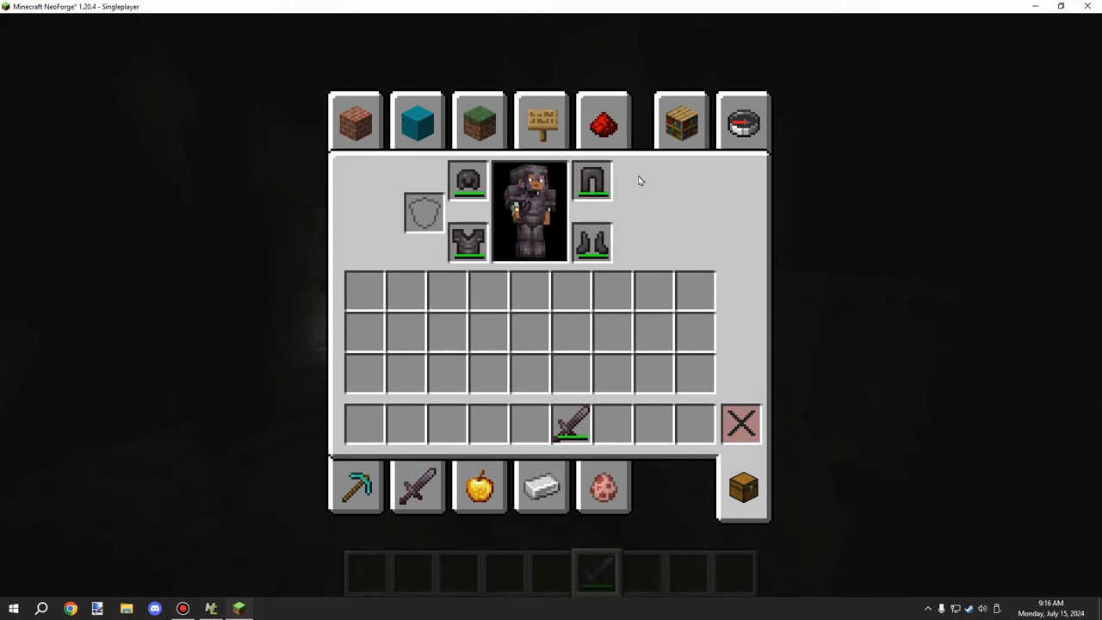
{"action": "key", "text": "Escape"}
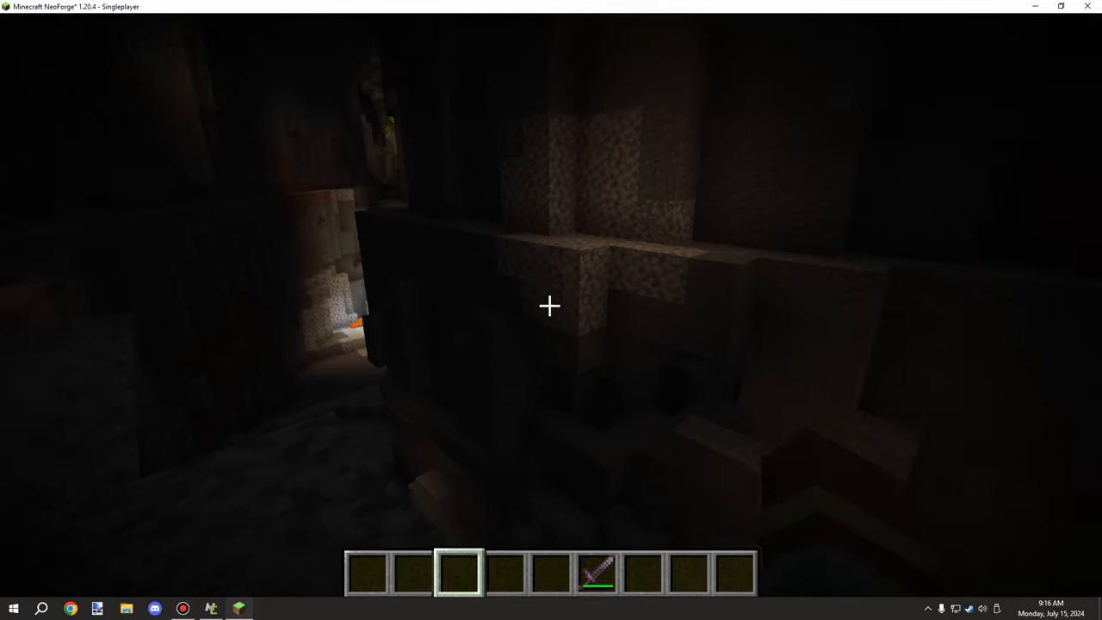
{"action": "key", "text": "e"}
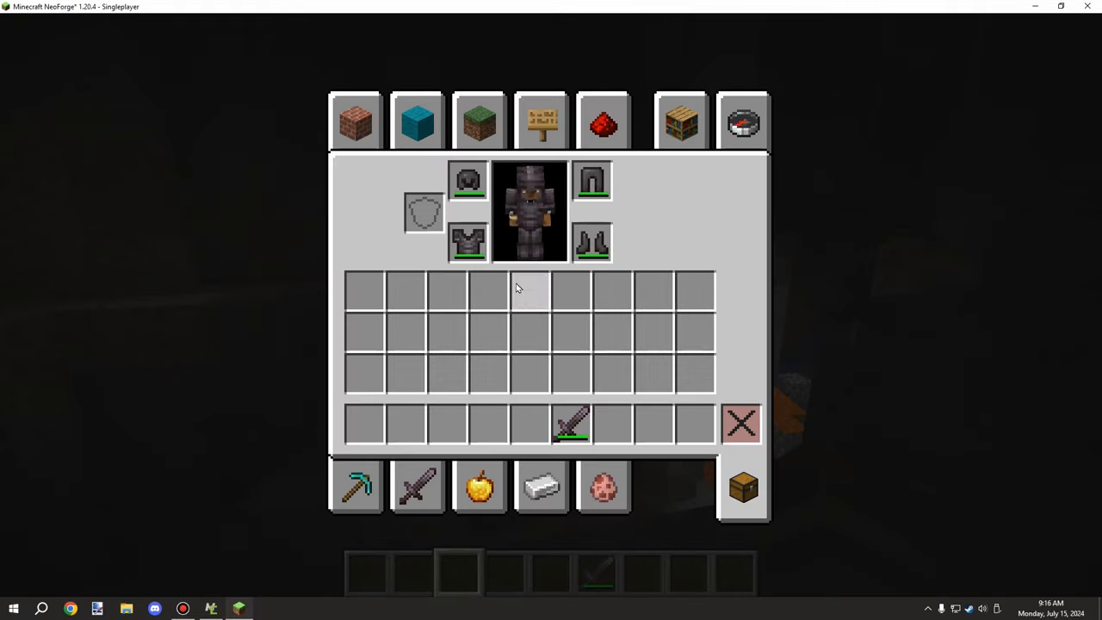
{"action": "left_click", "coordinate": [541, 486]}
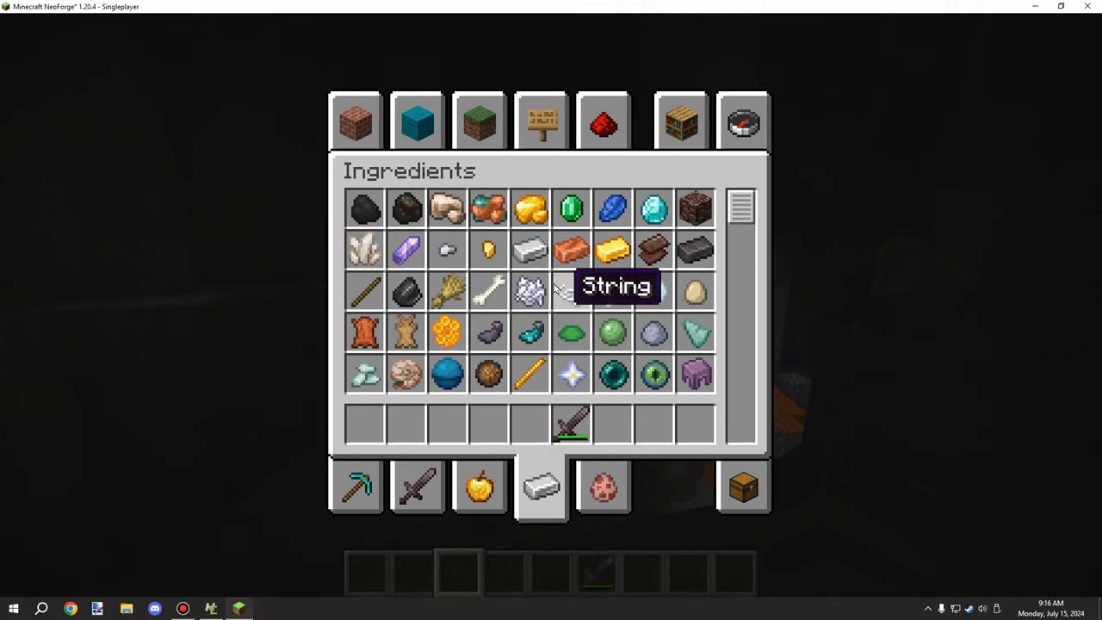
{"action": "scroll", "scroll_direction": "down", "scroll_amount": 3}
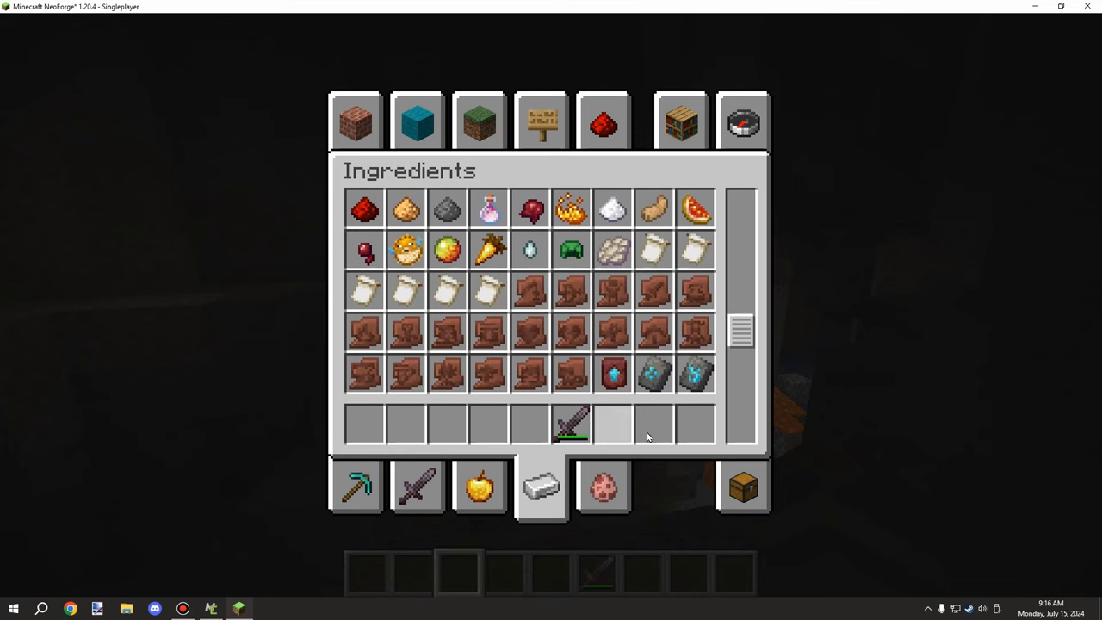
{"action": "left_click", "coordinate": [418, 486]}
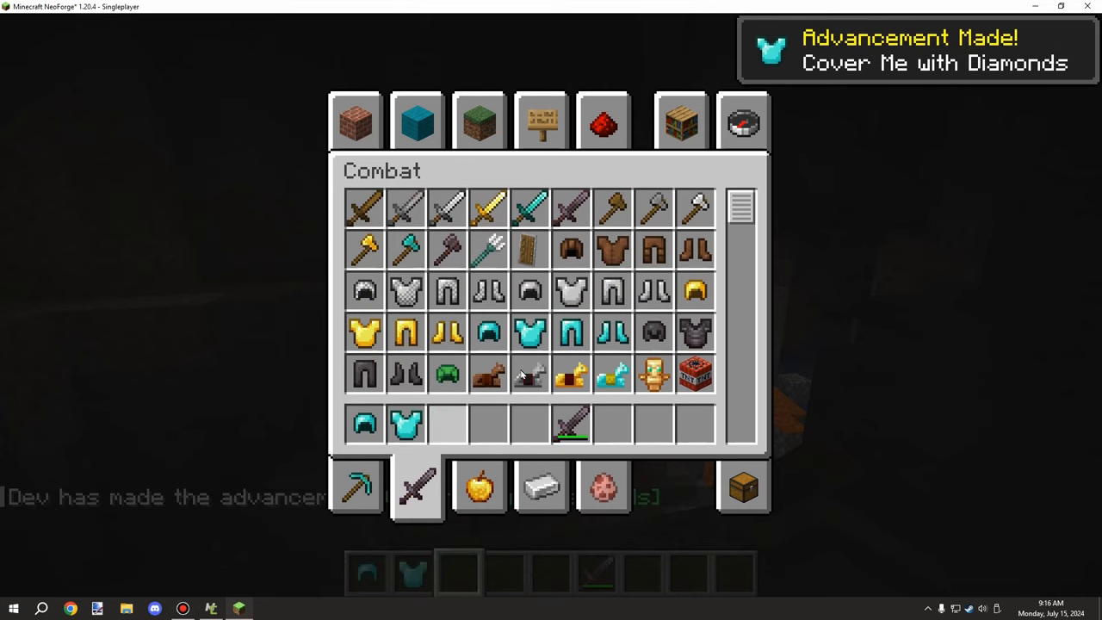
{"action": "mouse_move", "coordinate": [489, 423]}
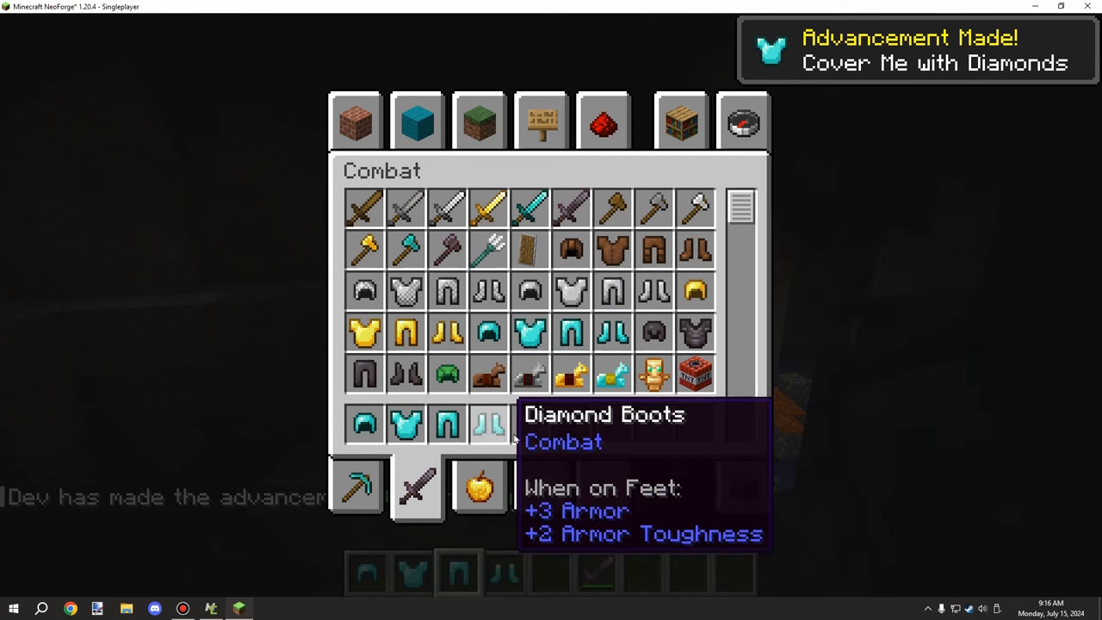
{"action": "left_click", "coordinate": [742, 120]}
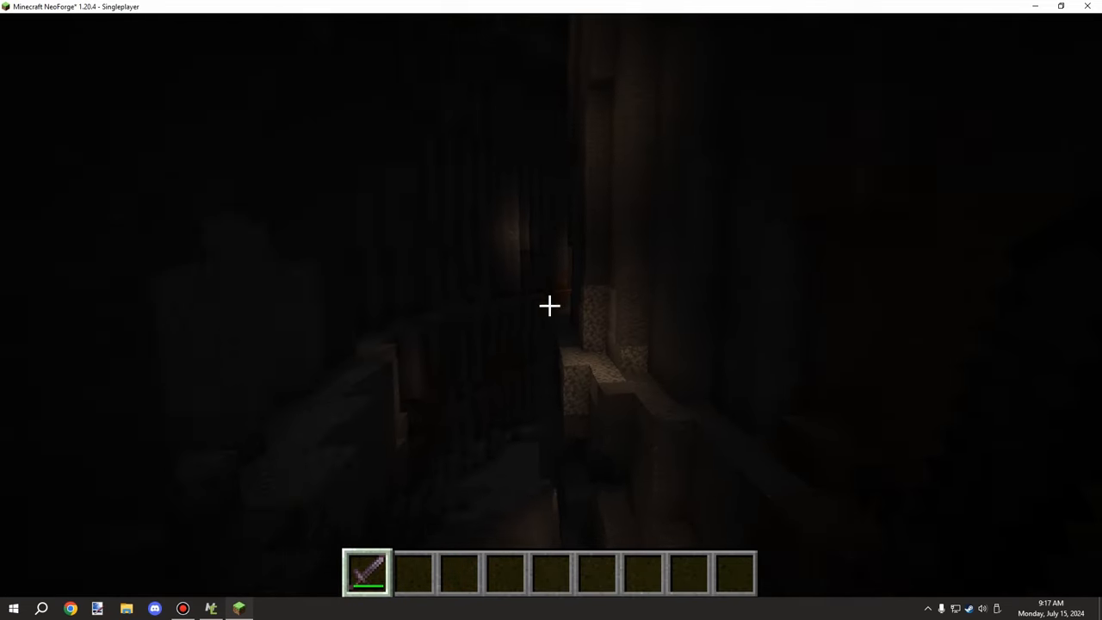
{"action": "mouse_move", "coordinate": [551, 306]}
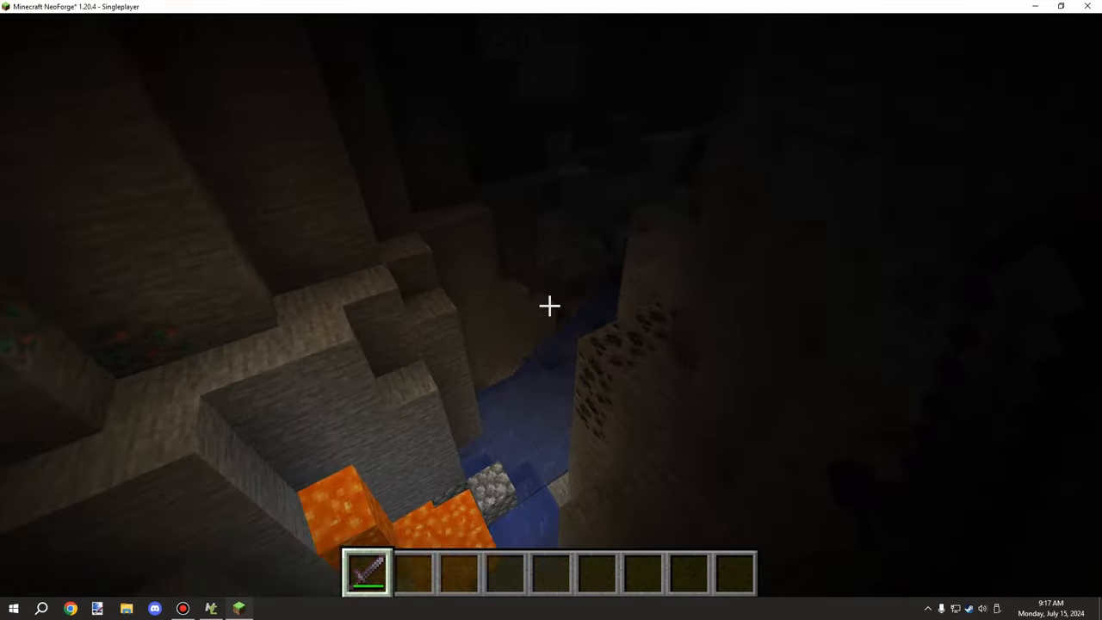
{"action": "mouse_move", "coordinate": [551, 305]}
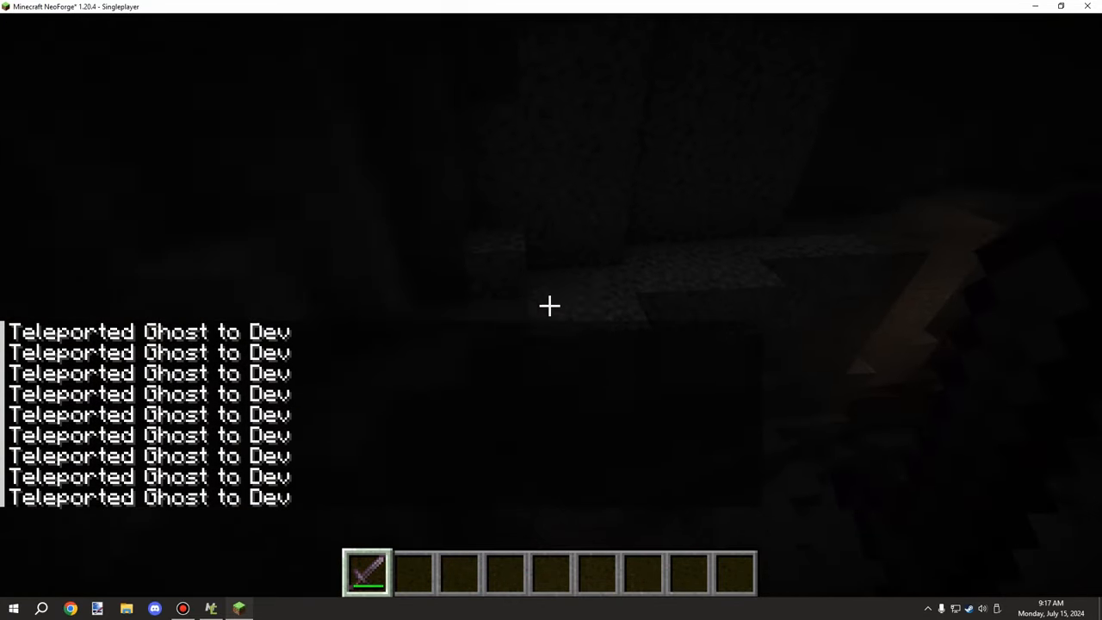
{"action": "mouse_move", "coordinate": [551, 306]}
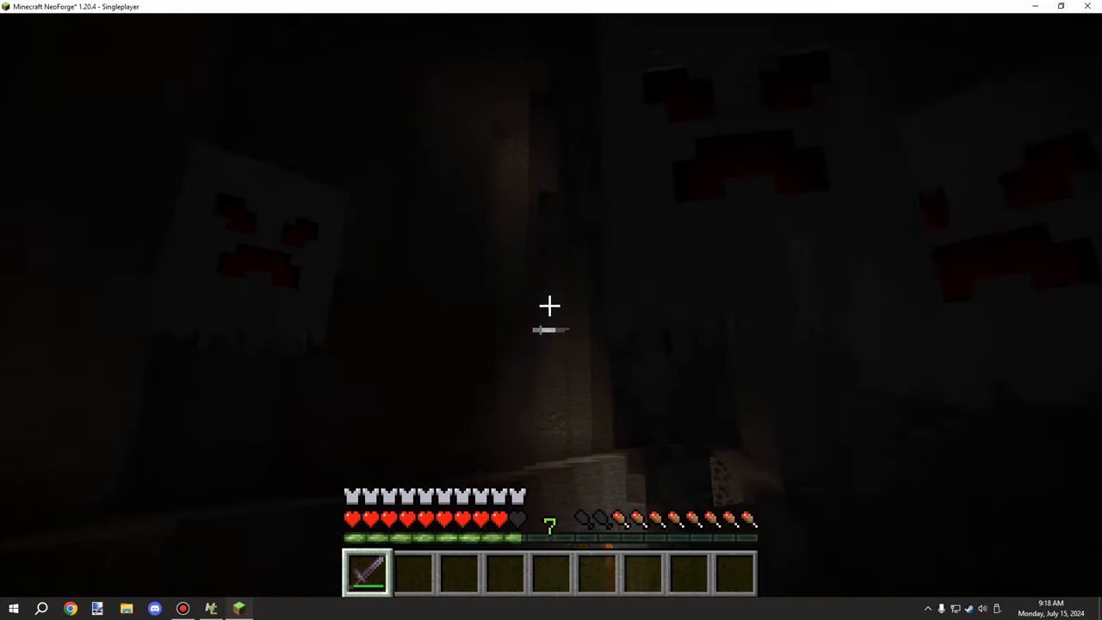
{"action": "mouse_move", "coordinate": [551, 306]}
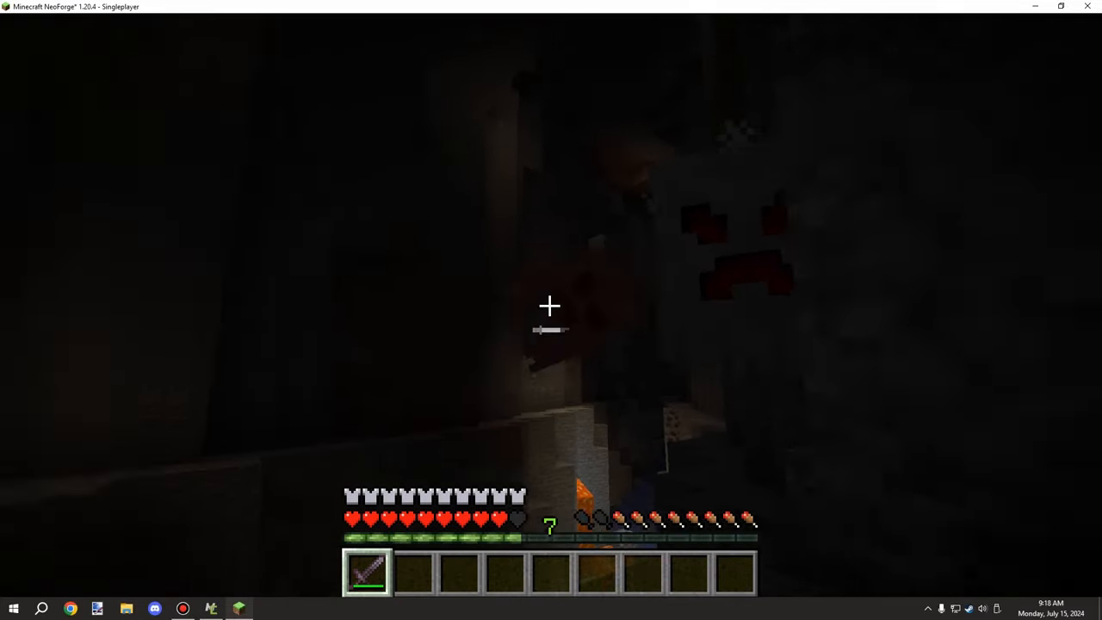
{"action": "mouse_move", "coordinate": [551, 306]}
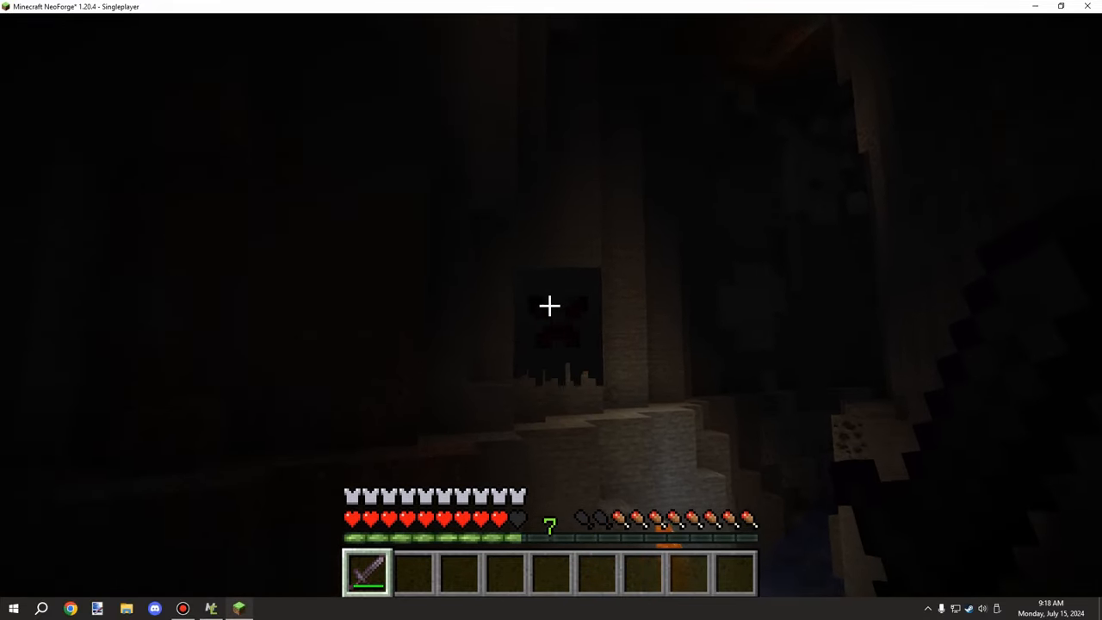
{"action": "mouse_move", "coordinate": [551, 306]}
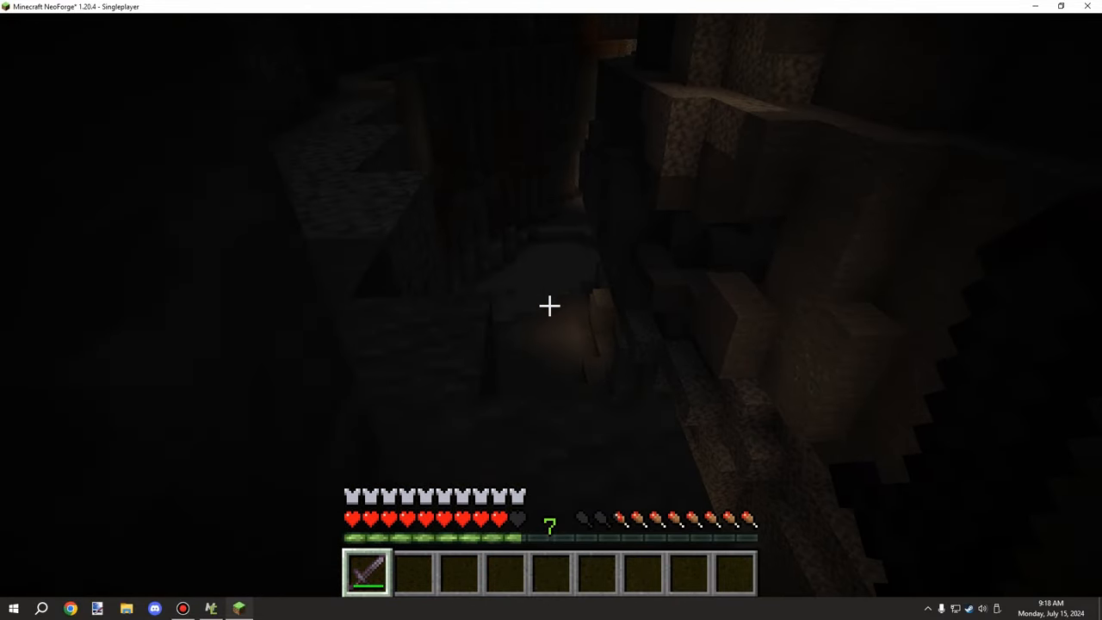
{"action": "mouse_move", "coordinate": [551, 306]}
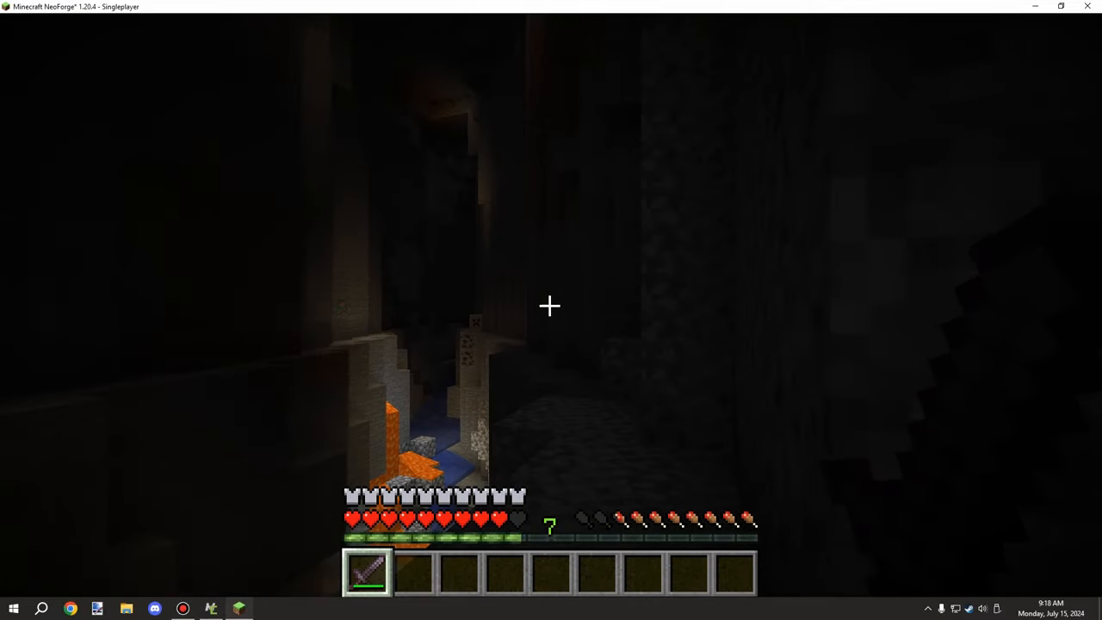
{"action": "mouse_move", "coordinate": [551, 306]}
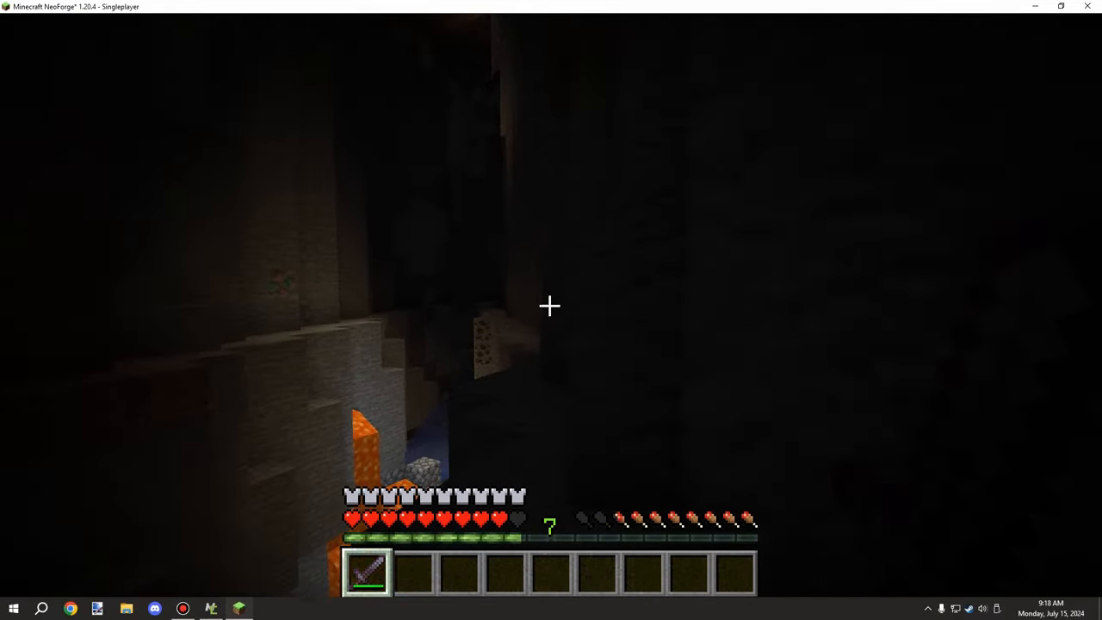
{"action": "mouse_move", "coordinate": [551, 306]}
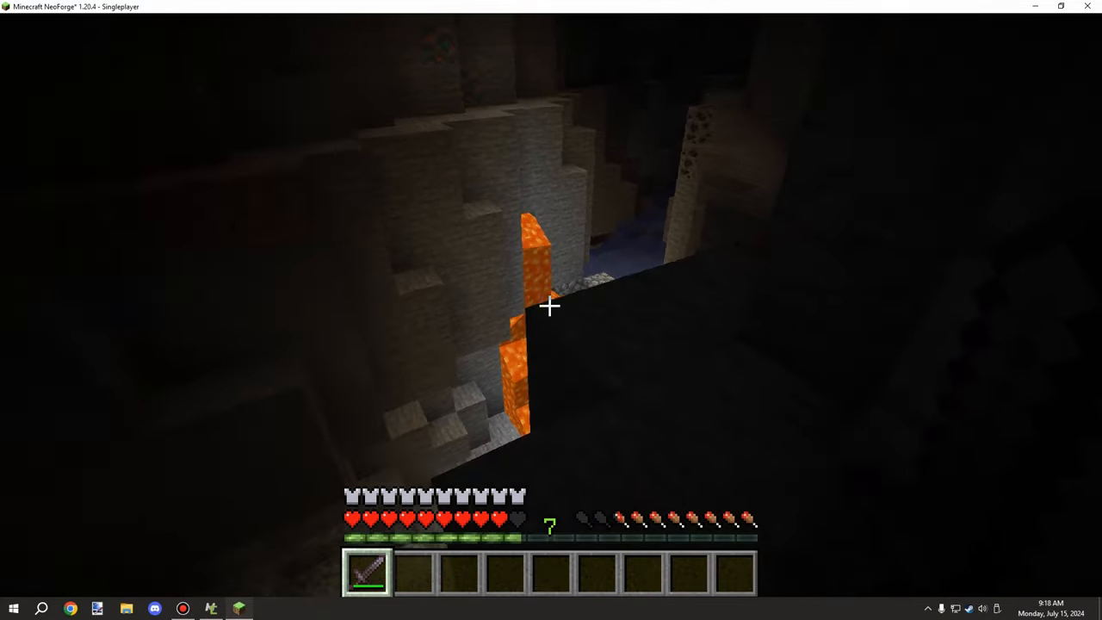
{"action": "mouse_move", "coordinate": [551, 305]}
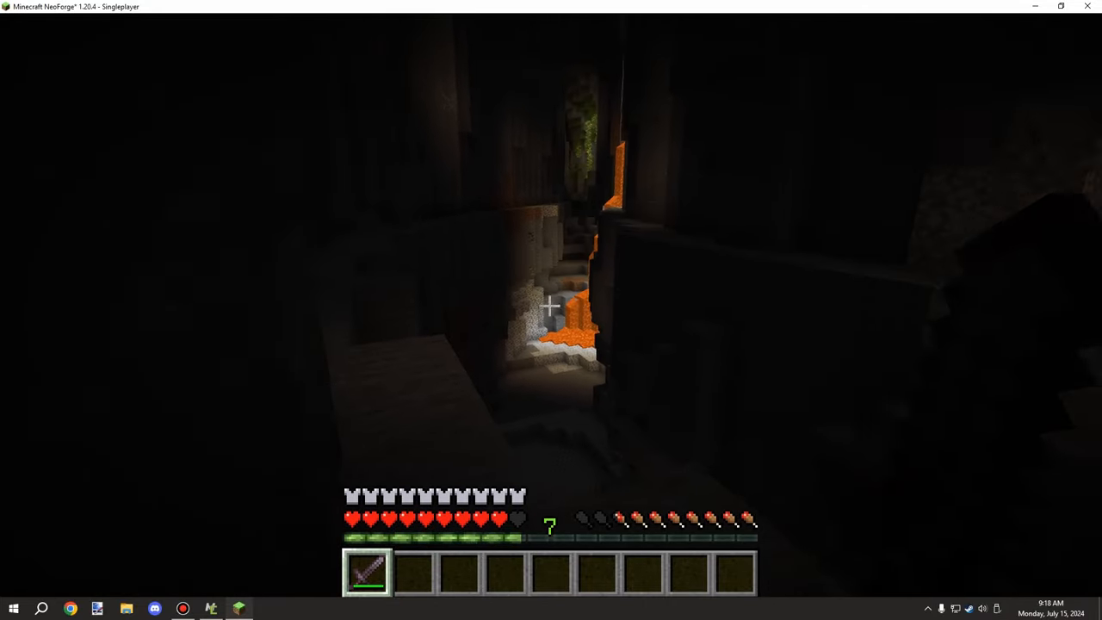
{"action": "mouse_move", "coordinate": [551, 305]}
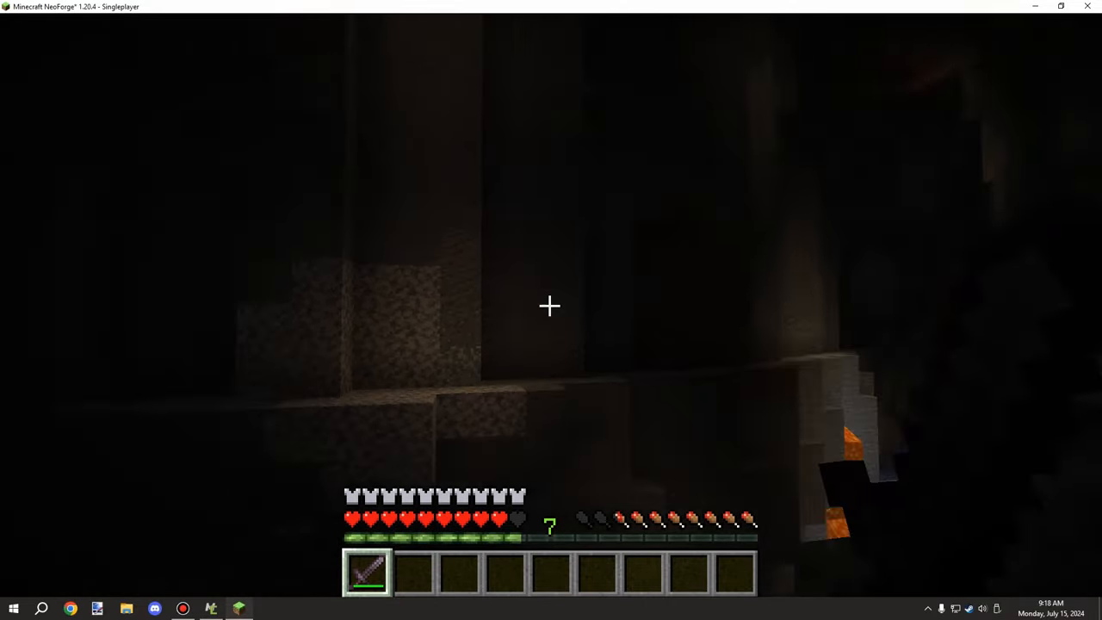
{"action": "mouse_move", "coordinate": [551, 305]}
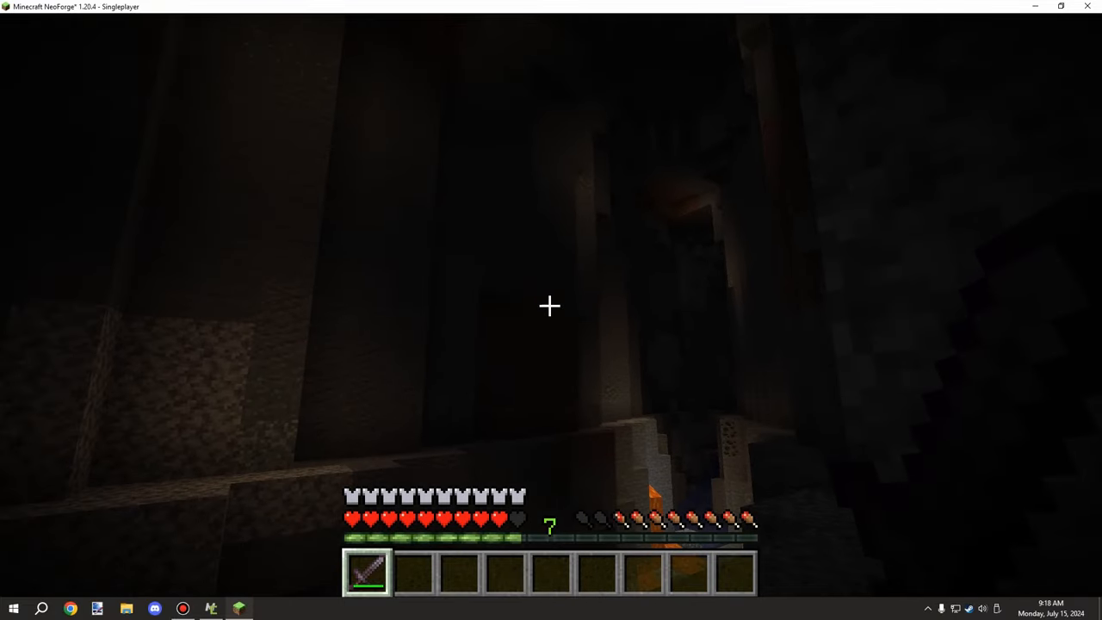
{"action": "mouse_move", "coordinate": [551, 306]}
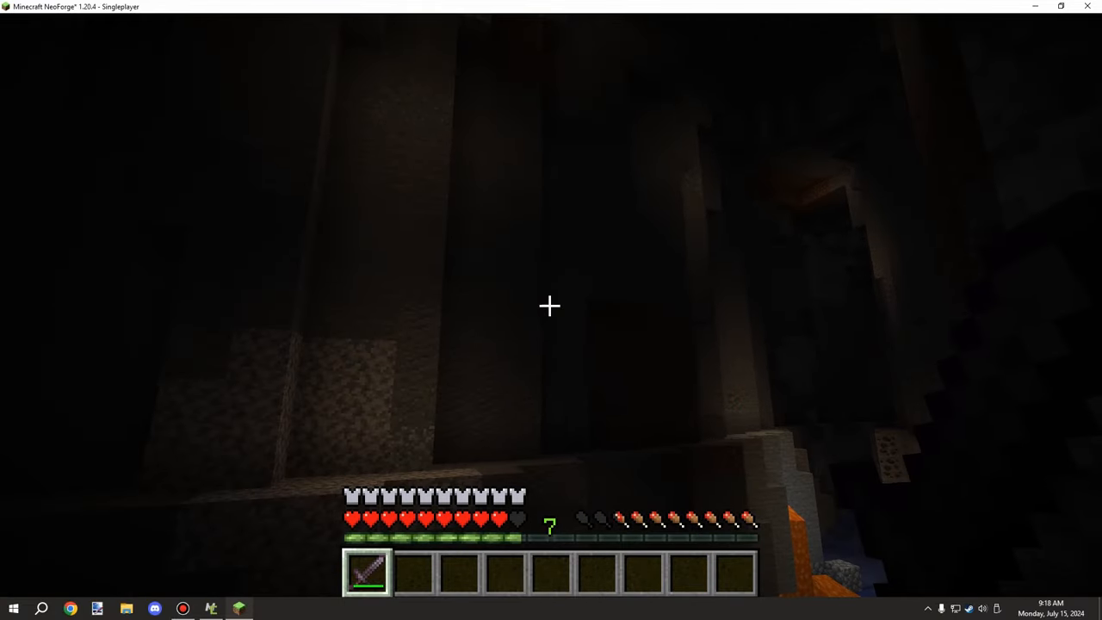